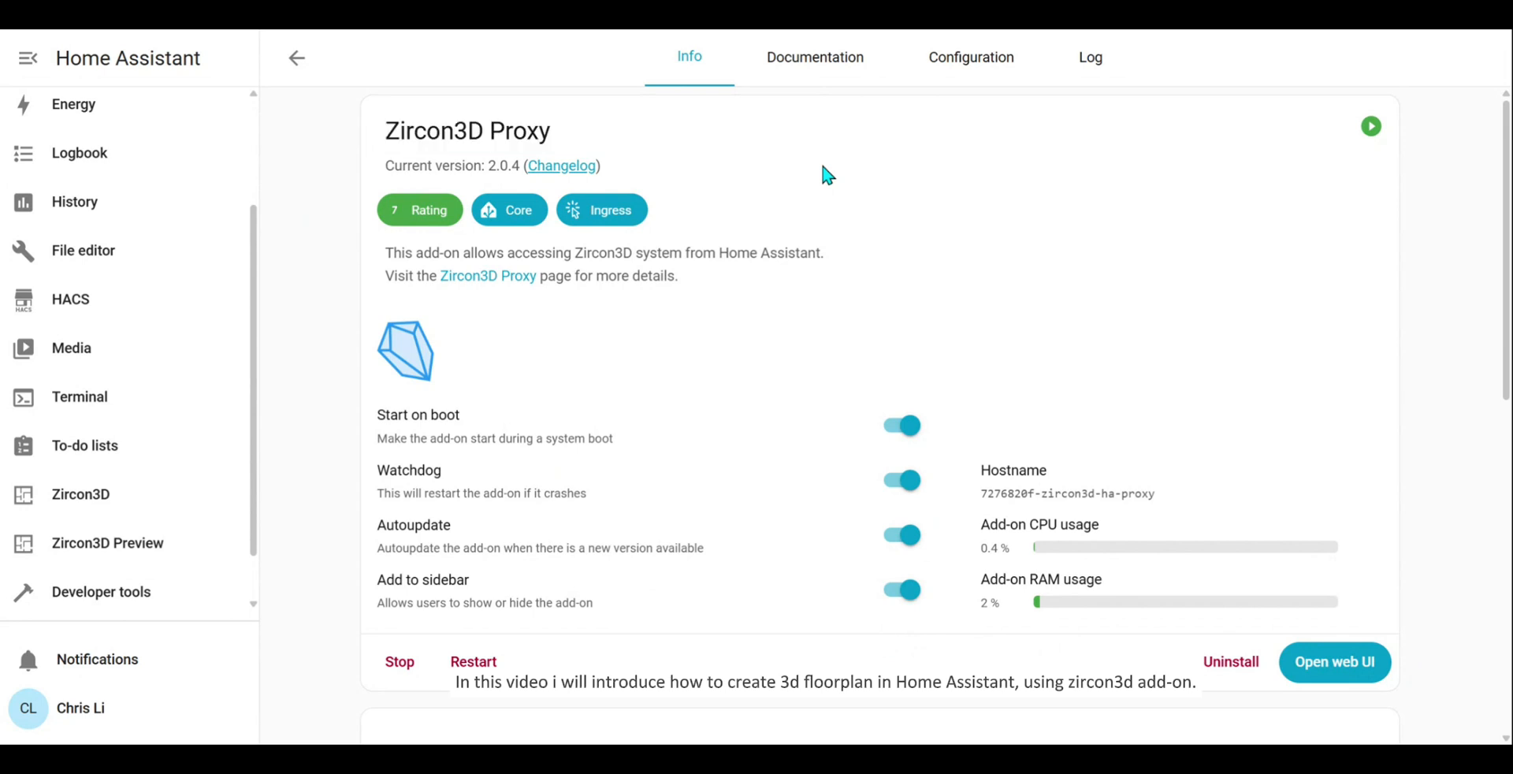
pyautogui.moveTo(394, 142)
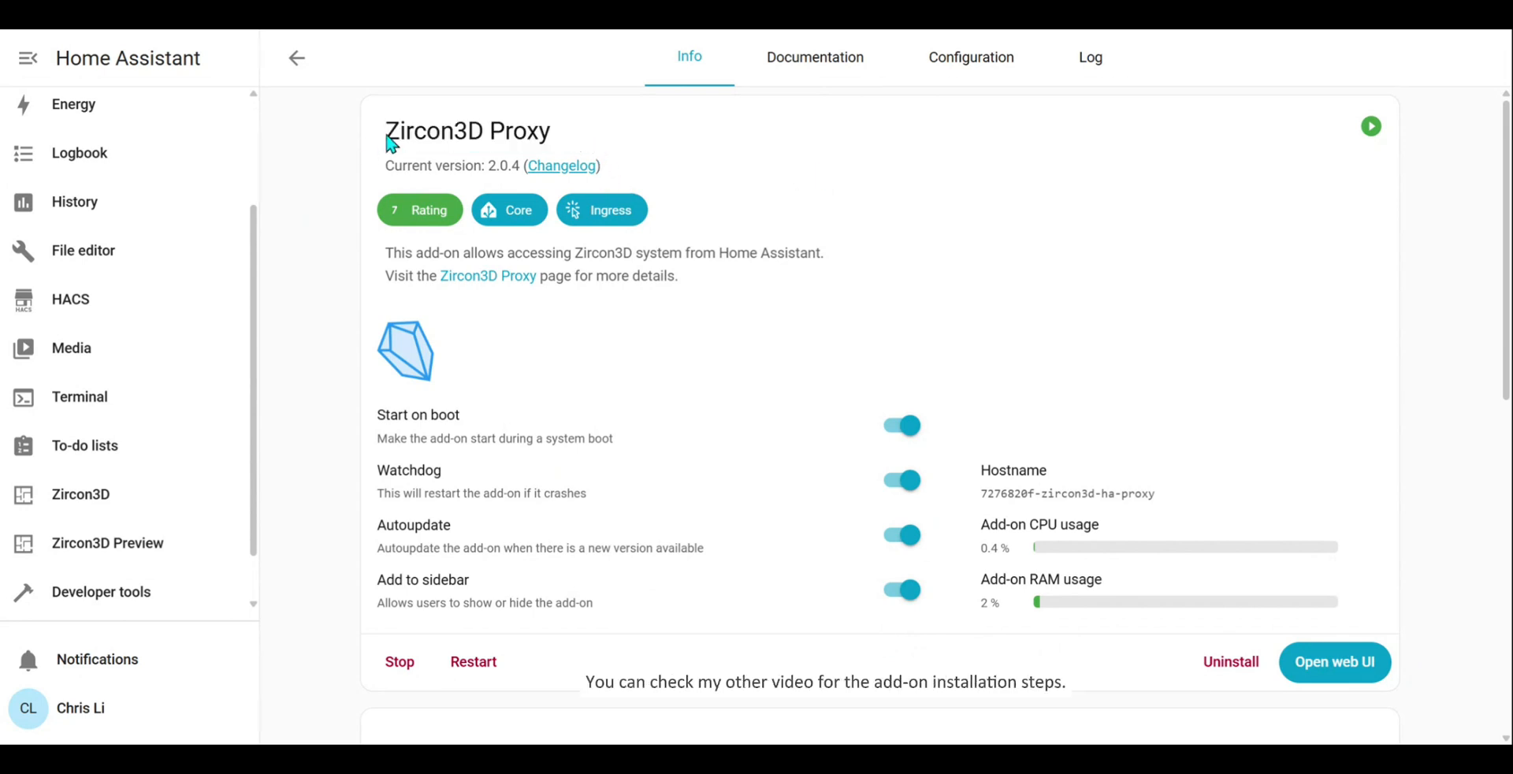
# - Open the Zircon3D panel from the Home Assistant sidebar
pyautogui.click(81, 494)
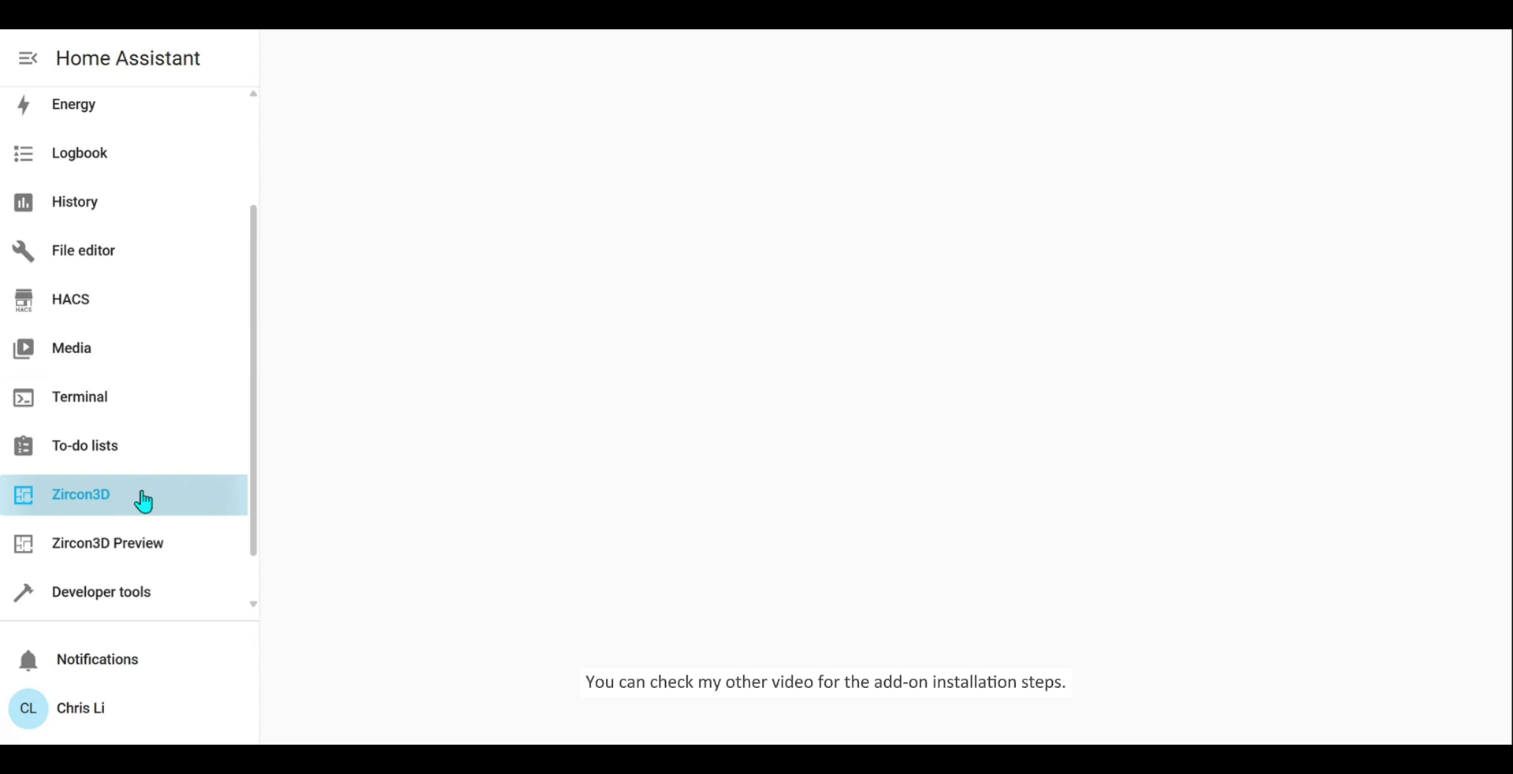
# - From the Projects list, add a new project named 'test'
pyautogui.click(80, 494)
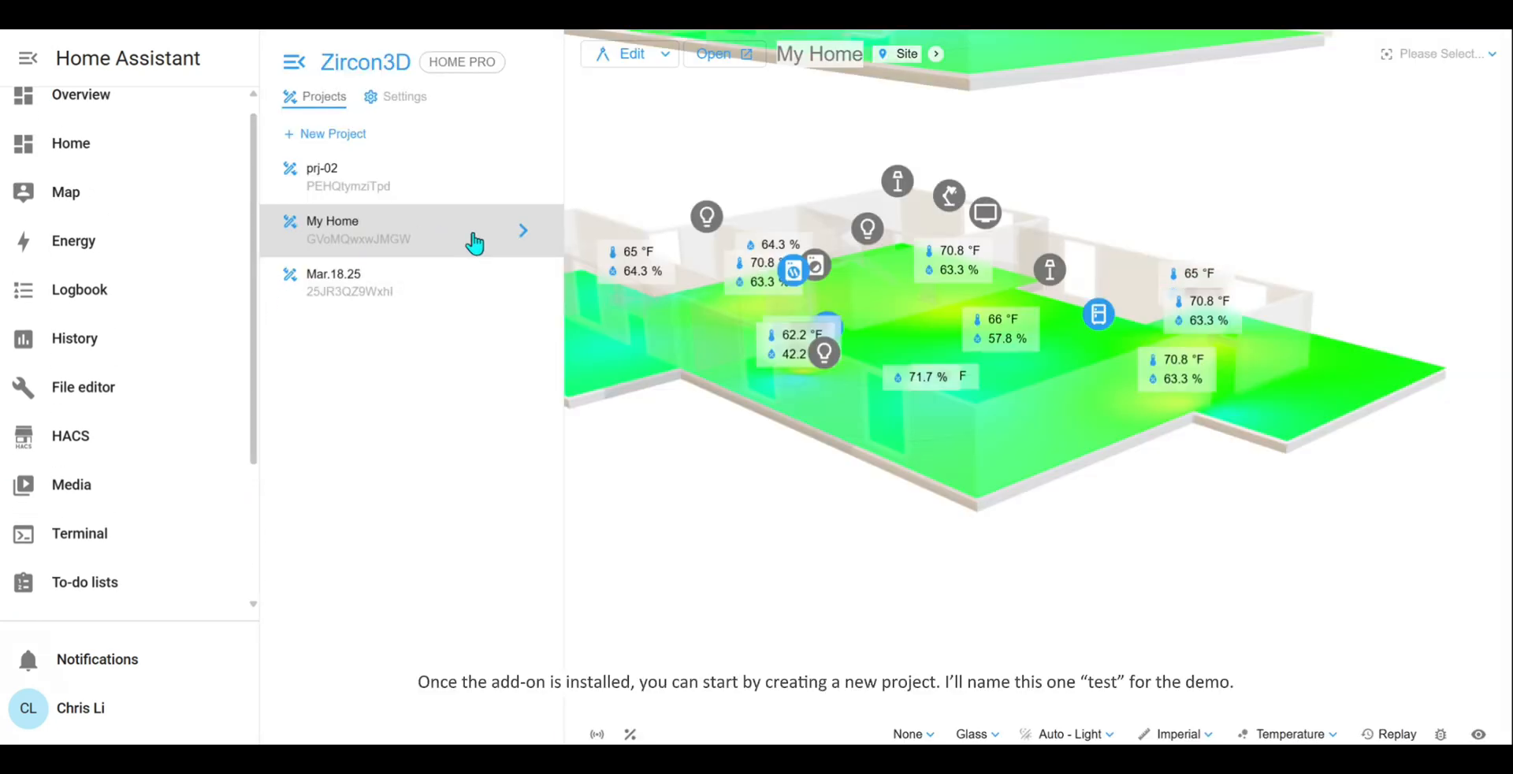
pyautogui.click(332, 133)
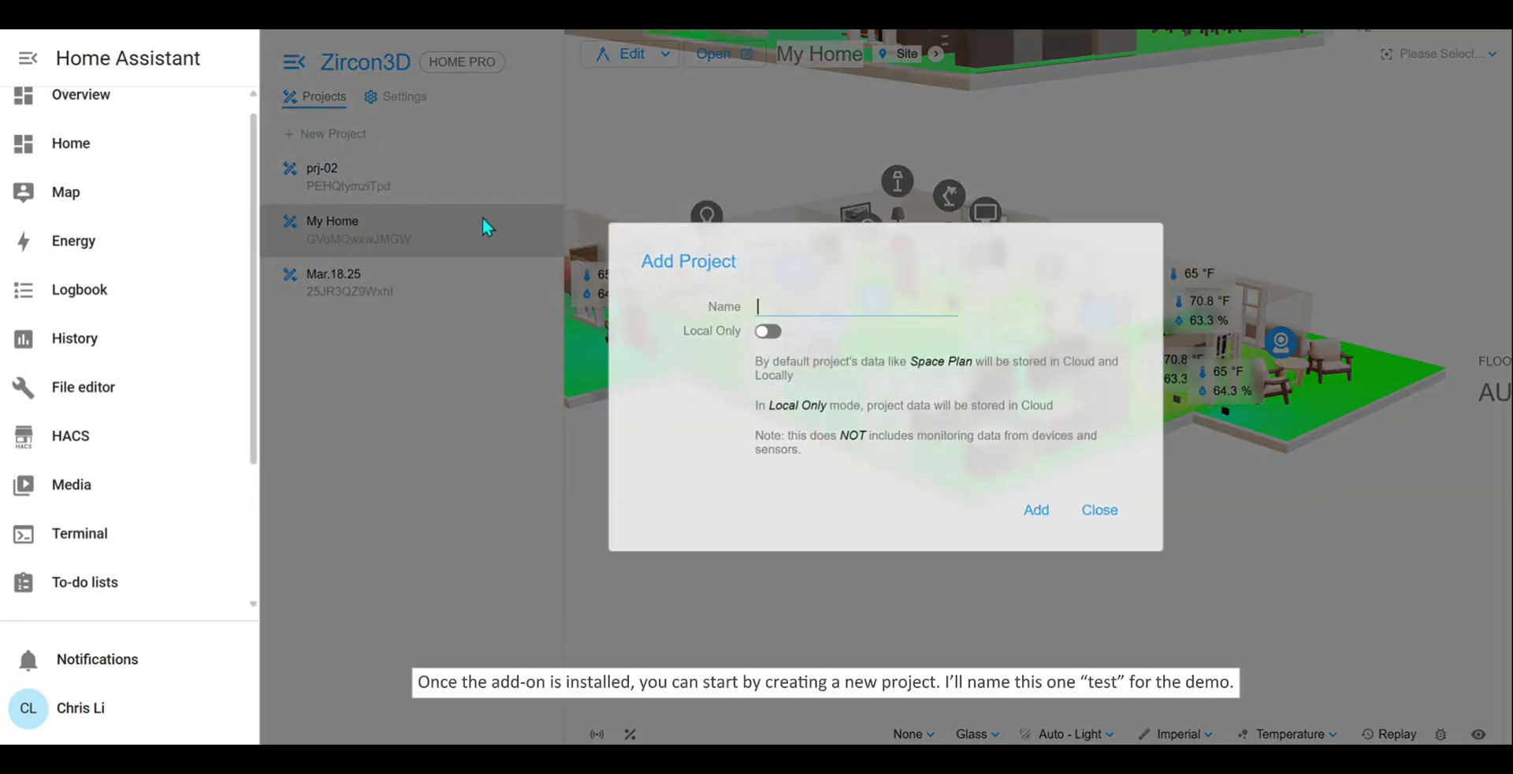
pyautogui.write('test')
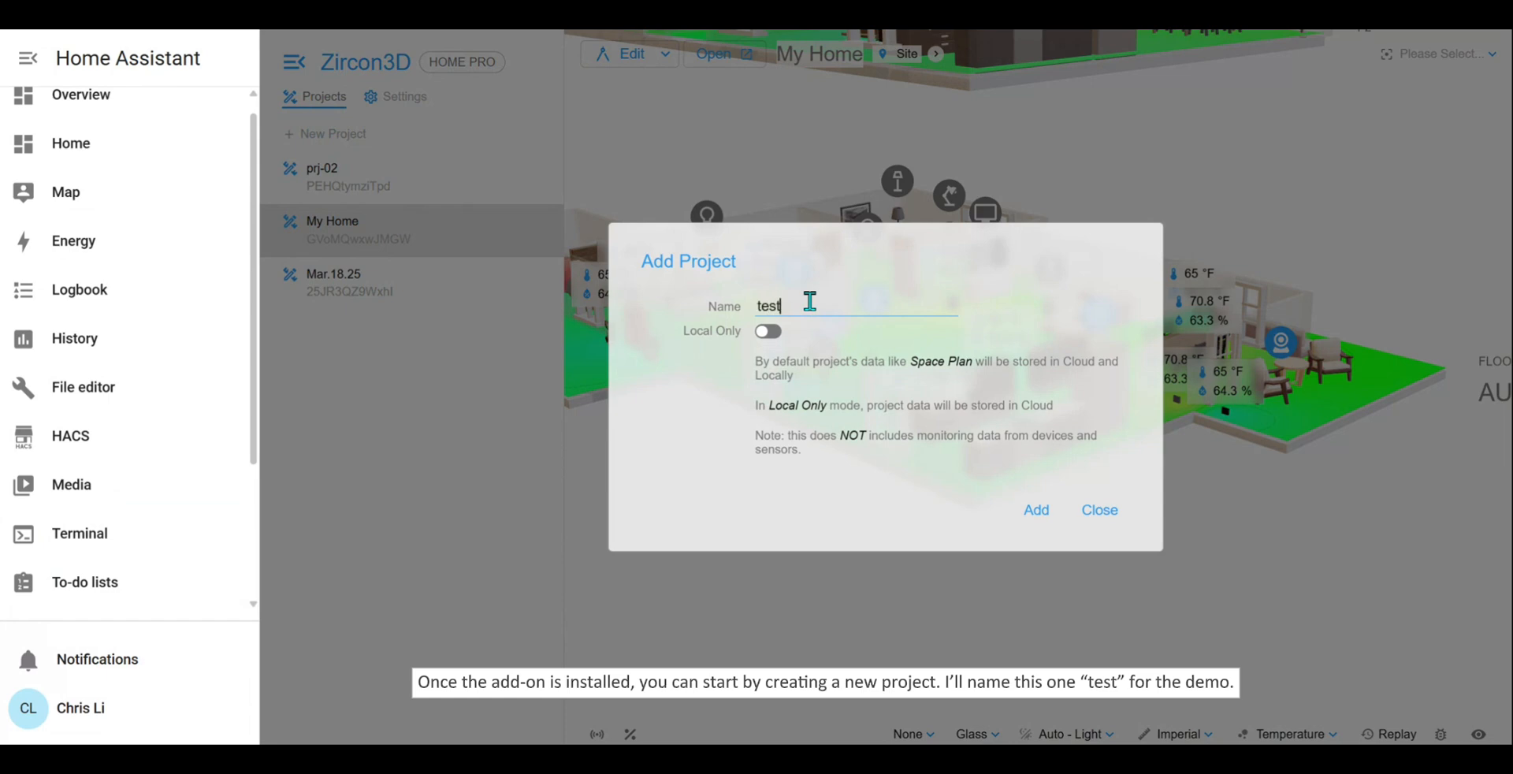
pyautogui.click(1036, 510)
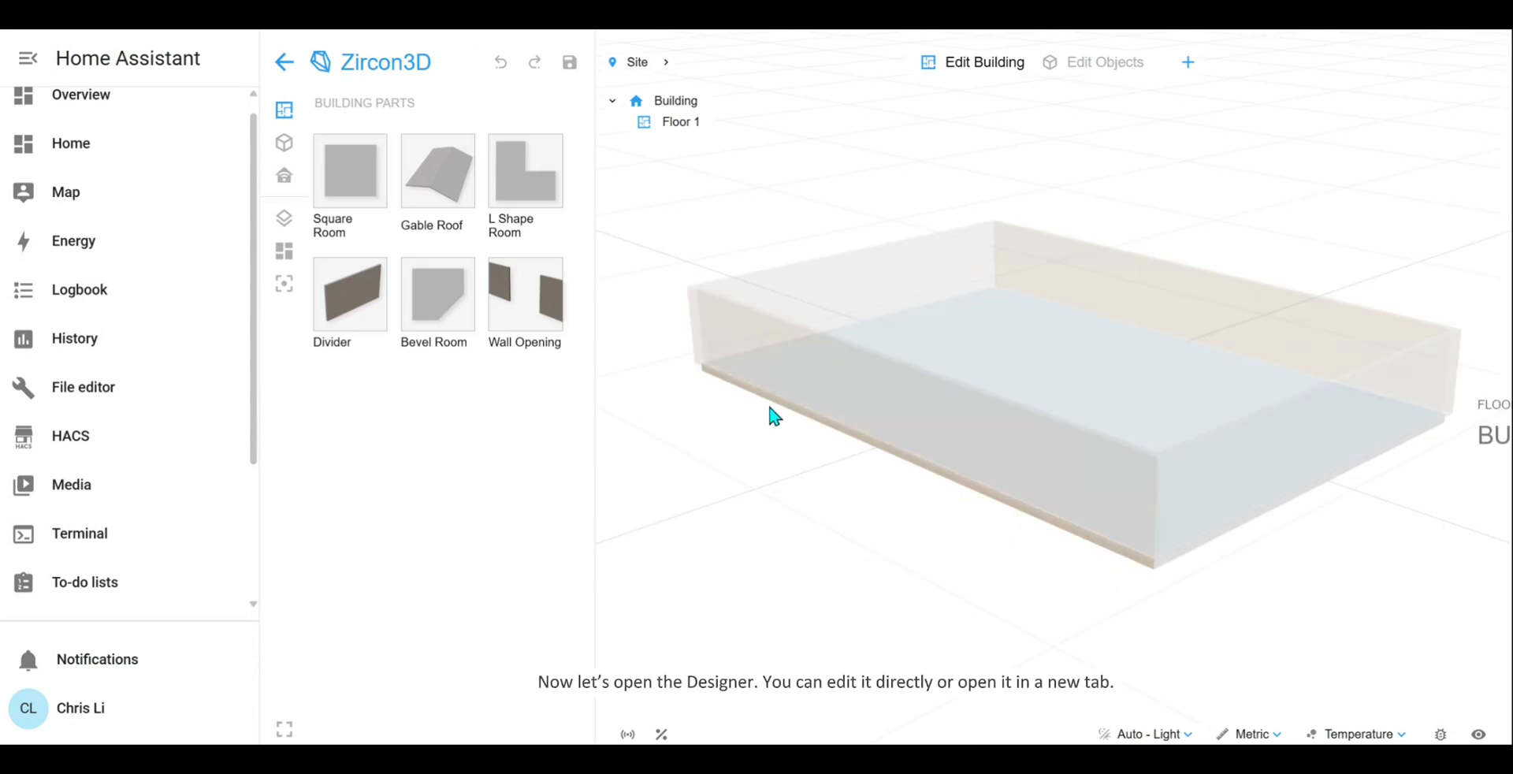
# - Drag a room shape onto the floor layout and select a room to adjust
pyautogui.moveTo(772, 415); pyautogui.dragTo(830, 558)
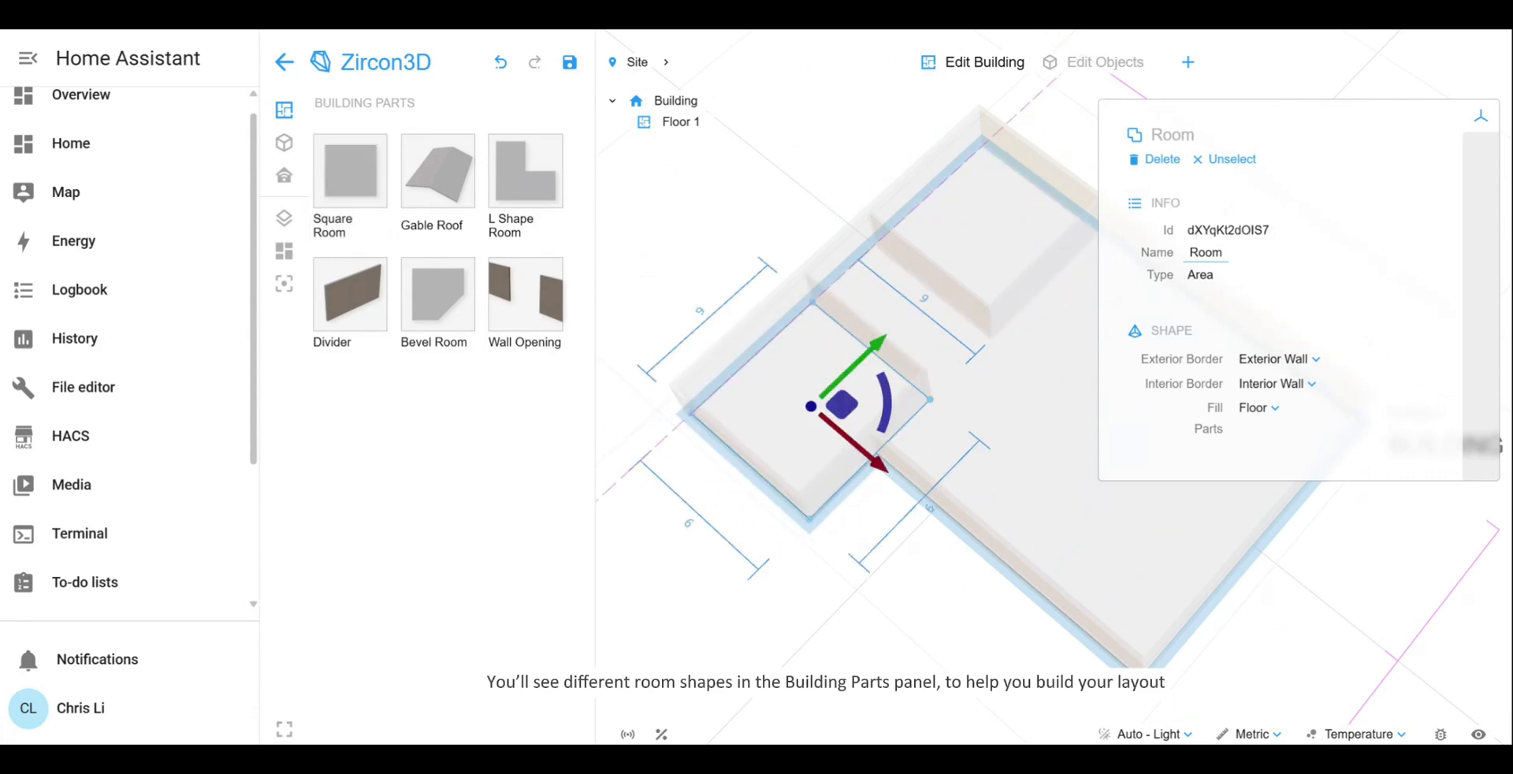
pyautogui.click(436, 294)
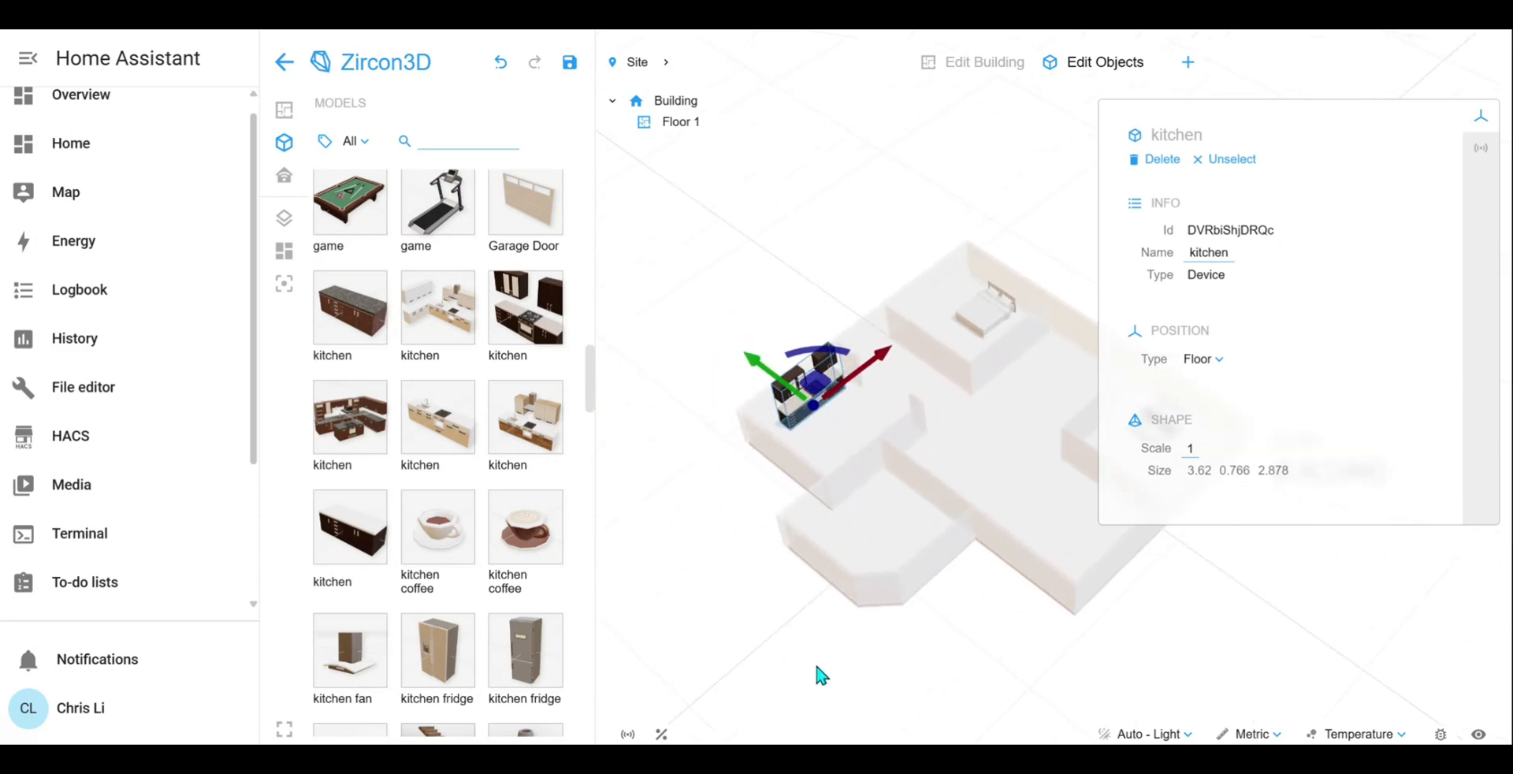
# - Place the kitchen model in a room and finish editing the lamp
pyautogui.click(354, 141)
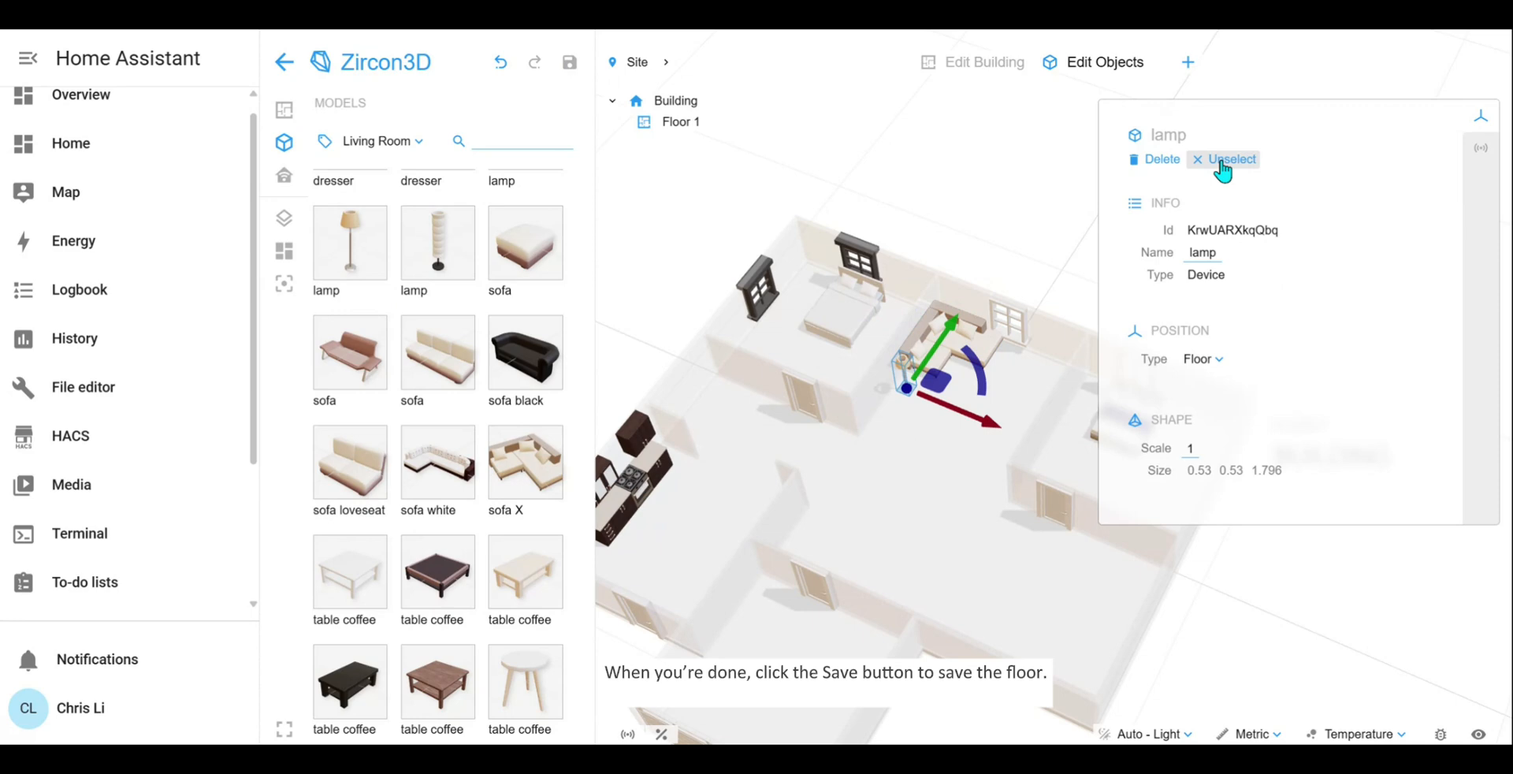
pyautogui.click(1224, 159)
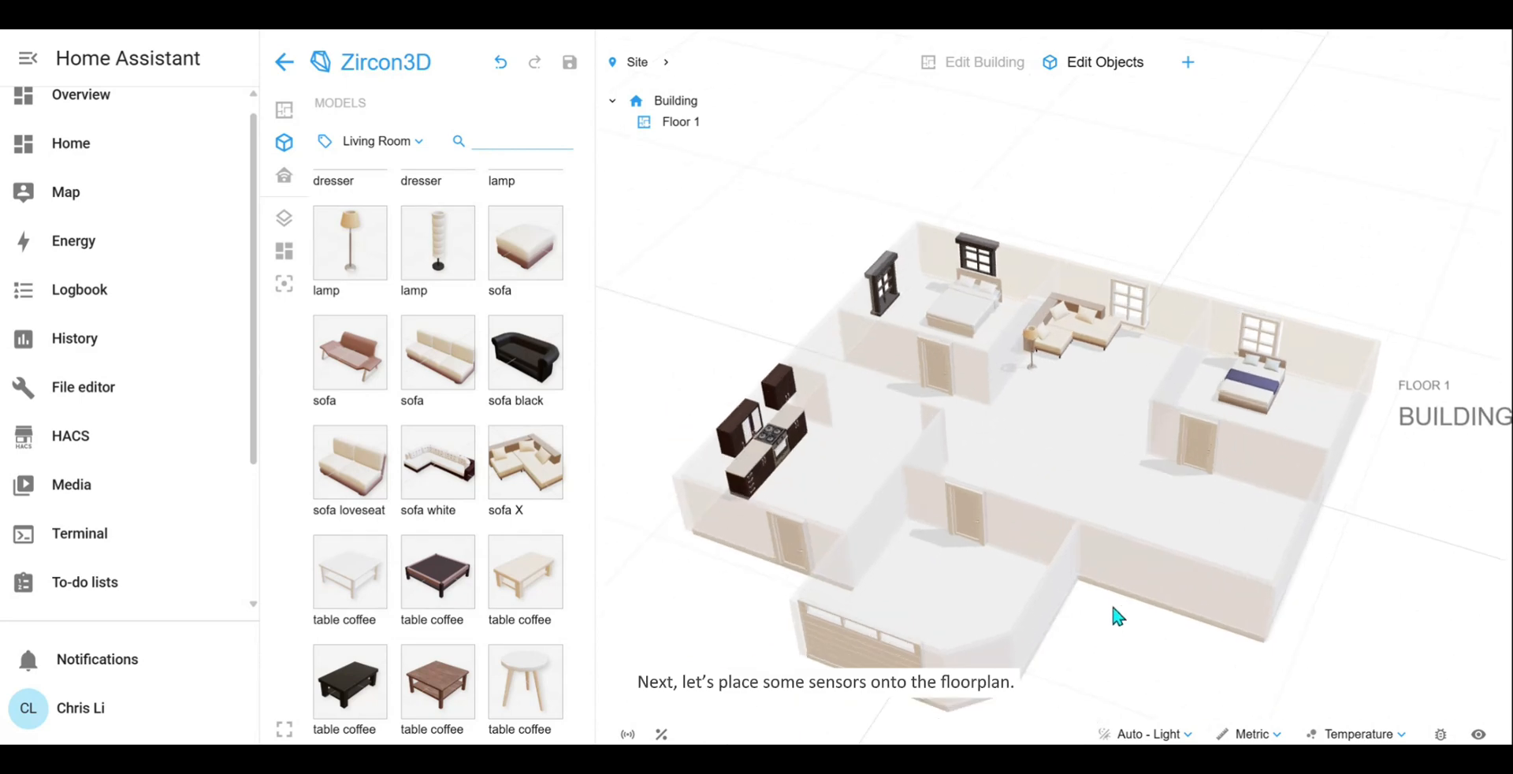
# - Place Aqara temperature/humidity sensors in the kitchen, the next rooms and the front room
pyautogui.click(284, 218)
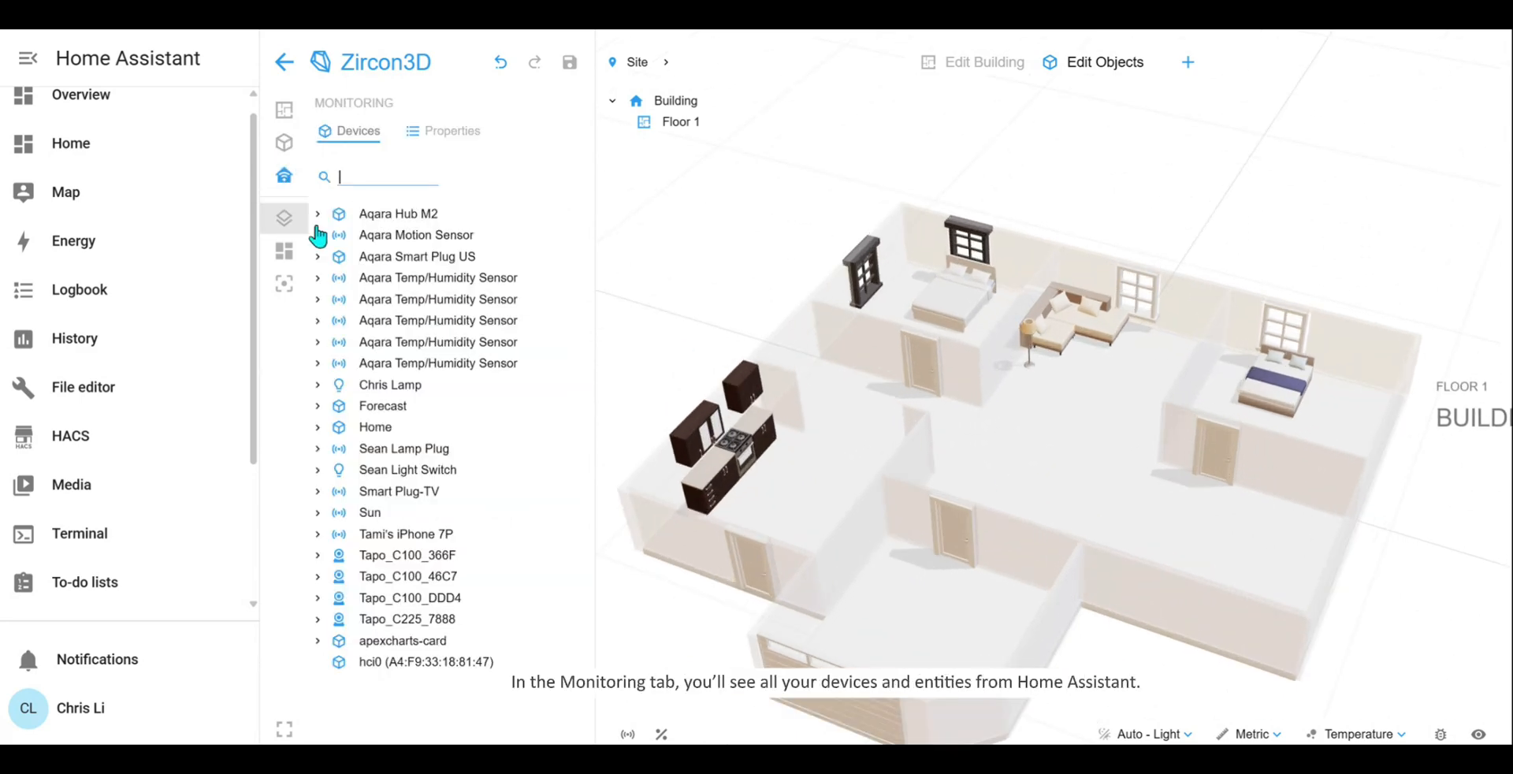
pyautogui.click(437, 279)
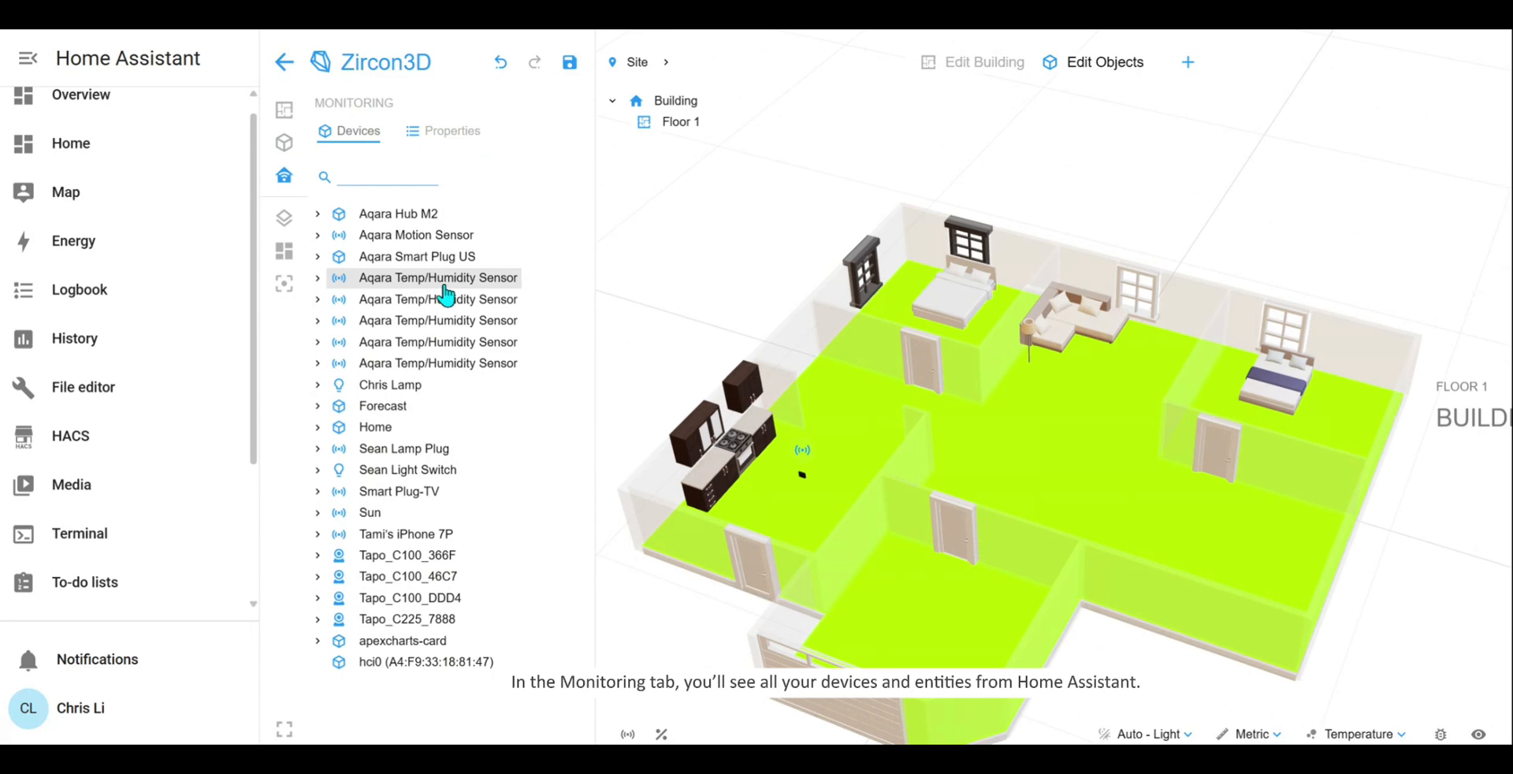
pyautogui.click(437, 298)
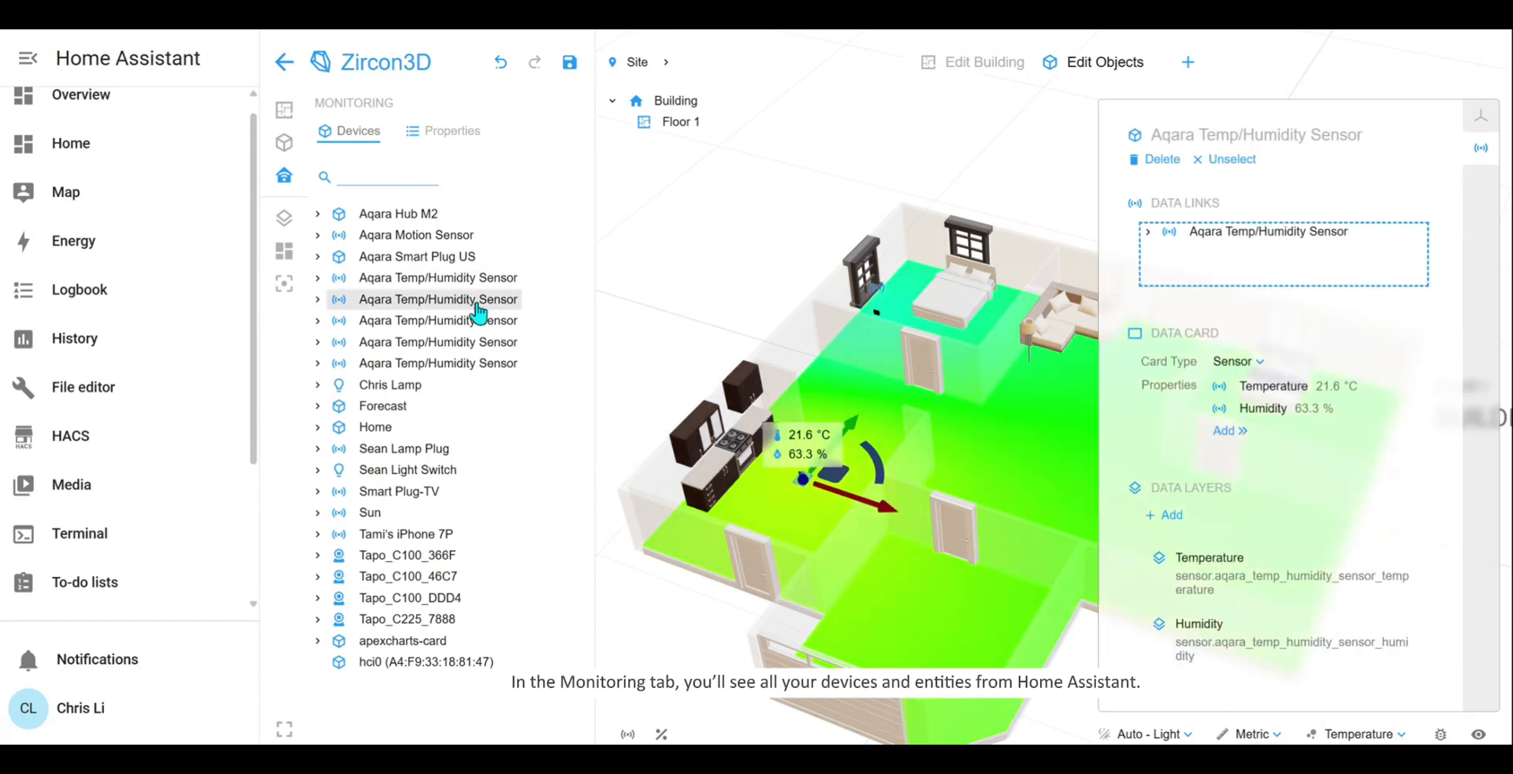
pyautogui.click(438, 319)
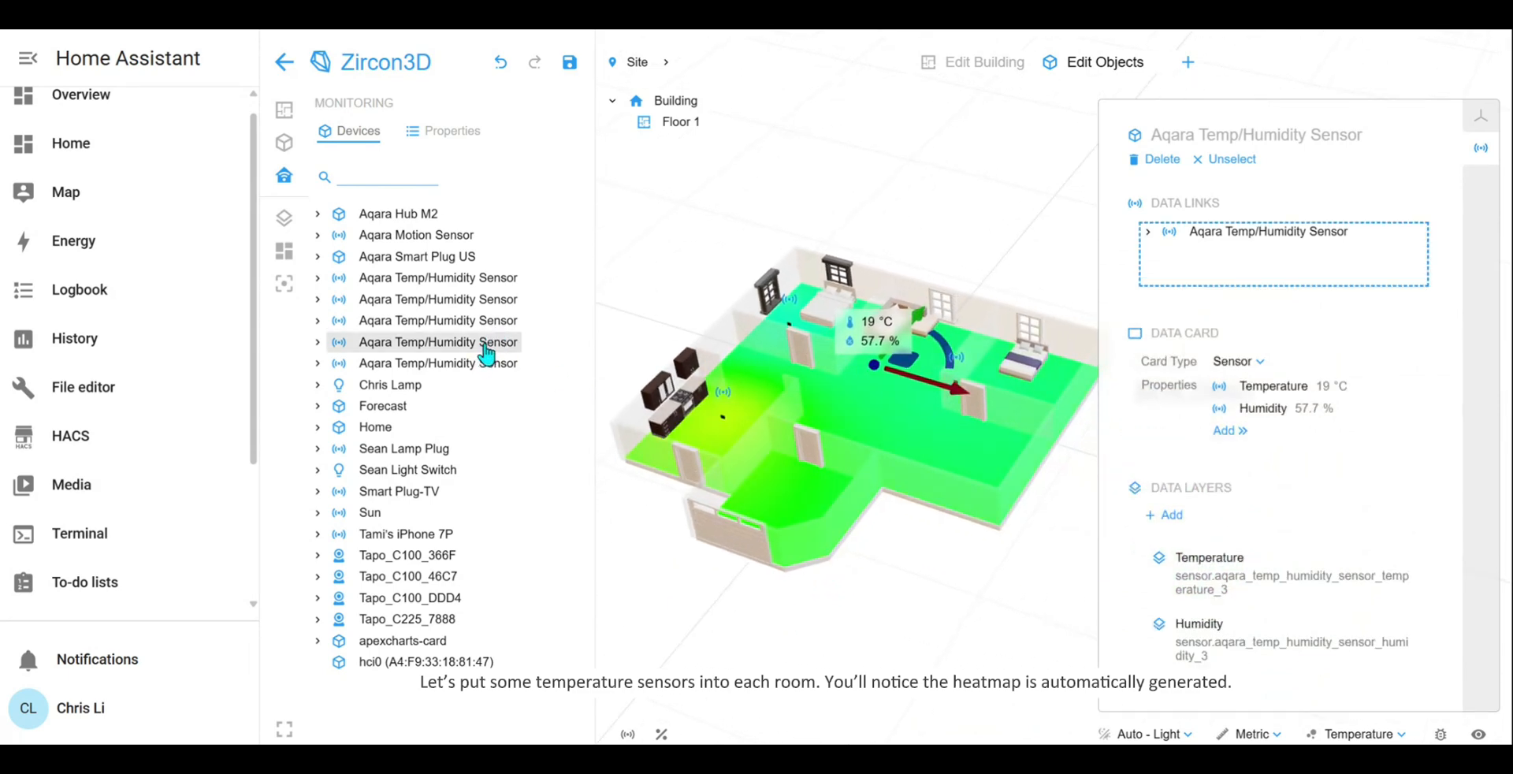
pyautogui.click(436, 363)
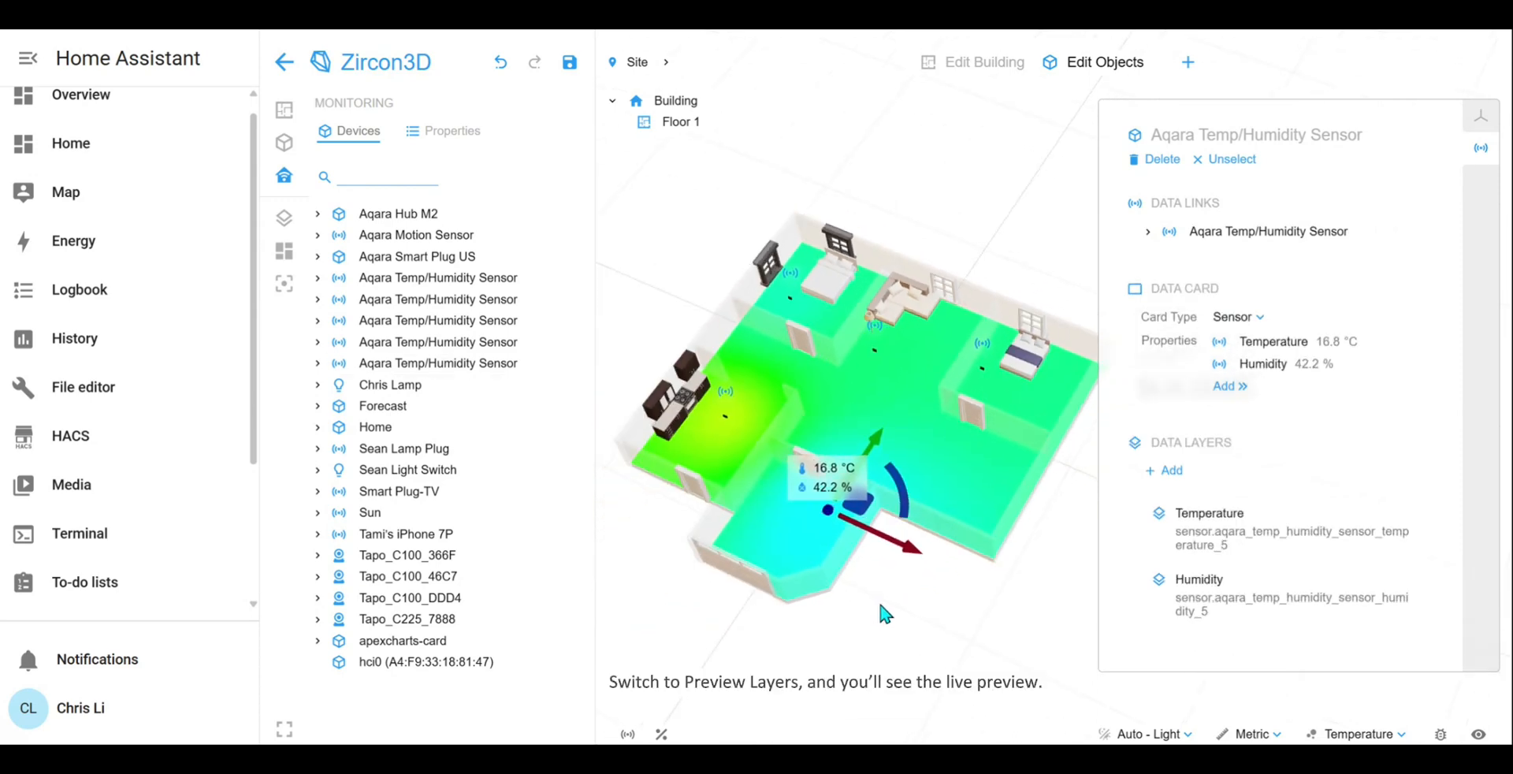
pyautogui.click(283, 217)
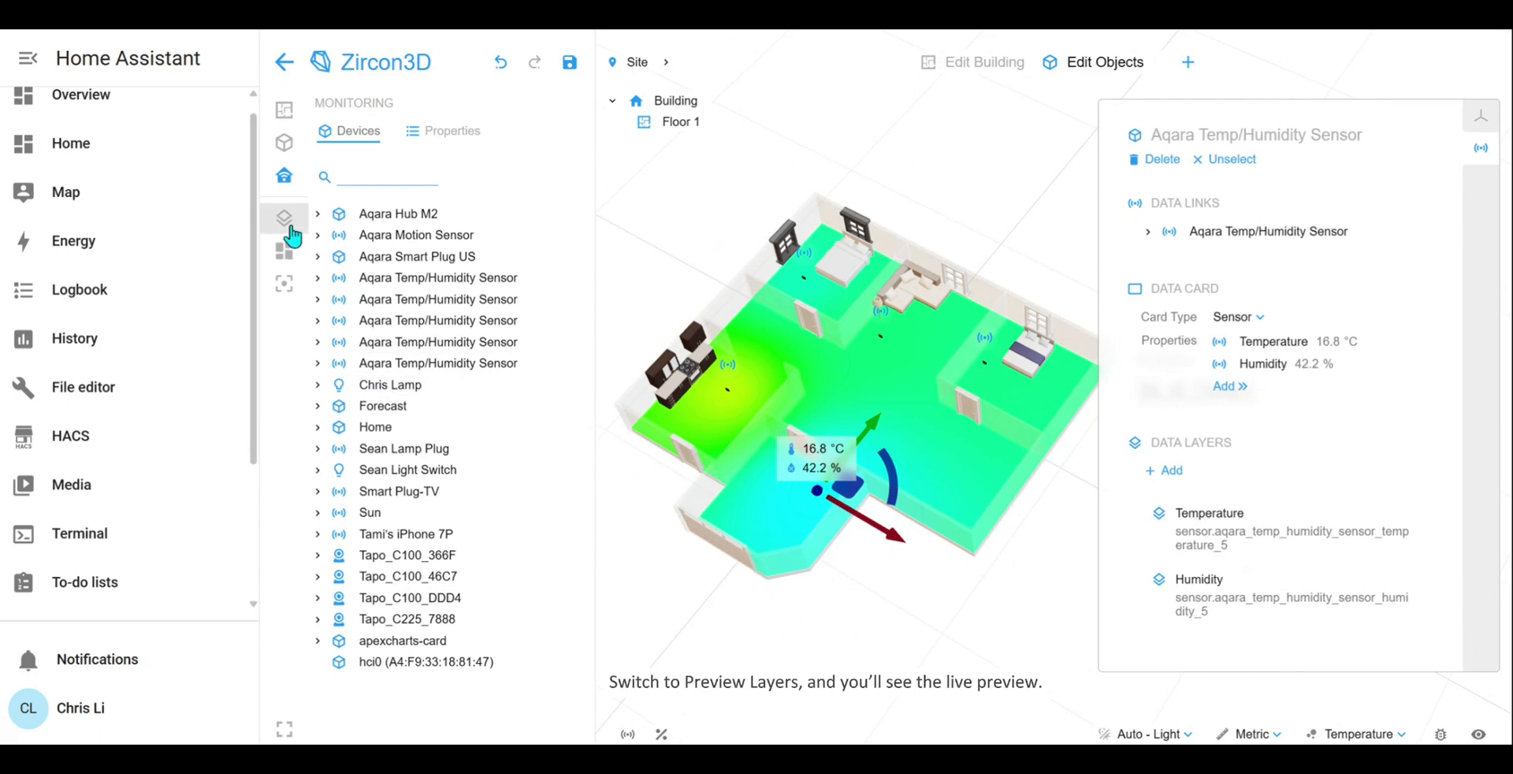
# - Switch to Preview Layer to see live Temperature and Humidity readings
pyautogui.click(284, 218)
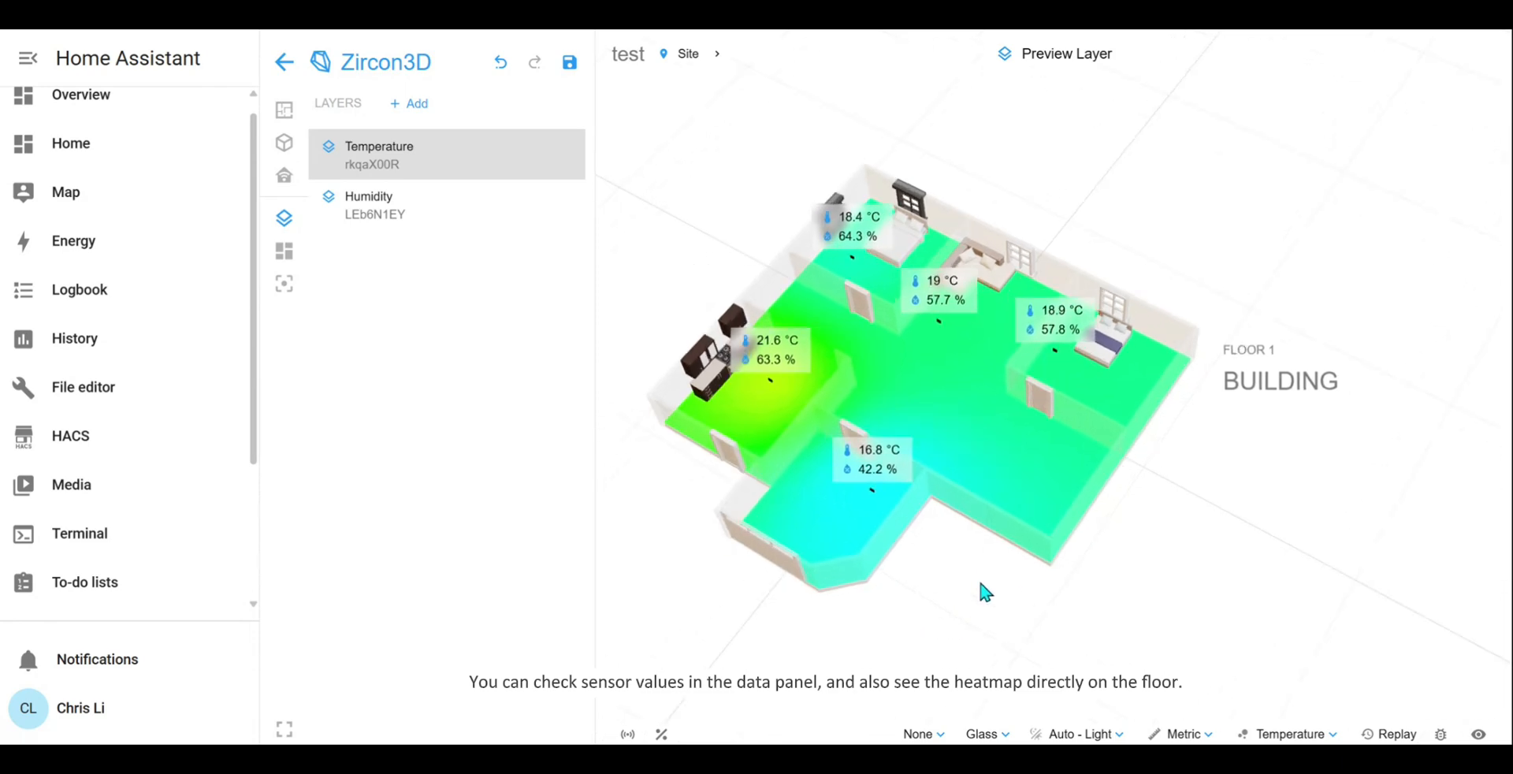
pyautogui.moveTo(284, 142)
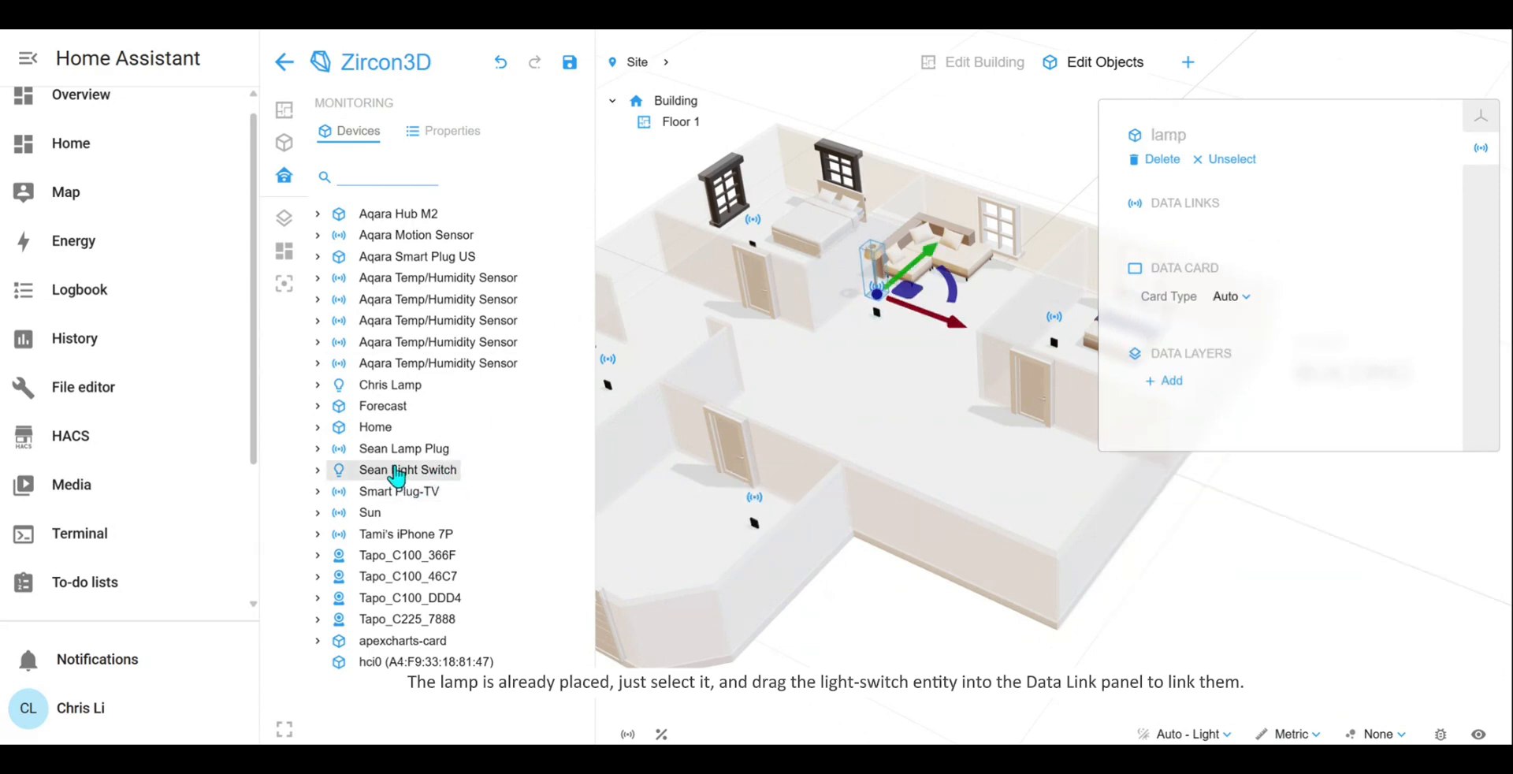
pyautogui.moveTo(386, 480)
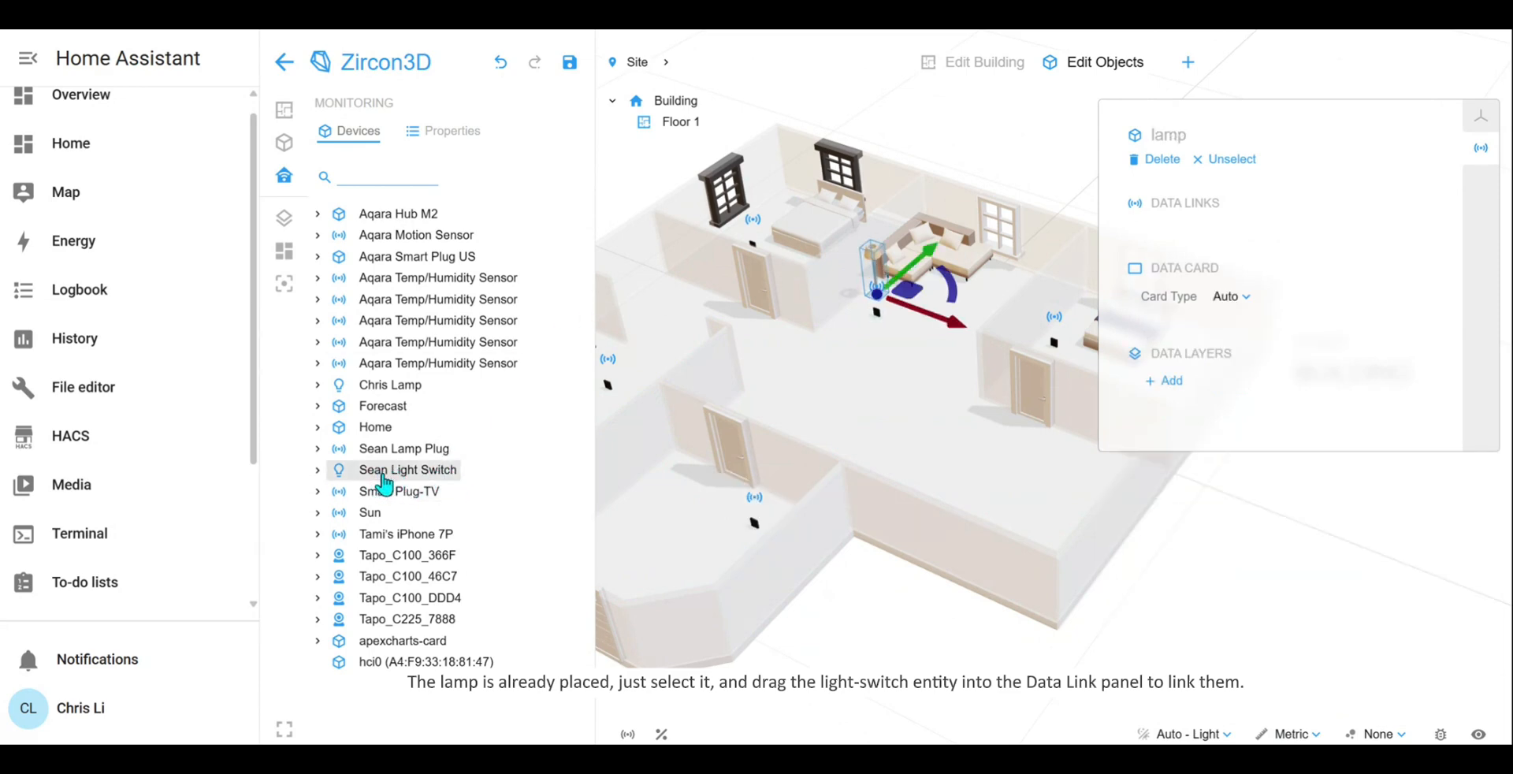
# - Link Sean Light Switch to the lamp and give it a different lamp icon
pyautogui.moveTo(407, 469); pyautogui.dragTo(1235, 231)
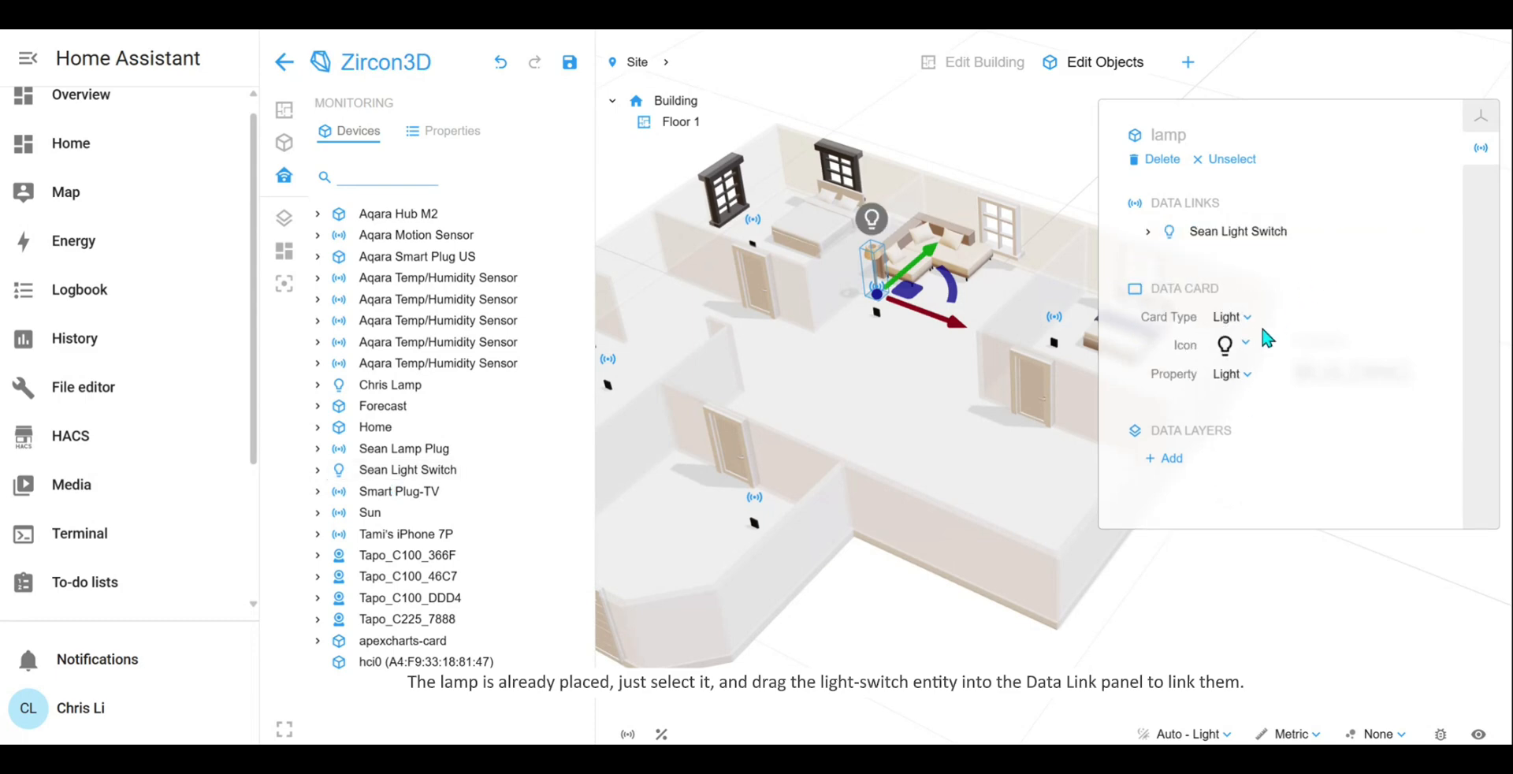
pyautogui.click(1244, 345)
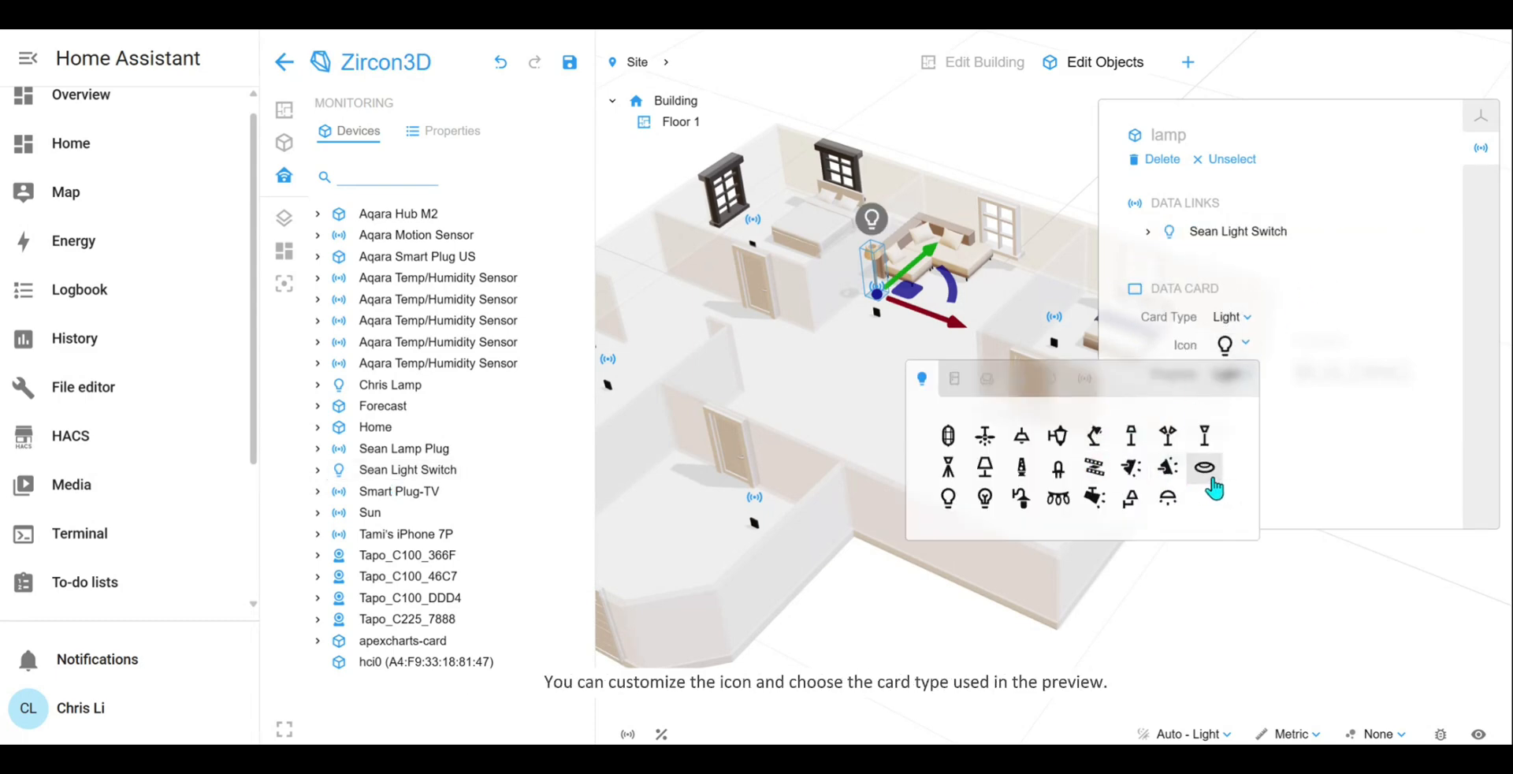
pyautogui.click(1205, 468)
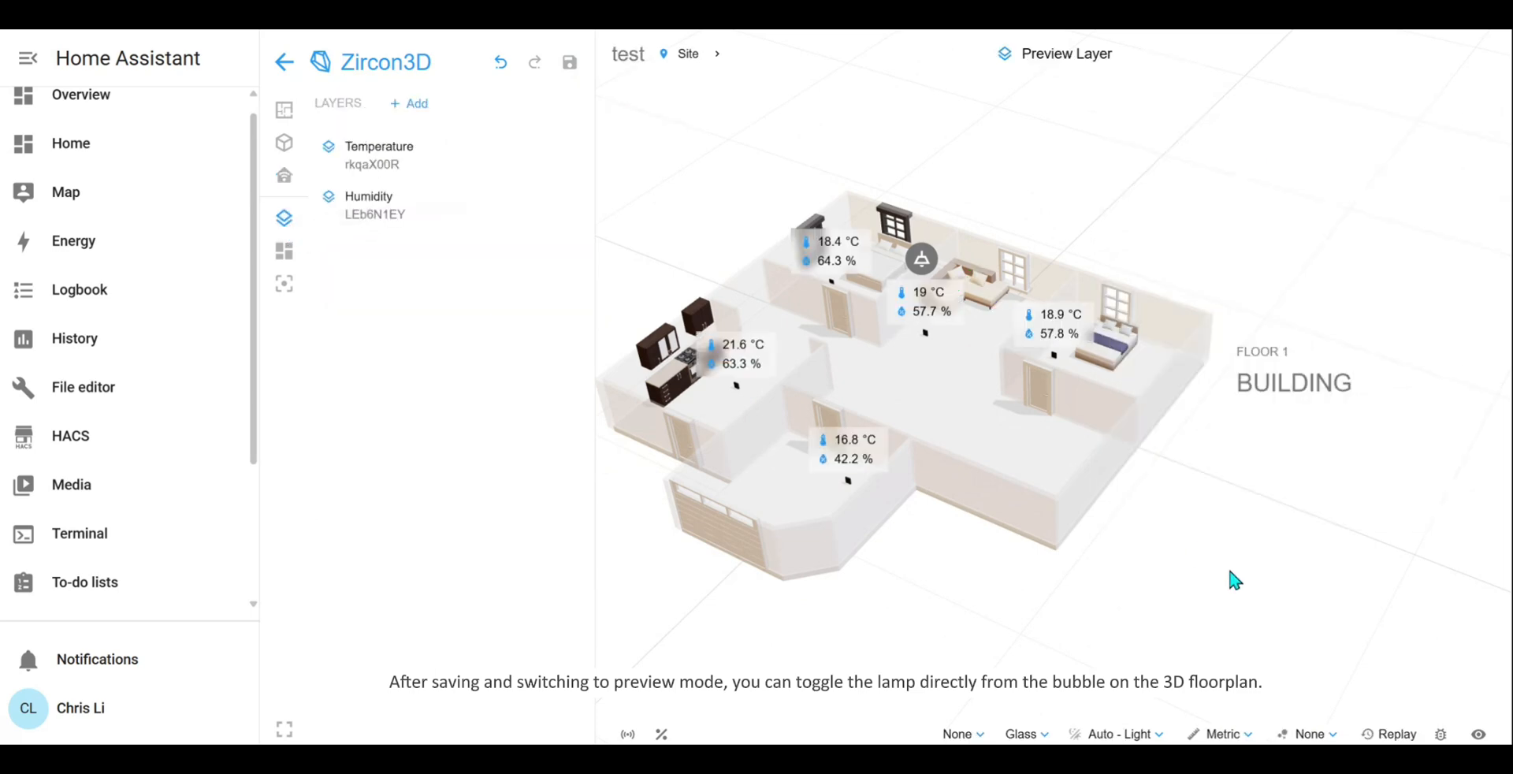
# - Toggle the lamp bubble, show the Humidity floor heatmap, and start a new heatmap layer
pyautogui.click(921, 258)
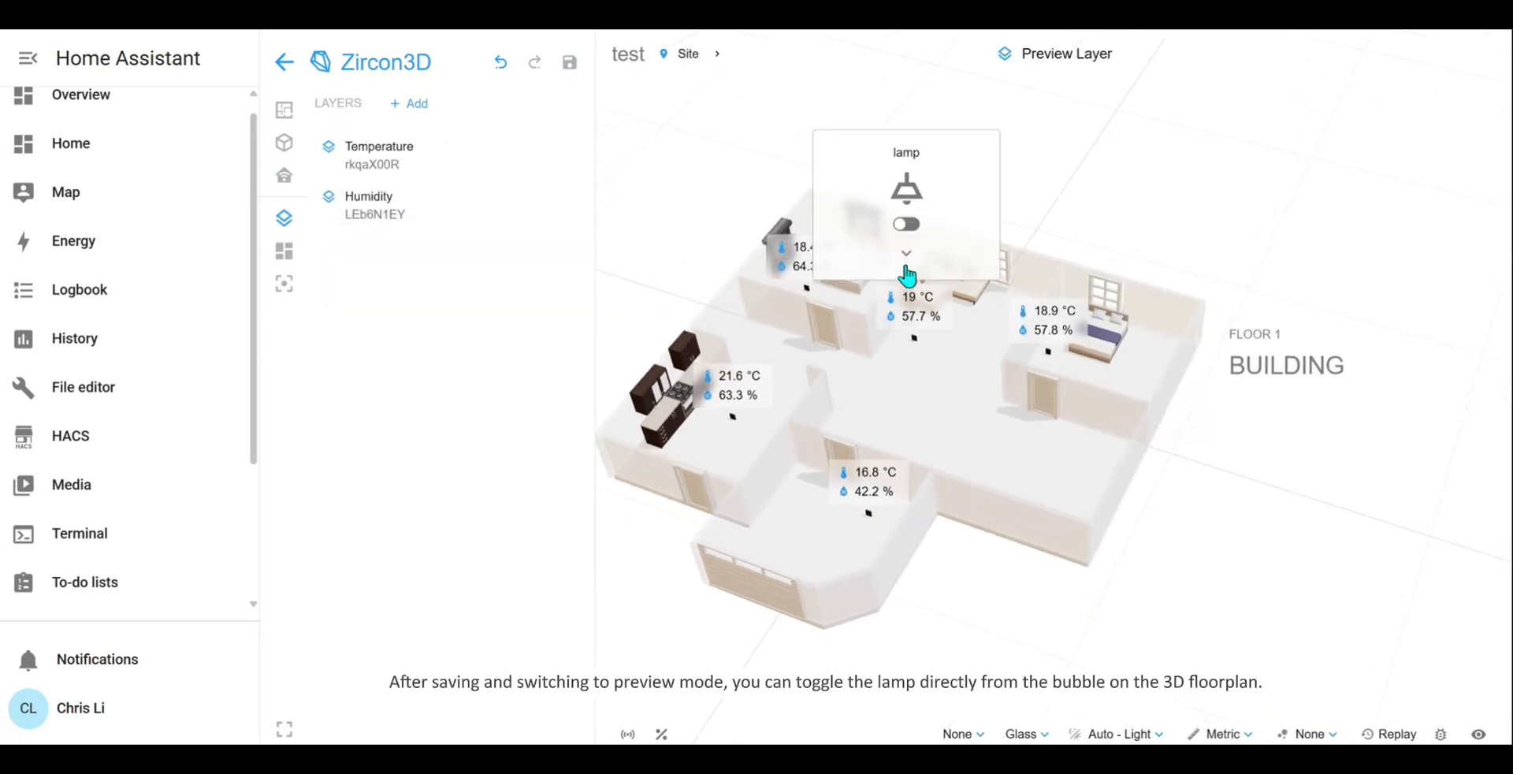
pyautogui.click(906, 224)
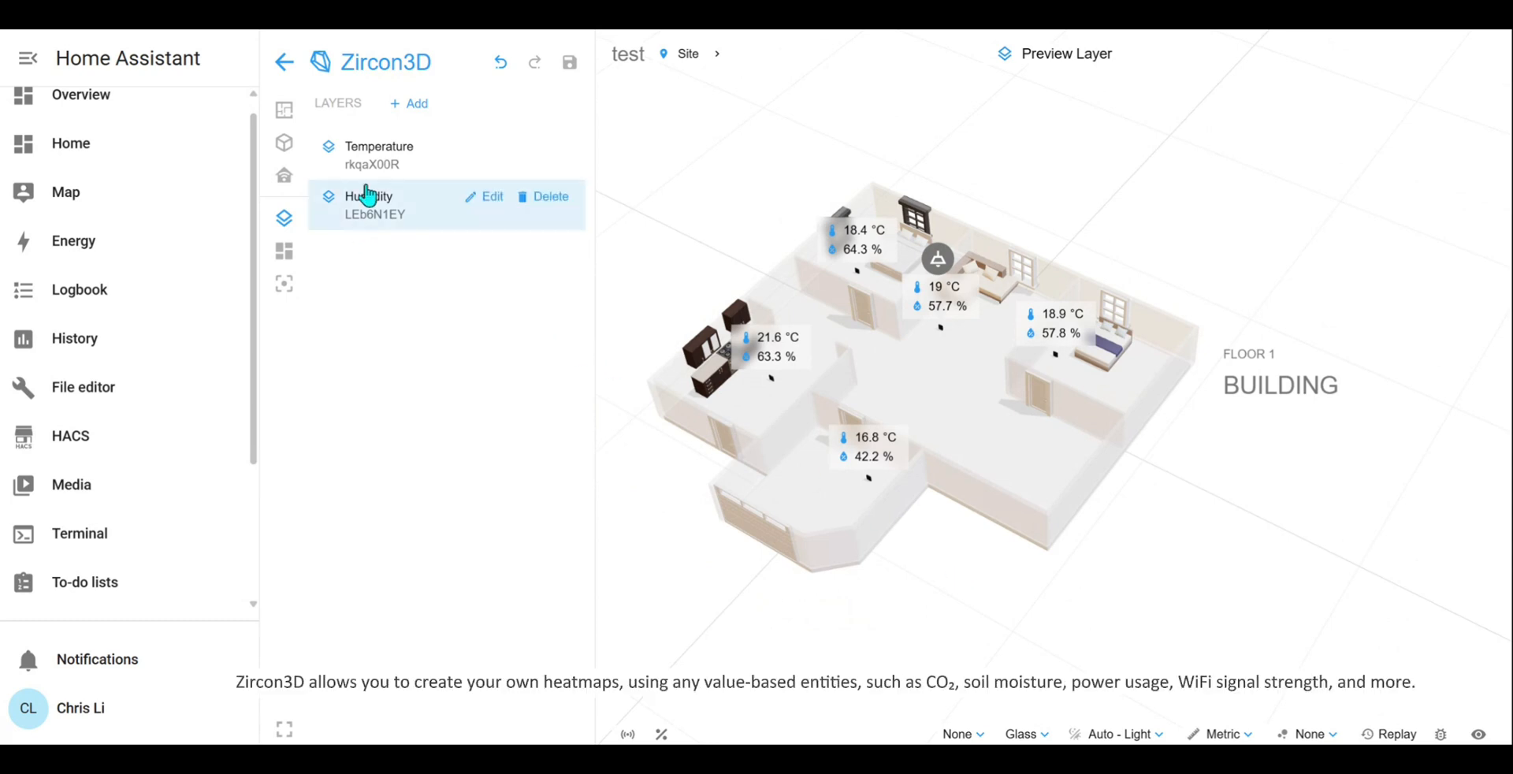
pyautogui.click(1309, 735)
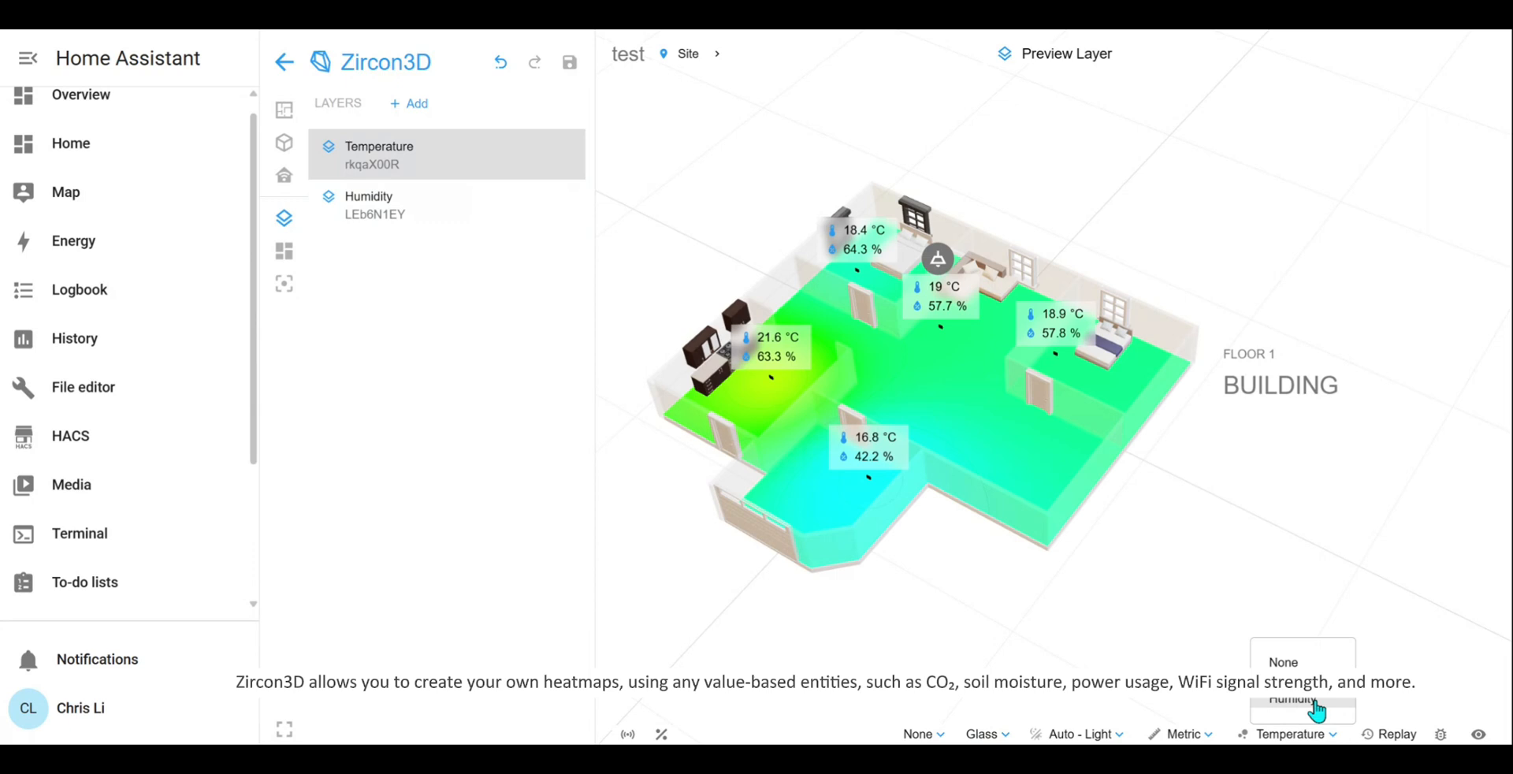
pyautogui.click(1302, 697)
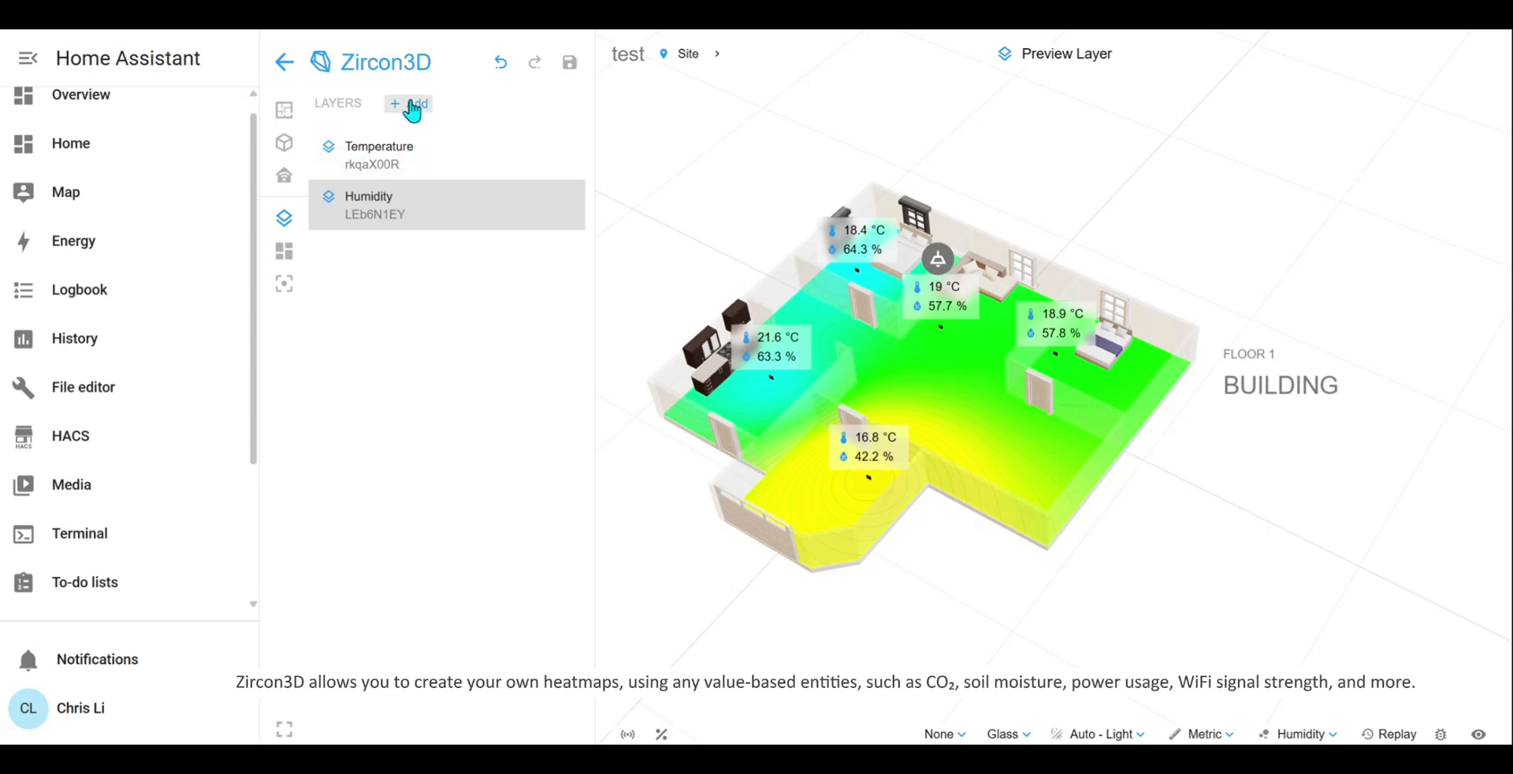
pyautogui.click(409, 104)
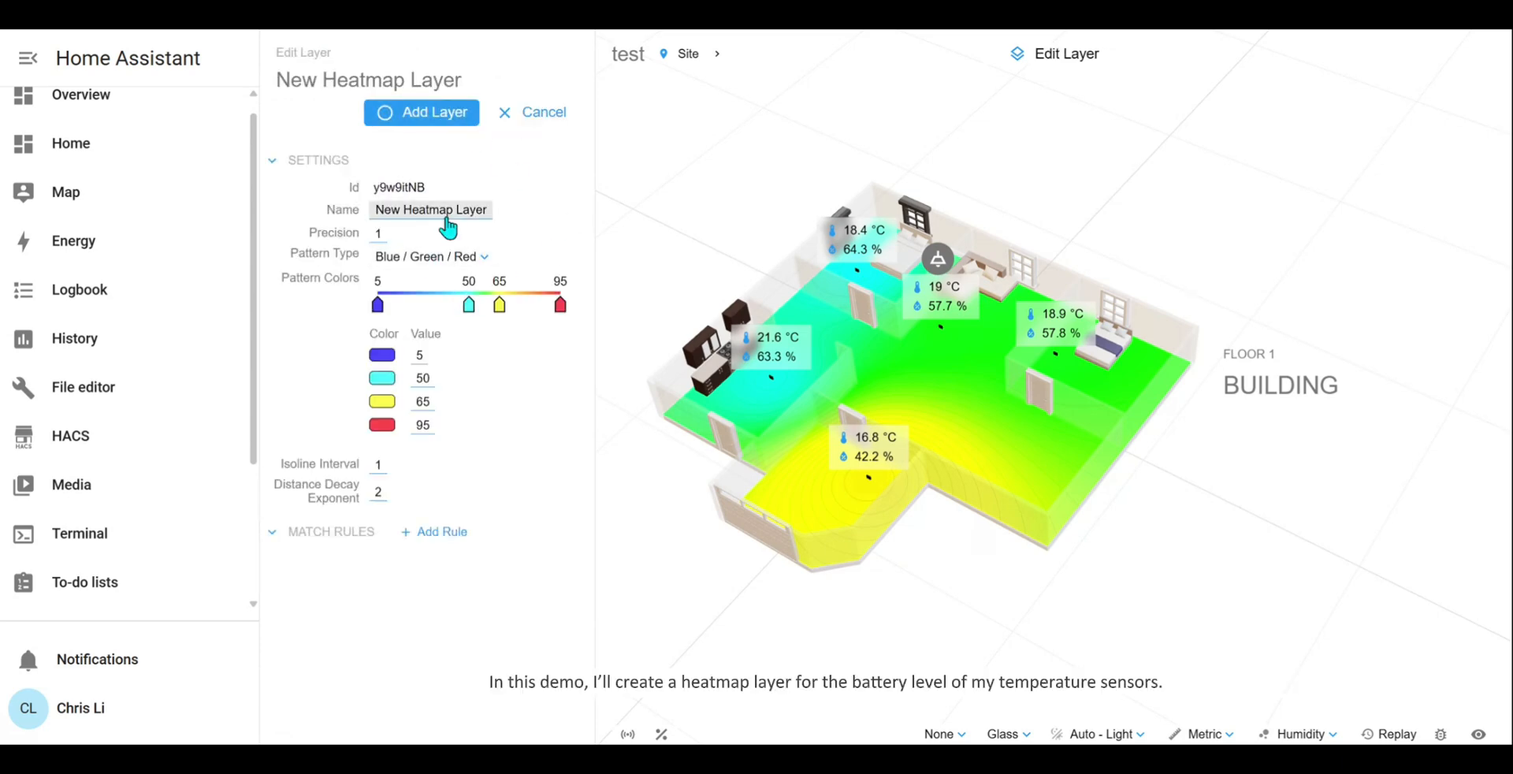
# - Name the layer 'Battery' with a Red/Green/Blue pattern, third stop 80, and add a rule
pyautogui.click(430, 210)
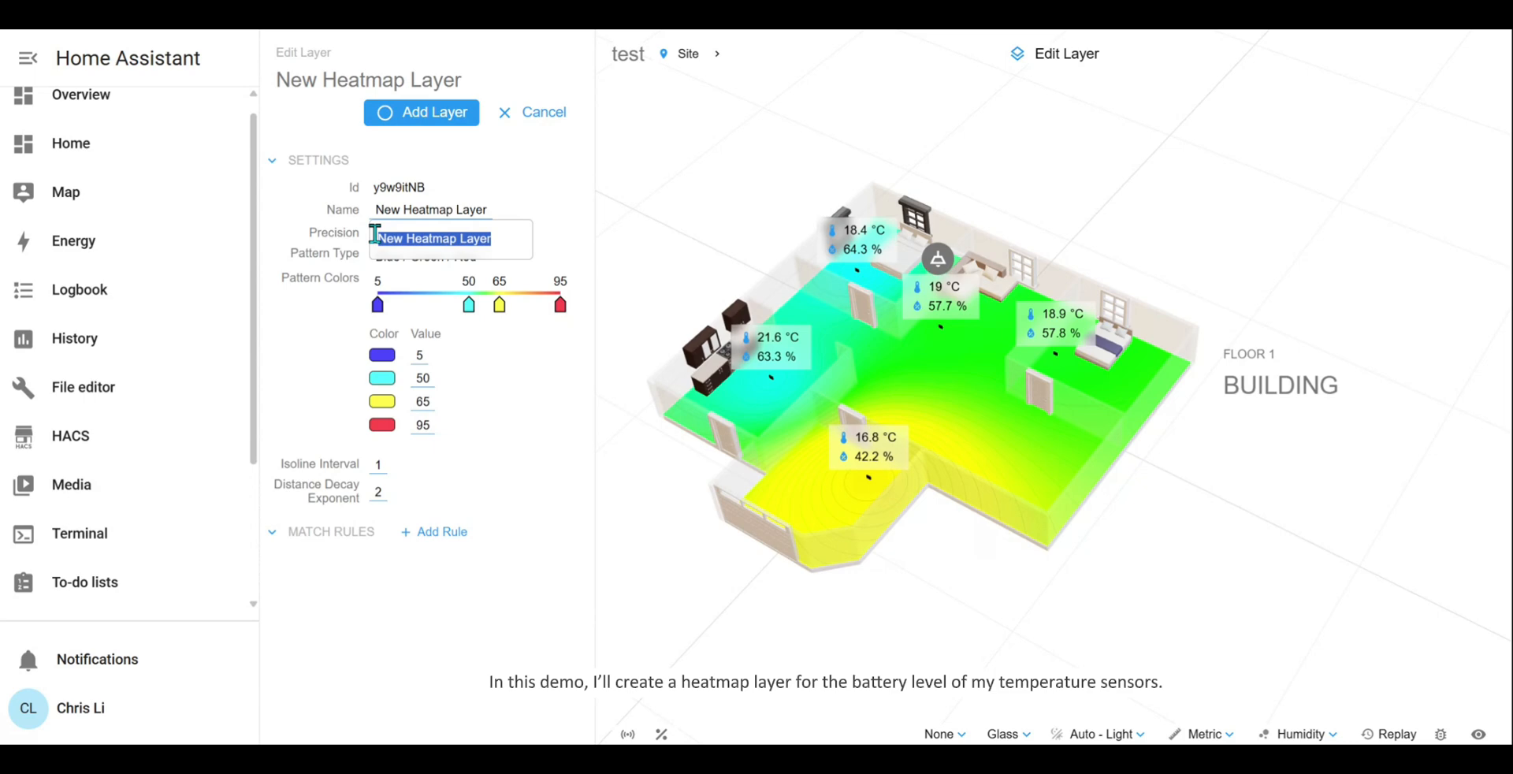
pyautogui.write('Battery')
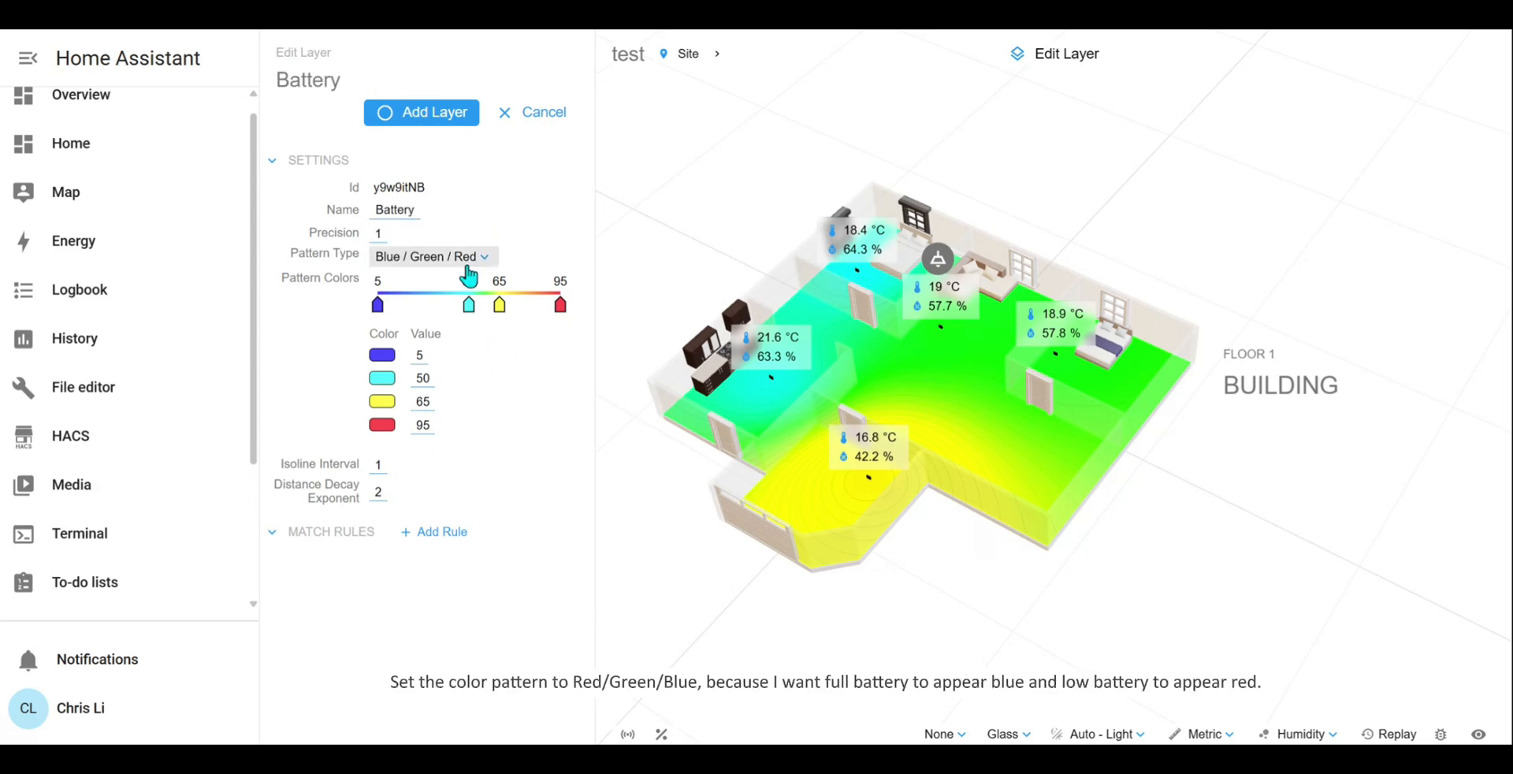
pyautogui.click(431, 255)
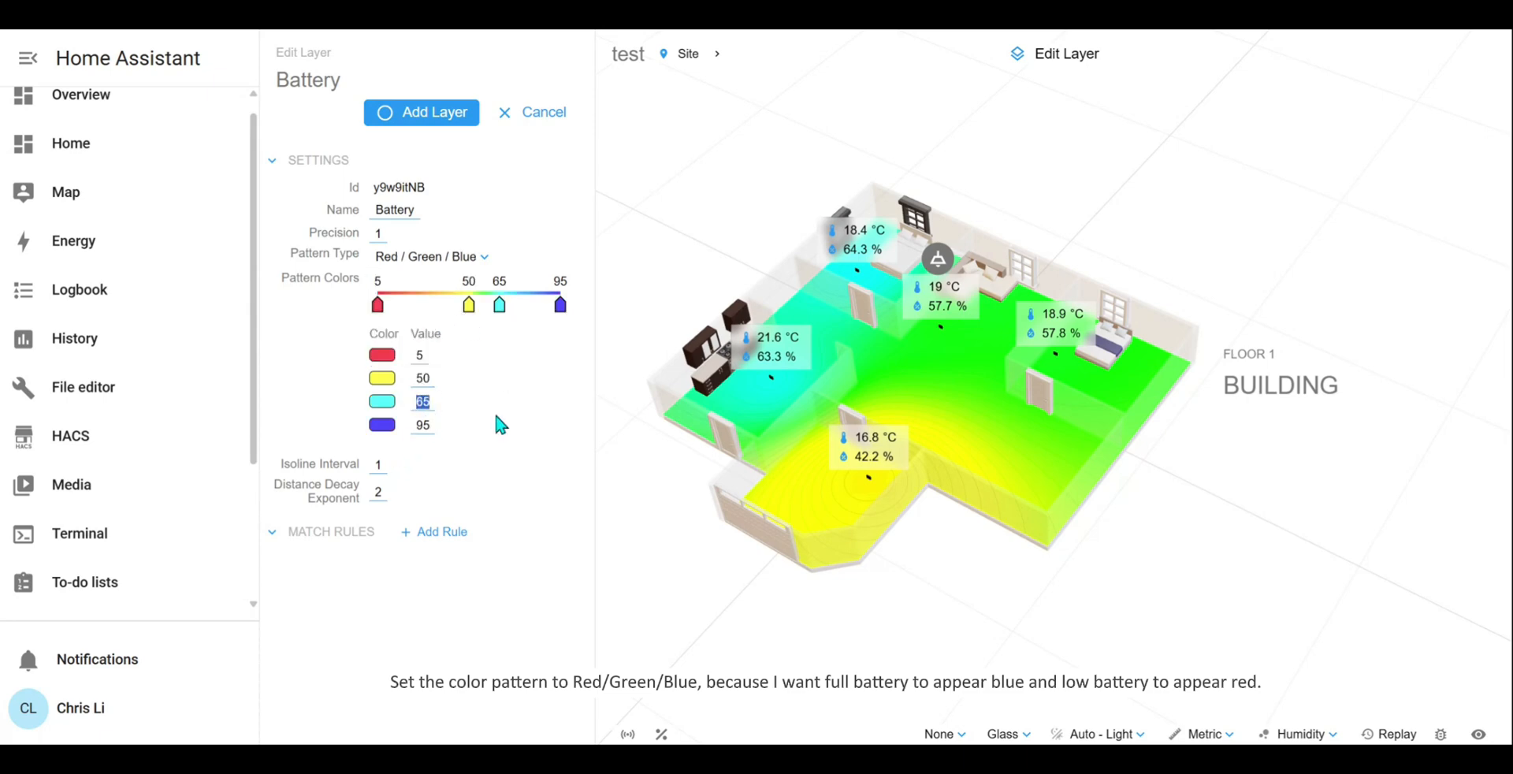
pyautogui.click(422, 378)
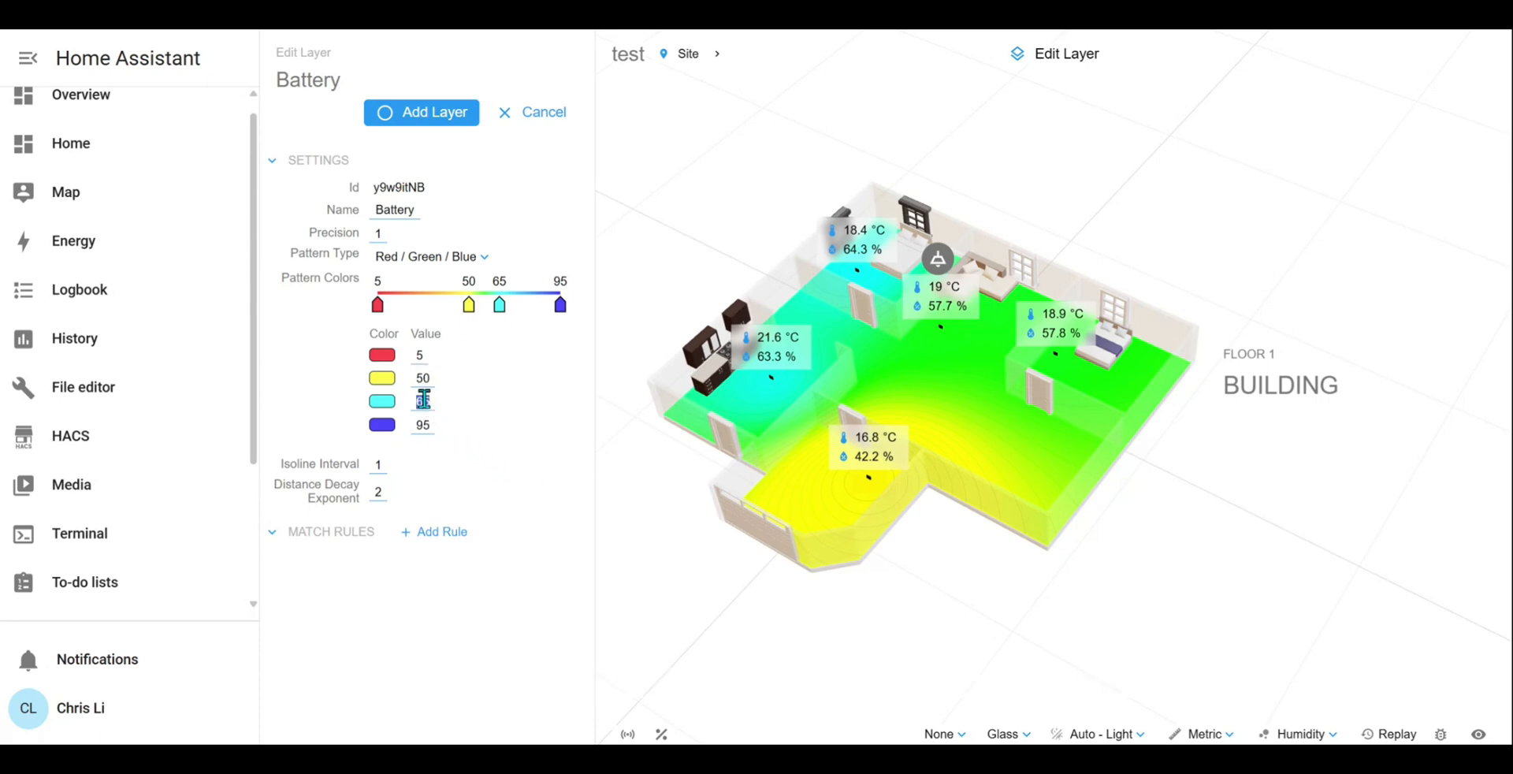
pyautogui.write('80')
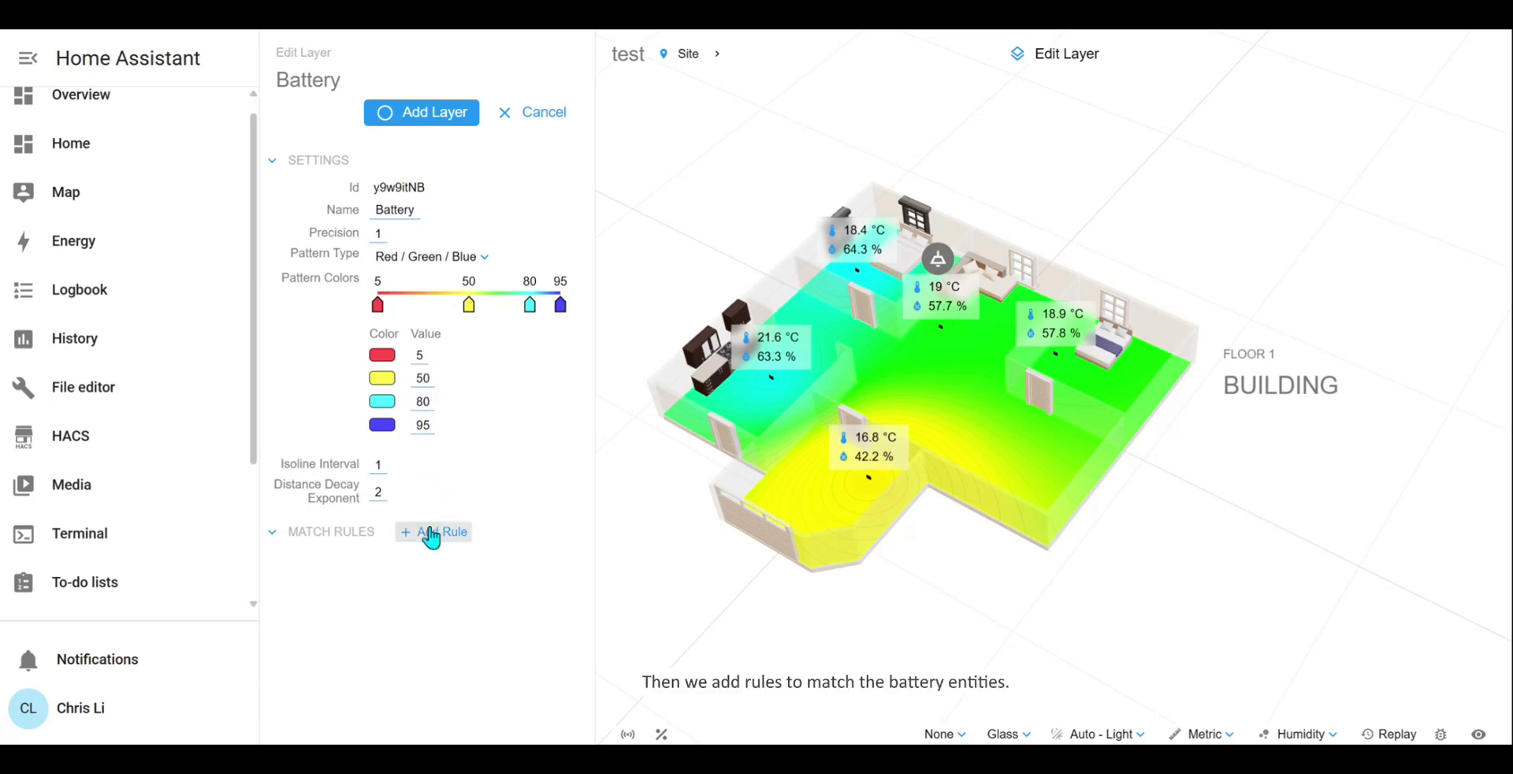
pyautogui.click(442, 532)
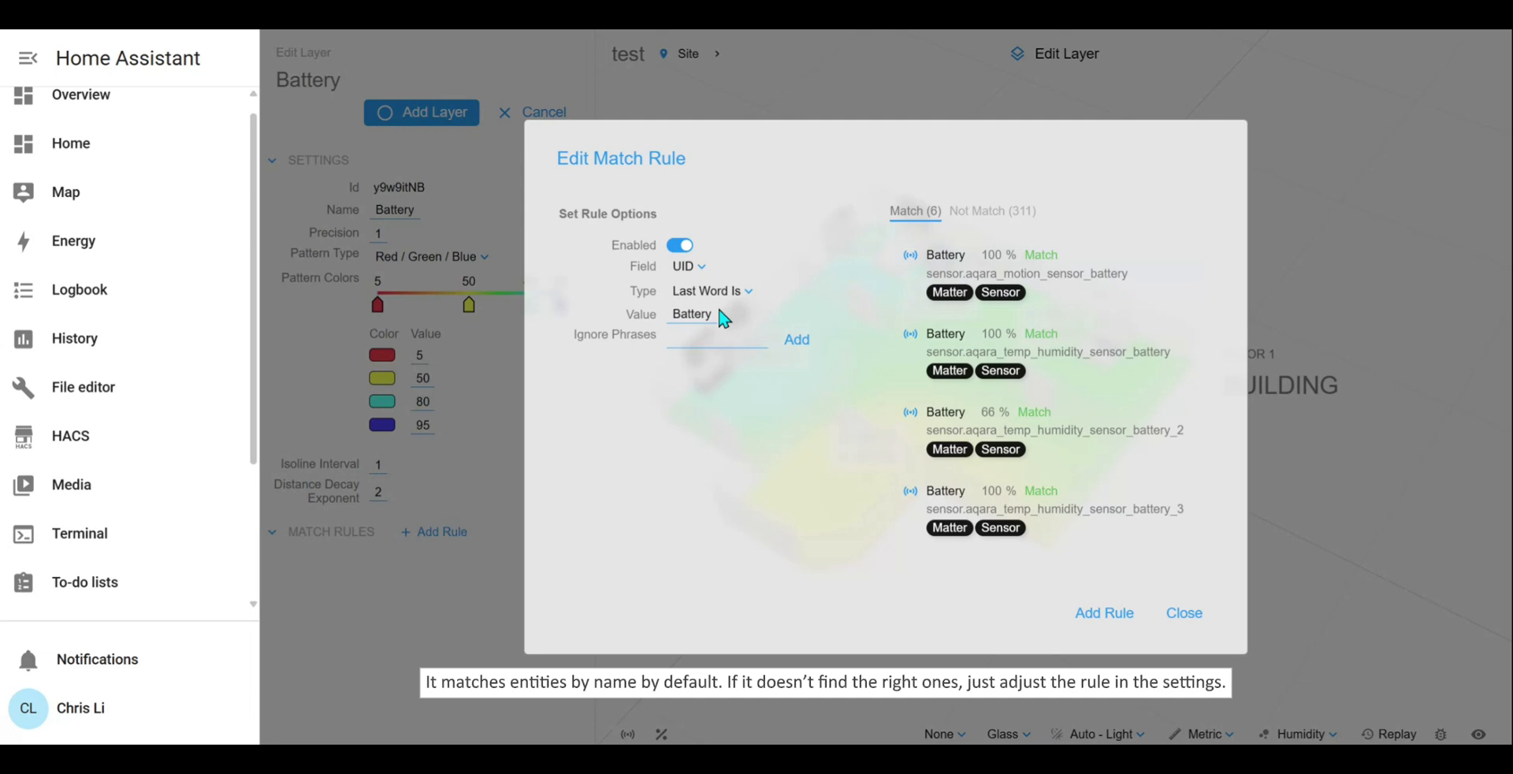
pyautogui.moveTo(797, 366)
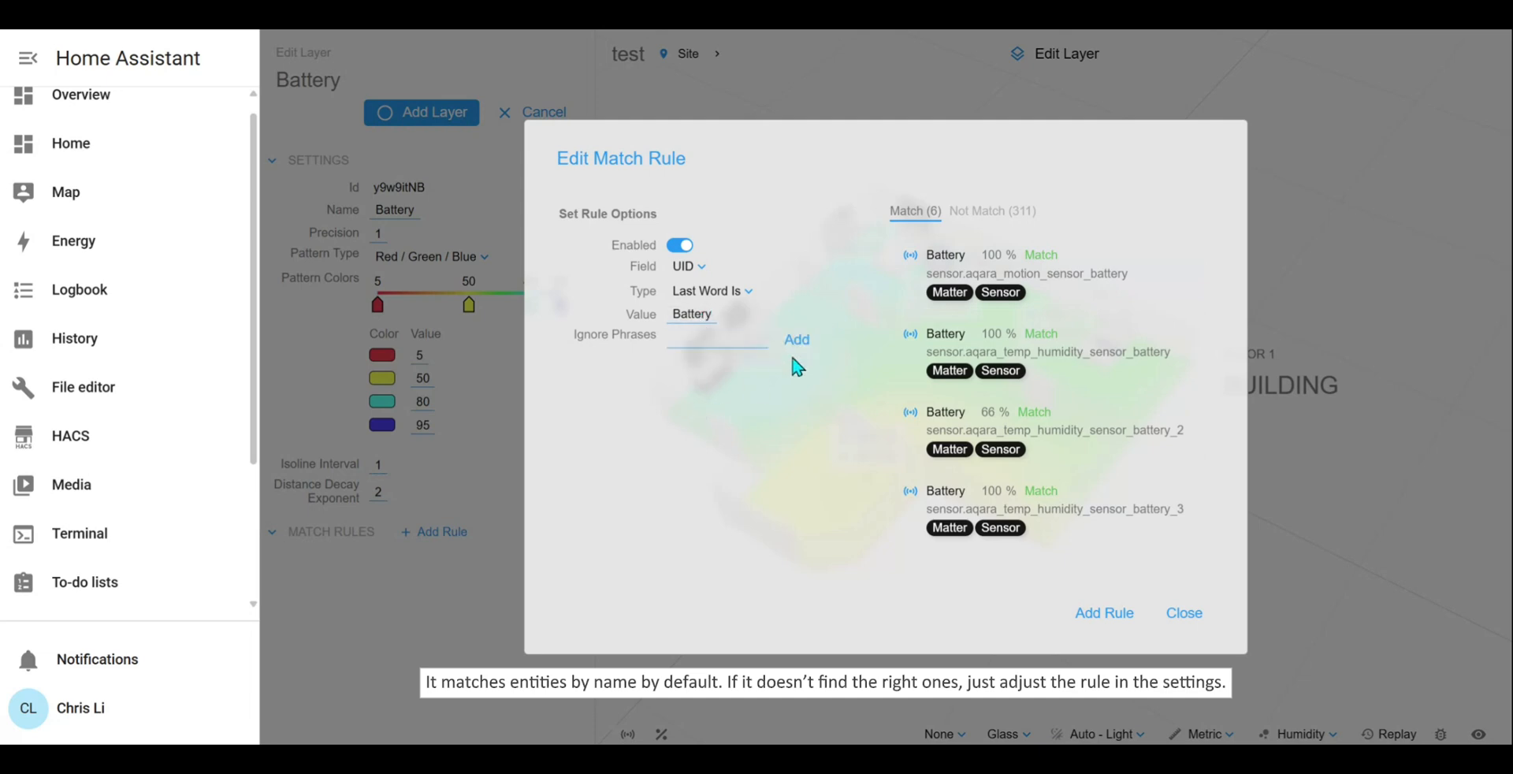
pyautogui.moveTo(1086, 598)
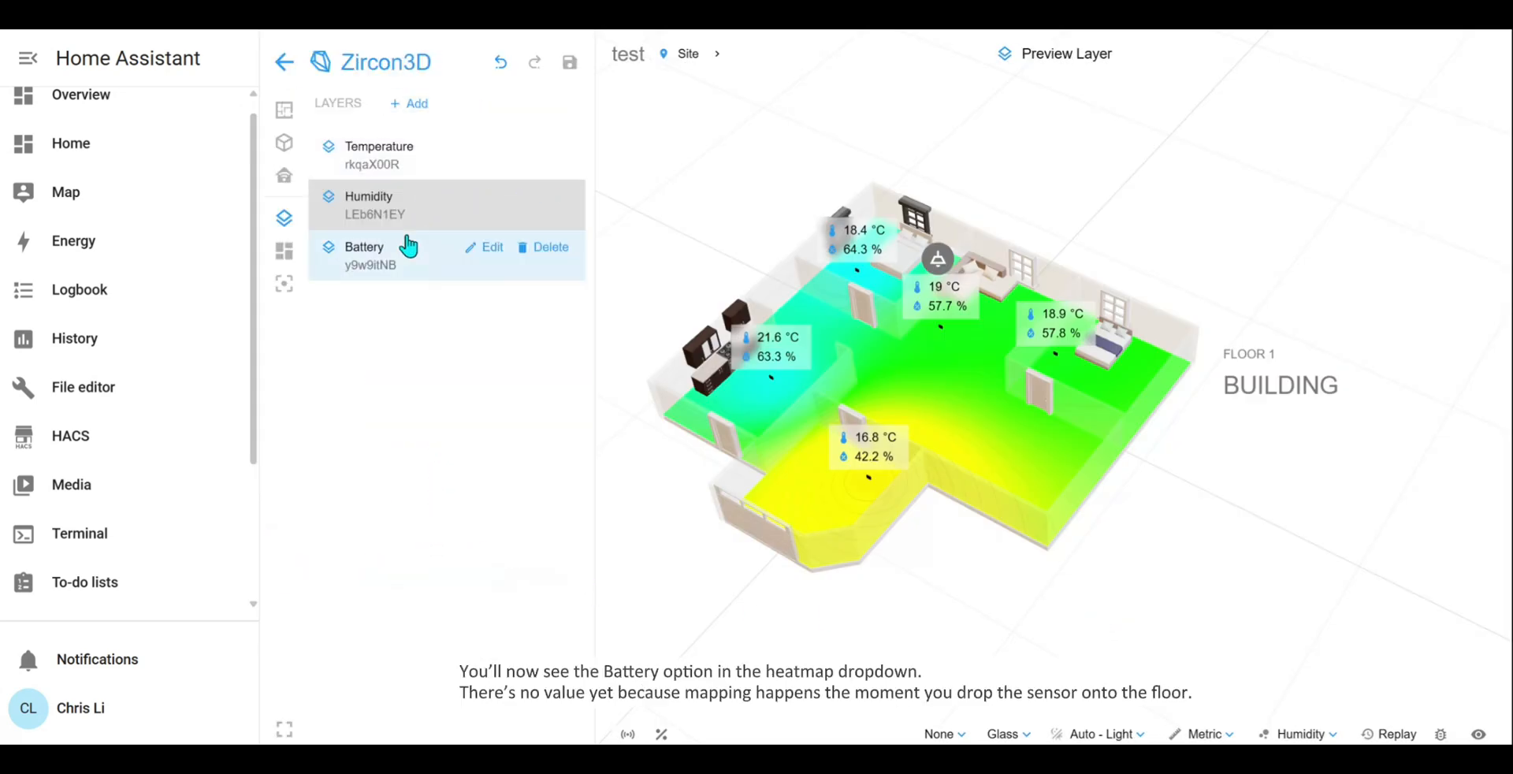
# - Select the Battery layer to preview its heatmap on the floorplan
pyautogui.click(364, 246)
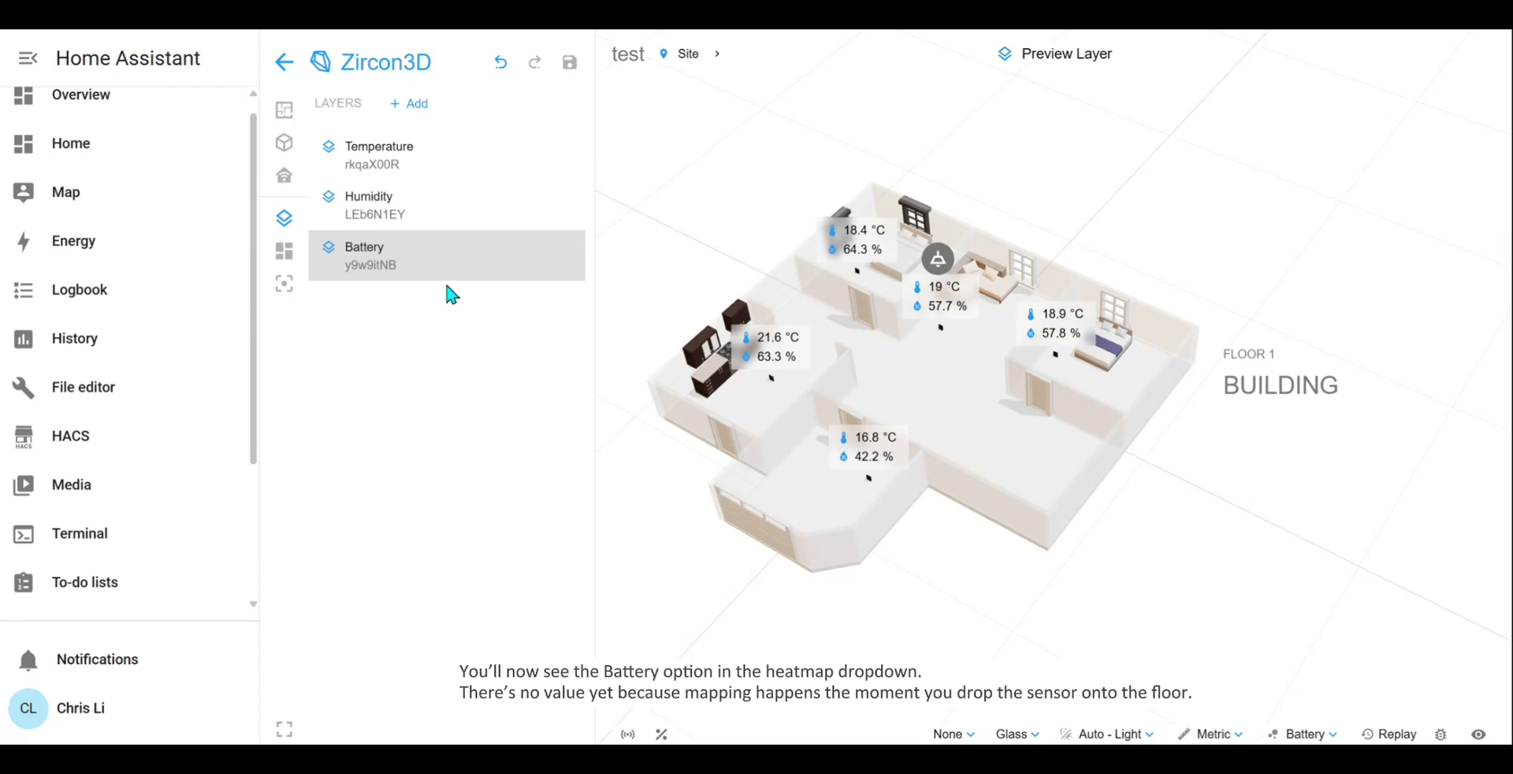
pyautogui.moveTo(284, 175)
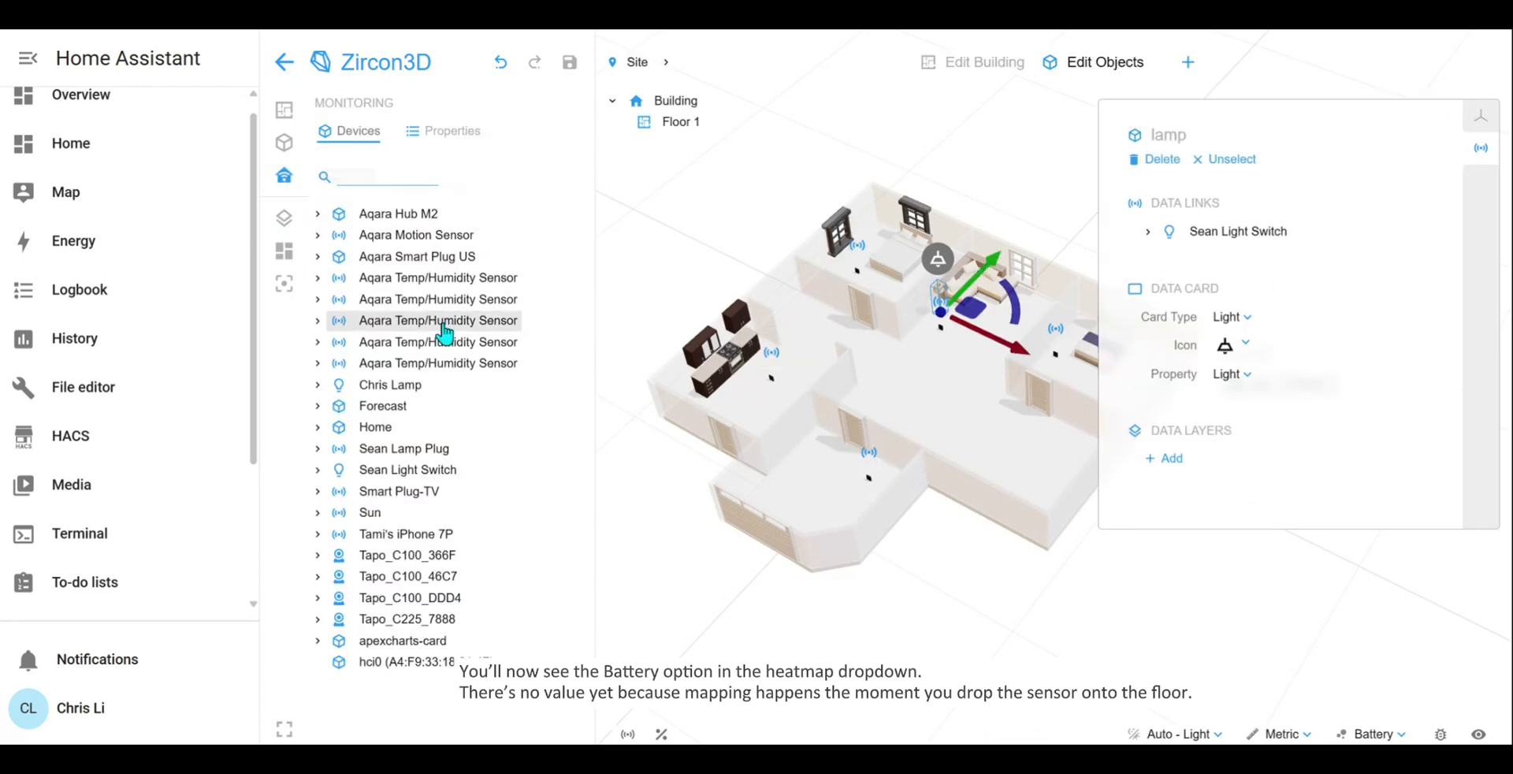
# - Try two temperature/humidity sensors, then select the sensor in the lower central room
pyautogui.click(437, 319)
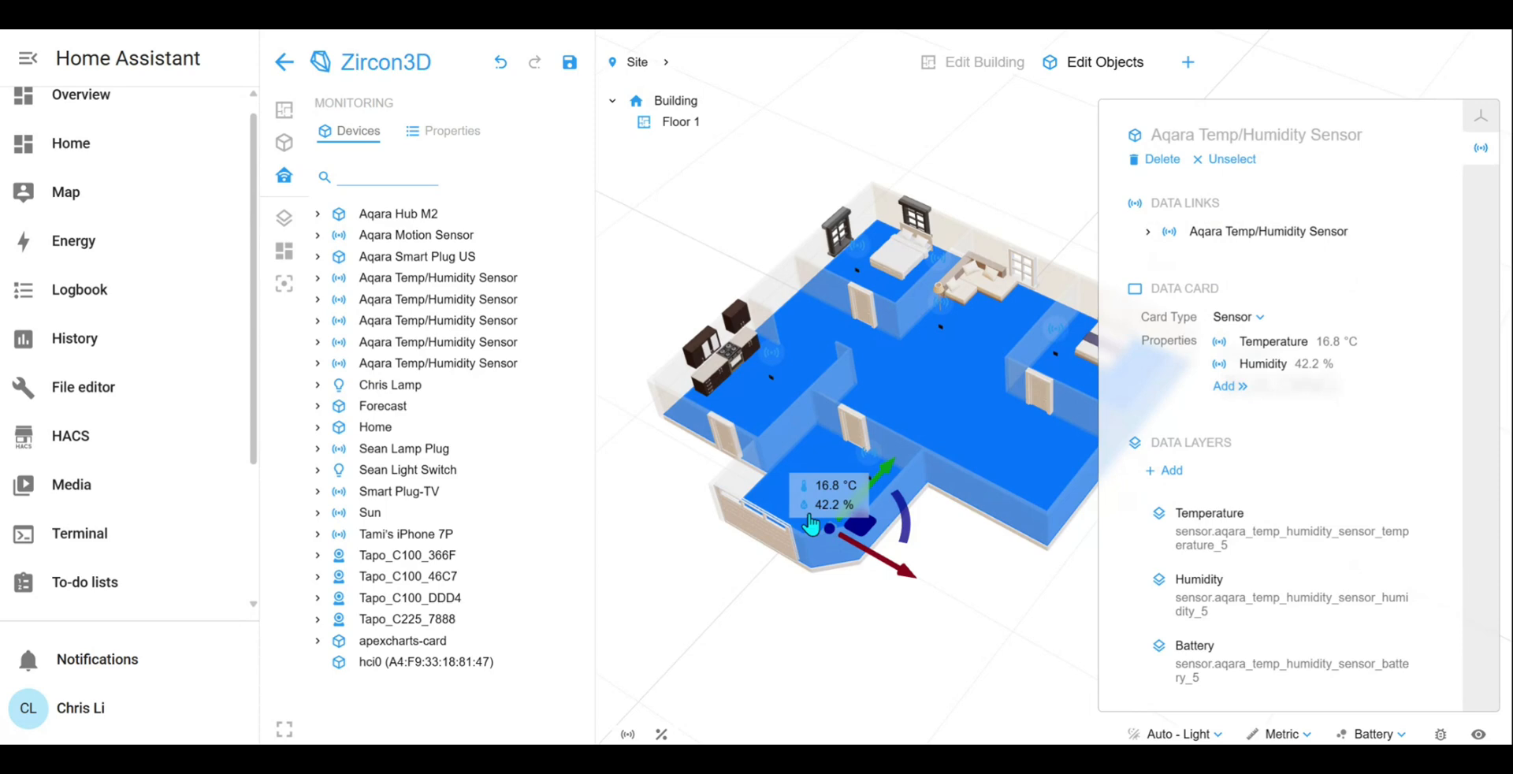
pyautogui.click(437, 341)
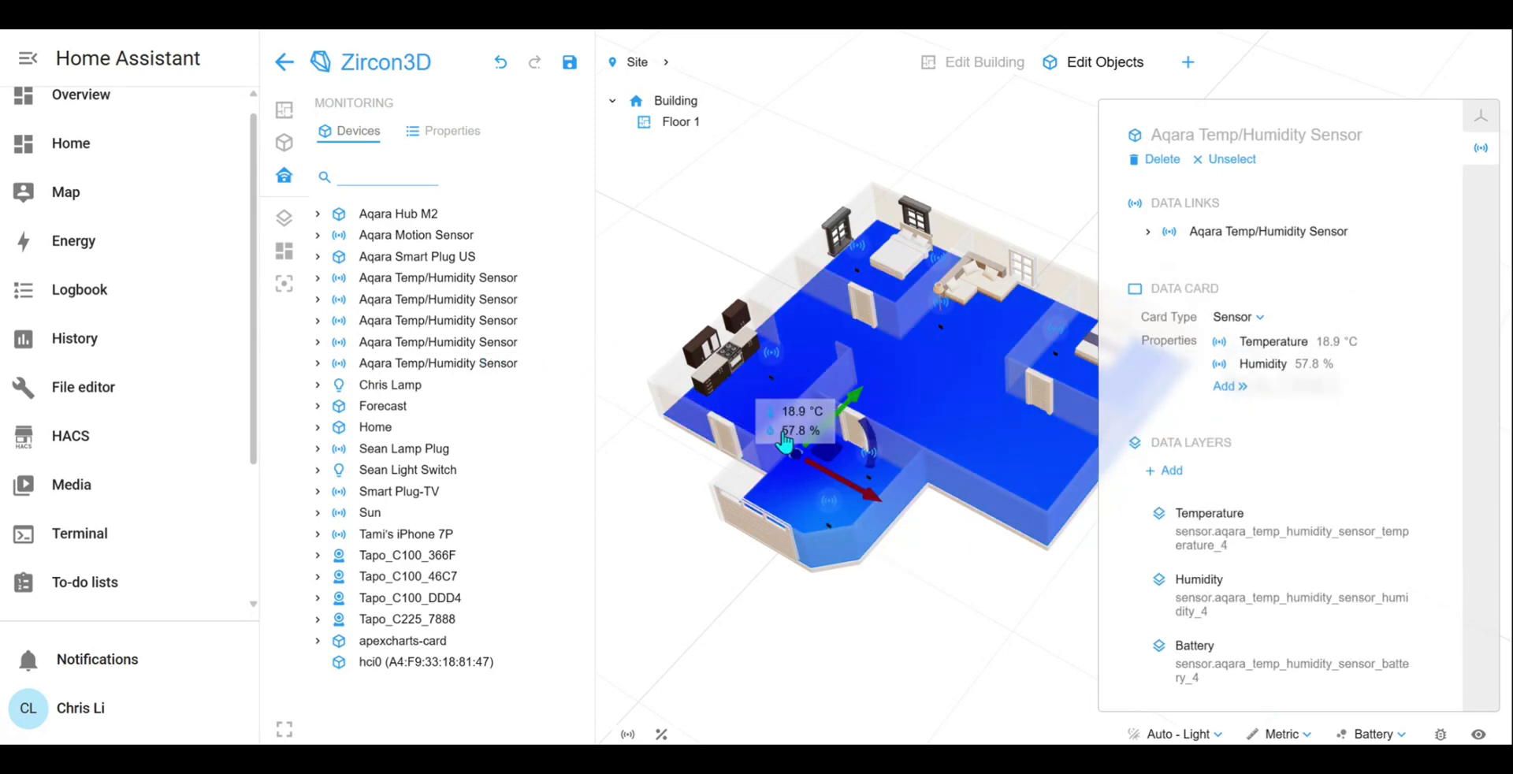
pyautogui.click(1233, 158)
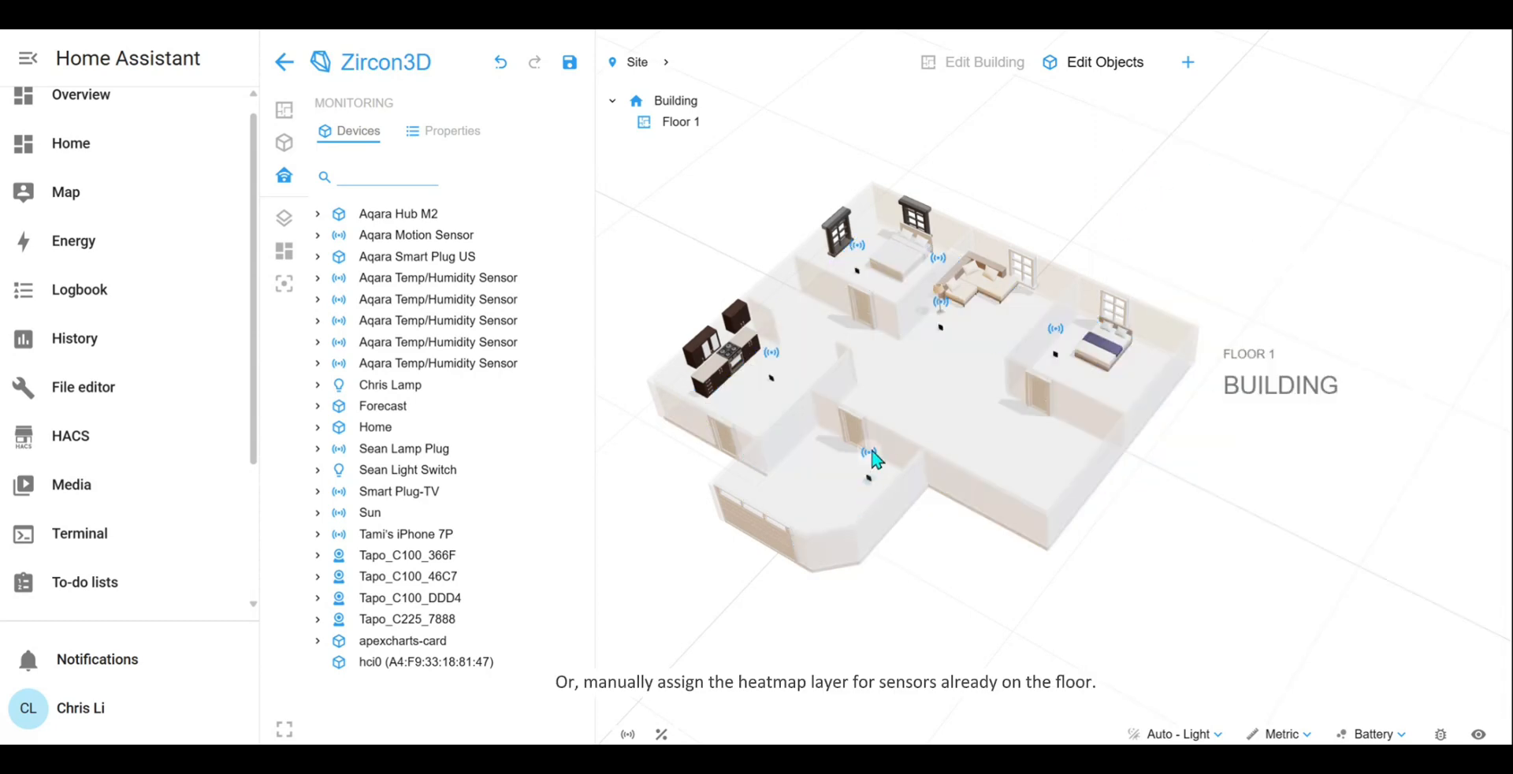
pyautogui.click(865, 452)
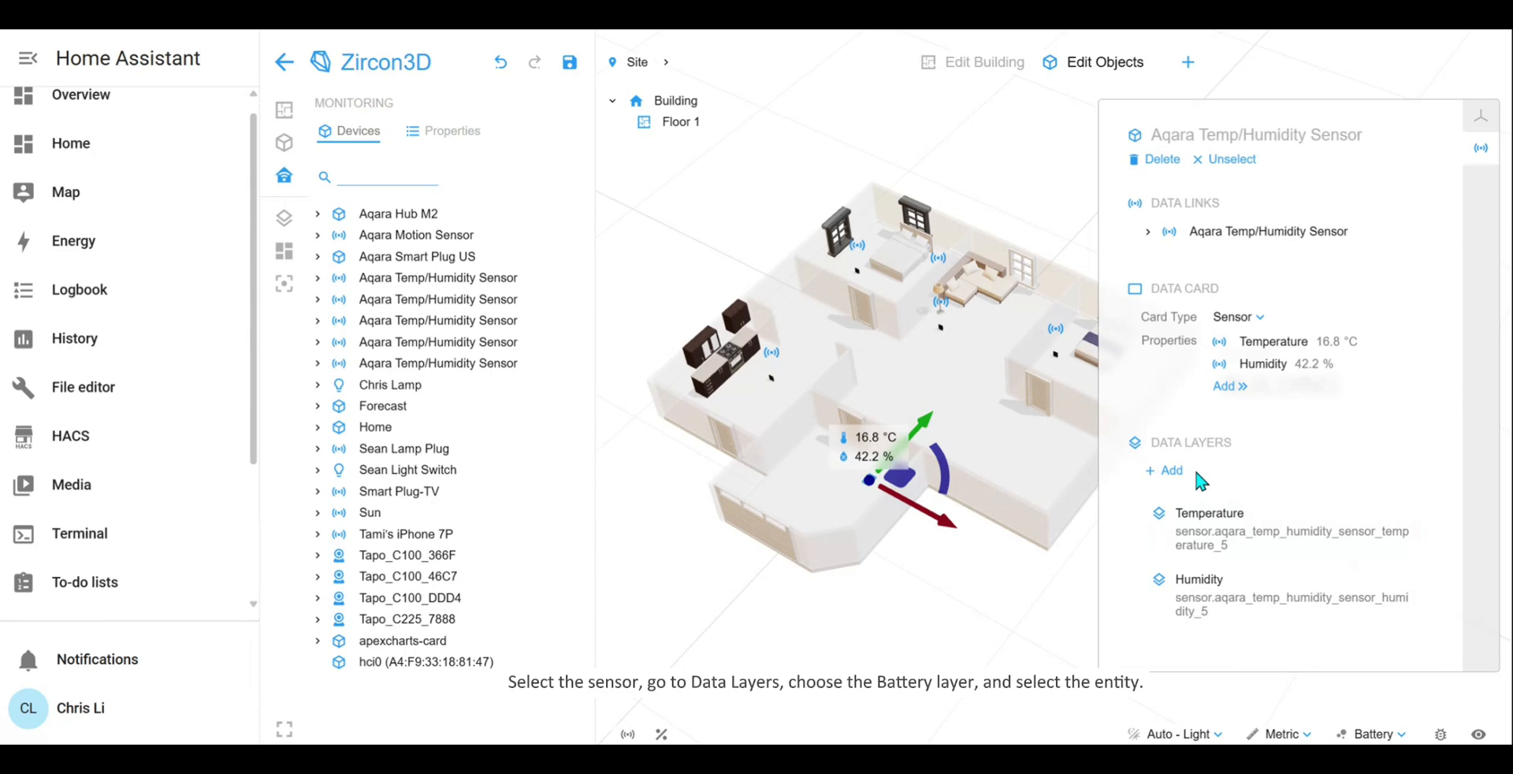
# - Assign the Battery data layer to that sensor and add a battery reading to its popup
pyautogui.click(1164, 470)
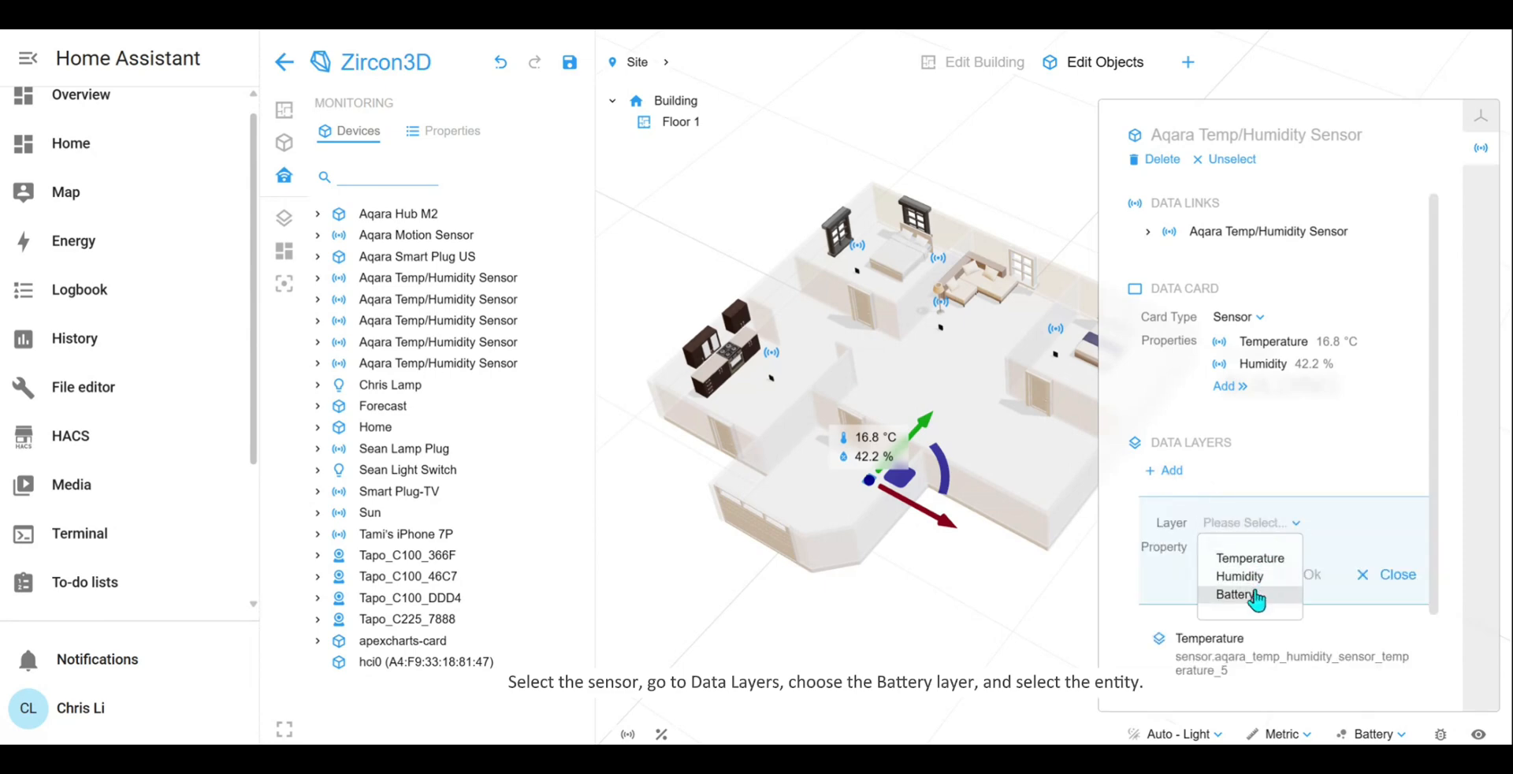
pyautogui.click(1238, 595)
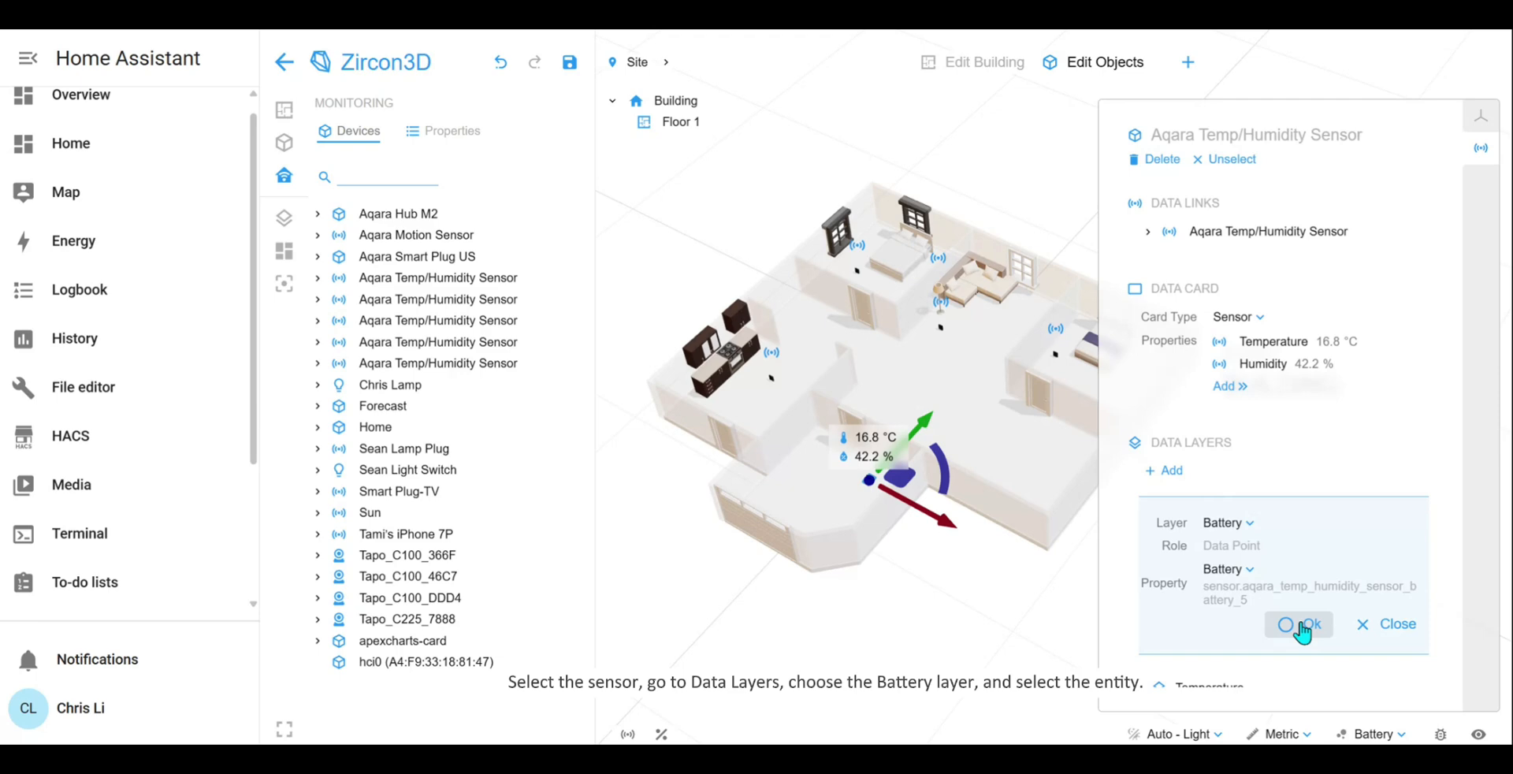
pyautogui.click(1299, 624)
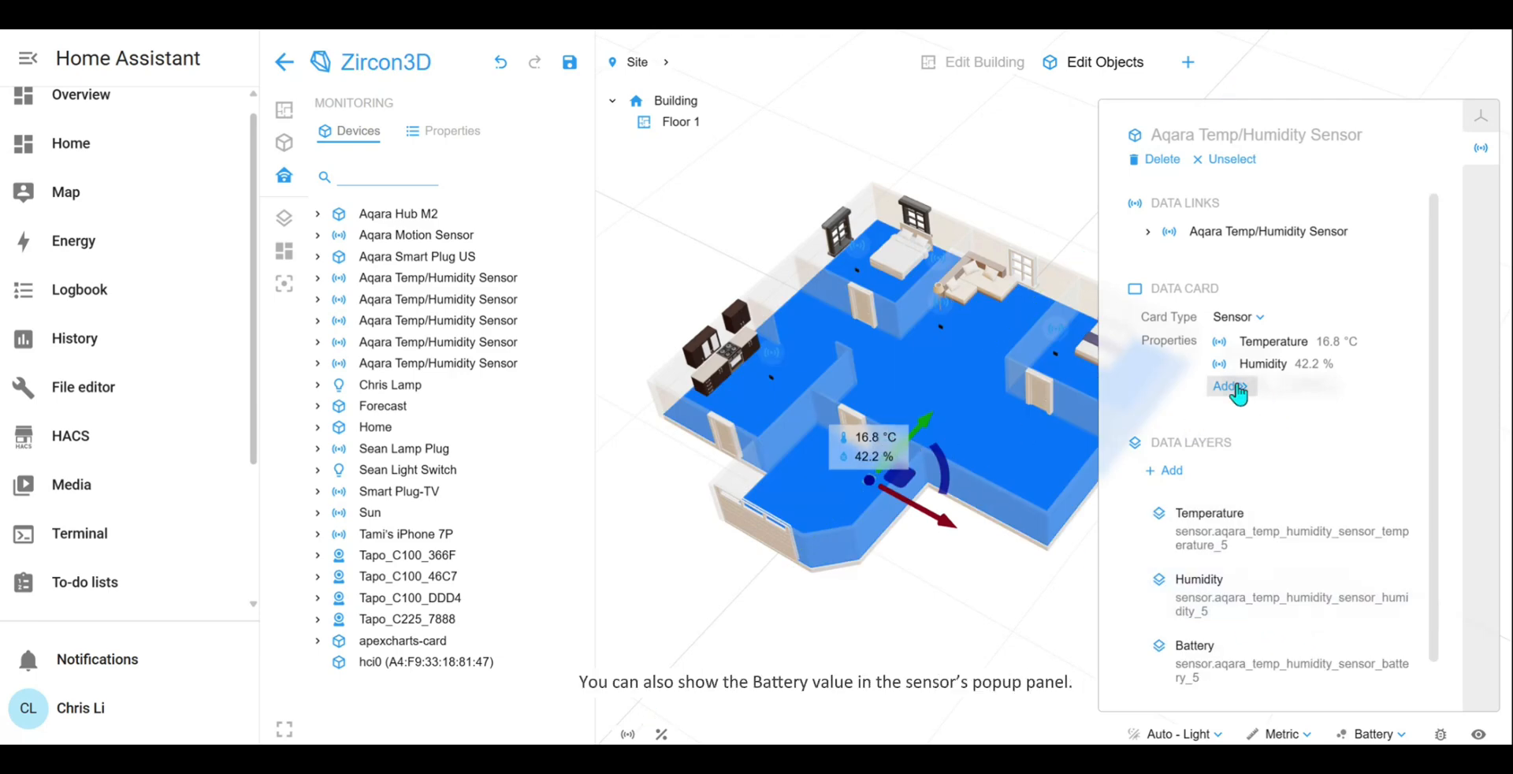
pyautogui.click(1226, 386)
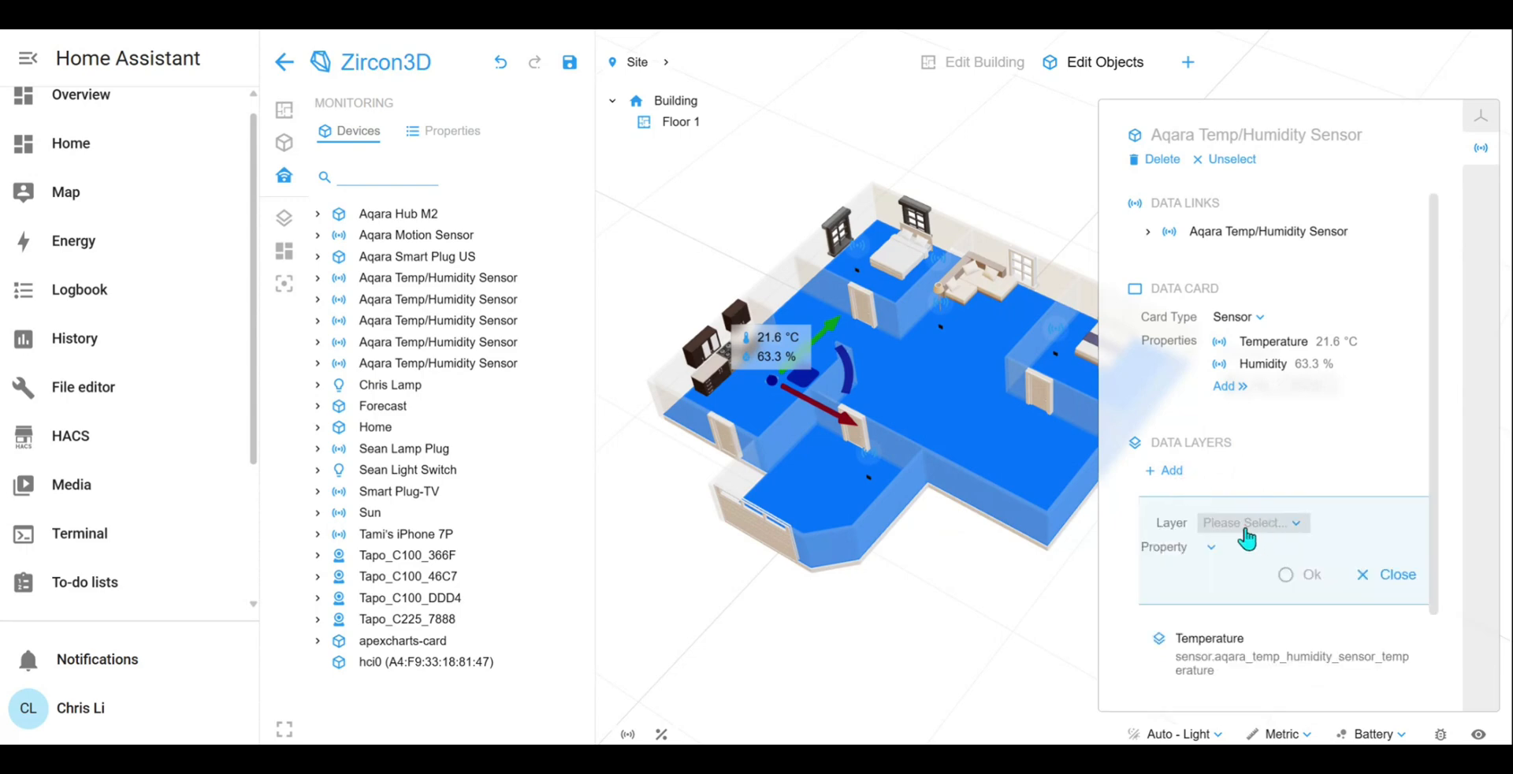
pyautogui.click(1251, 522)
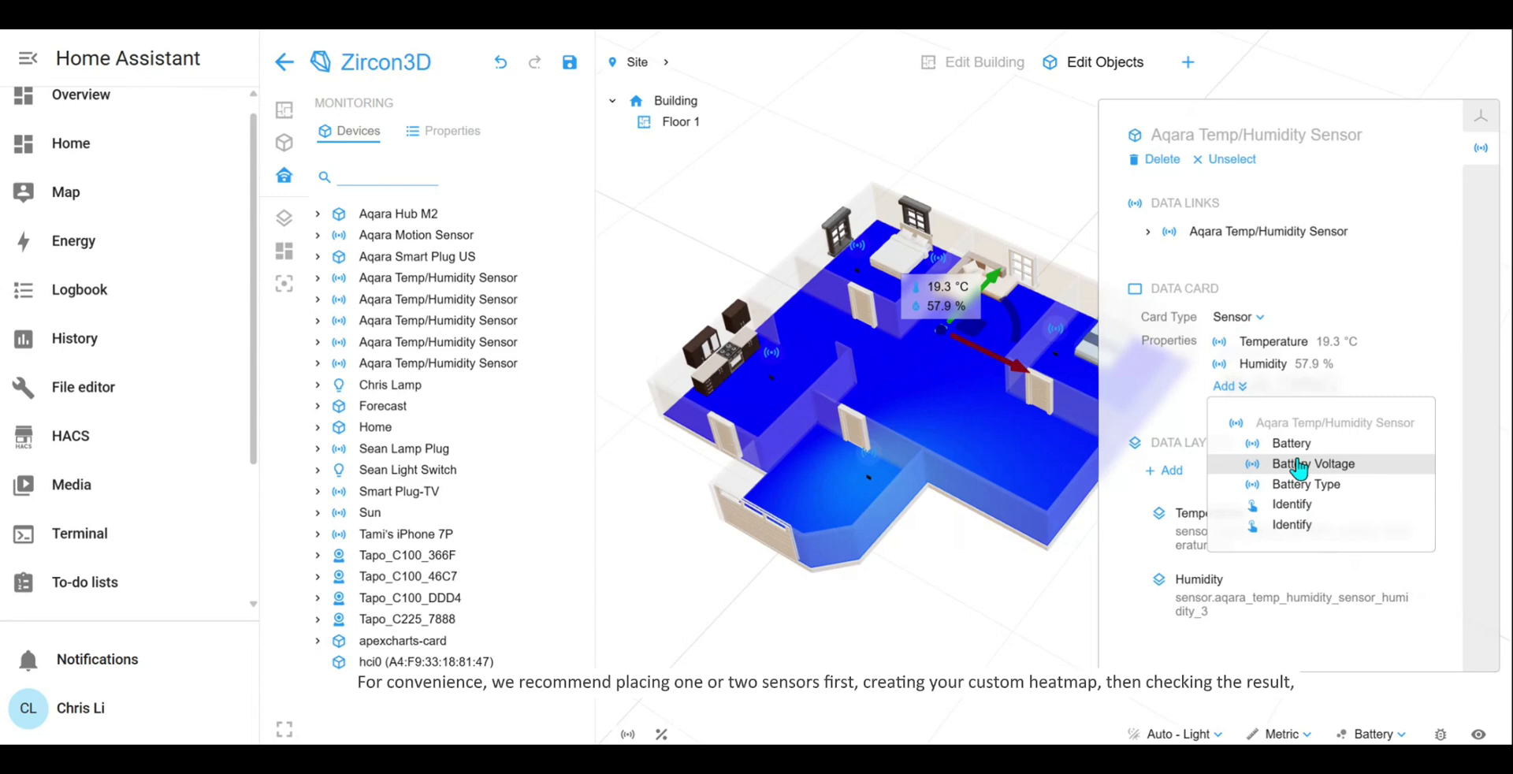
pyautogui.click(1291, 443)
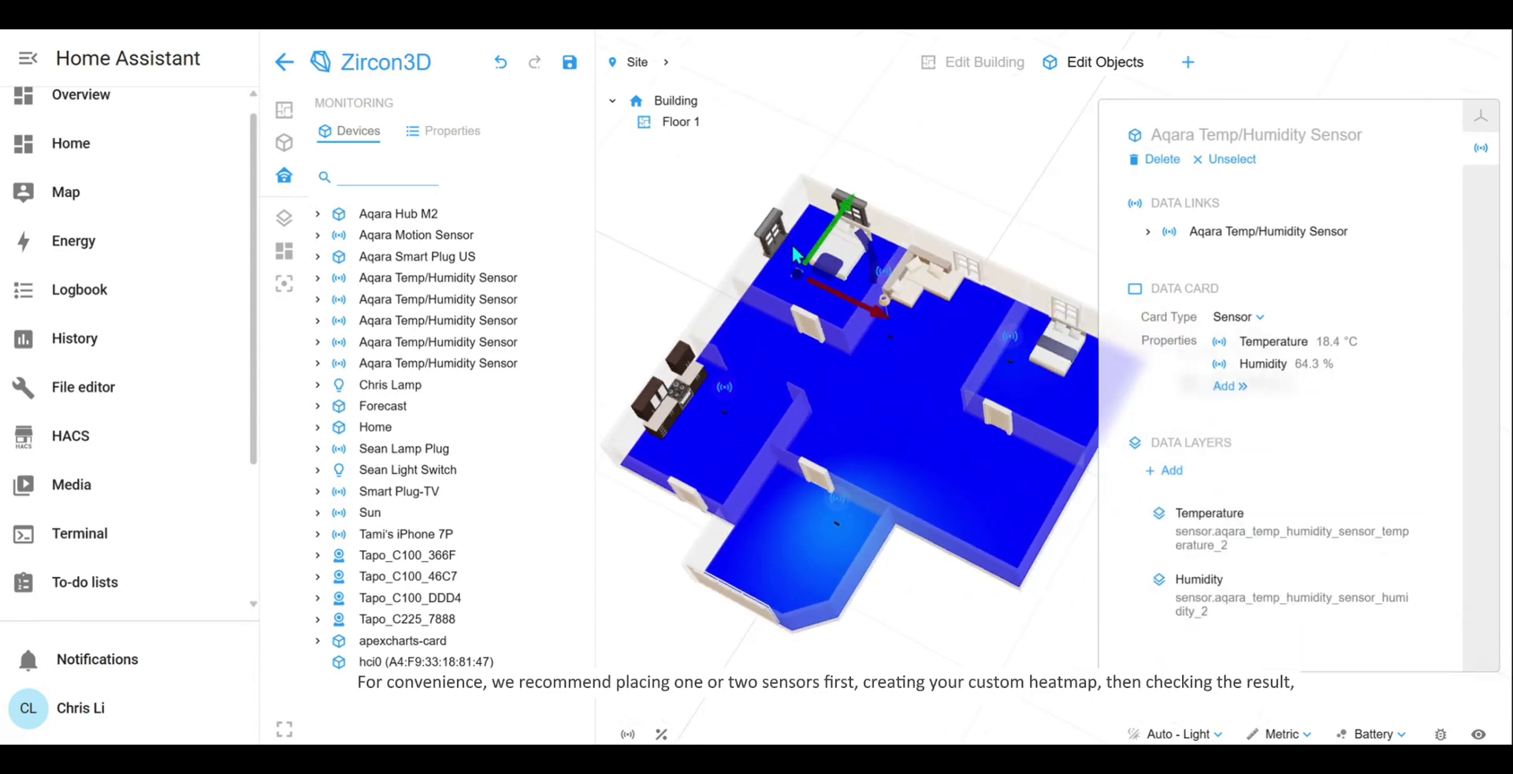
# - Preview the Battery heatmap layer, then switch to Humidity and rotate the floorplan slightly
pyautogui.click(1166, 473)
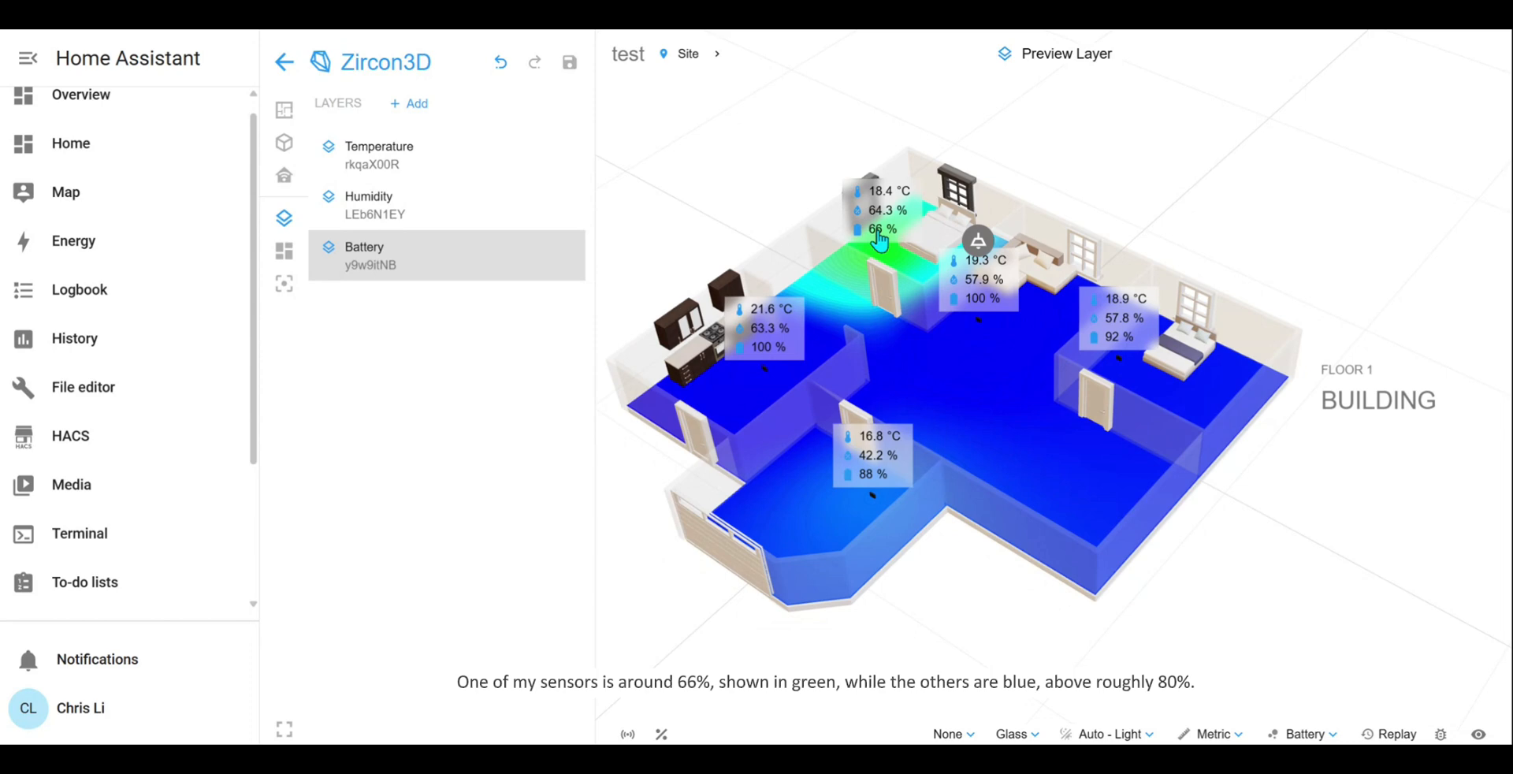
pyautogui.moveTo(1076, 542)
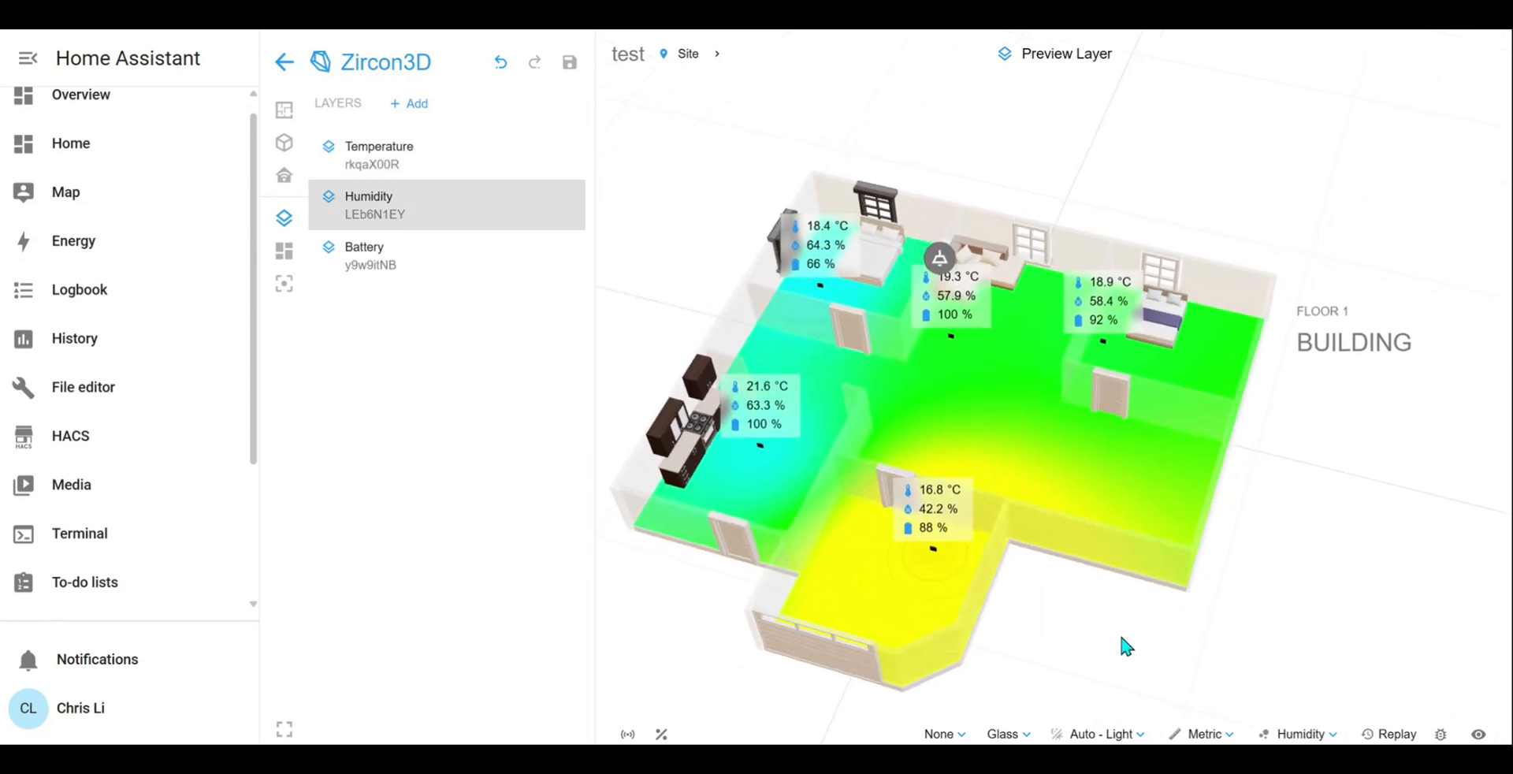
pyautogui.moveTo(1126, 647); pyautogui.dragTo(755, 583)
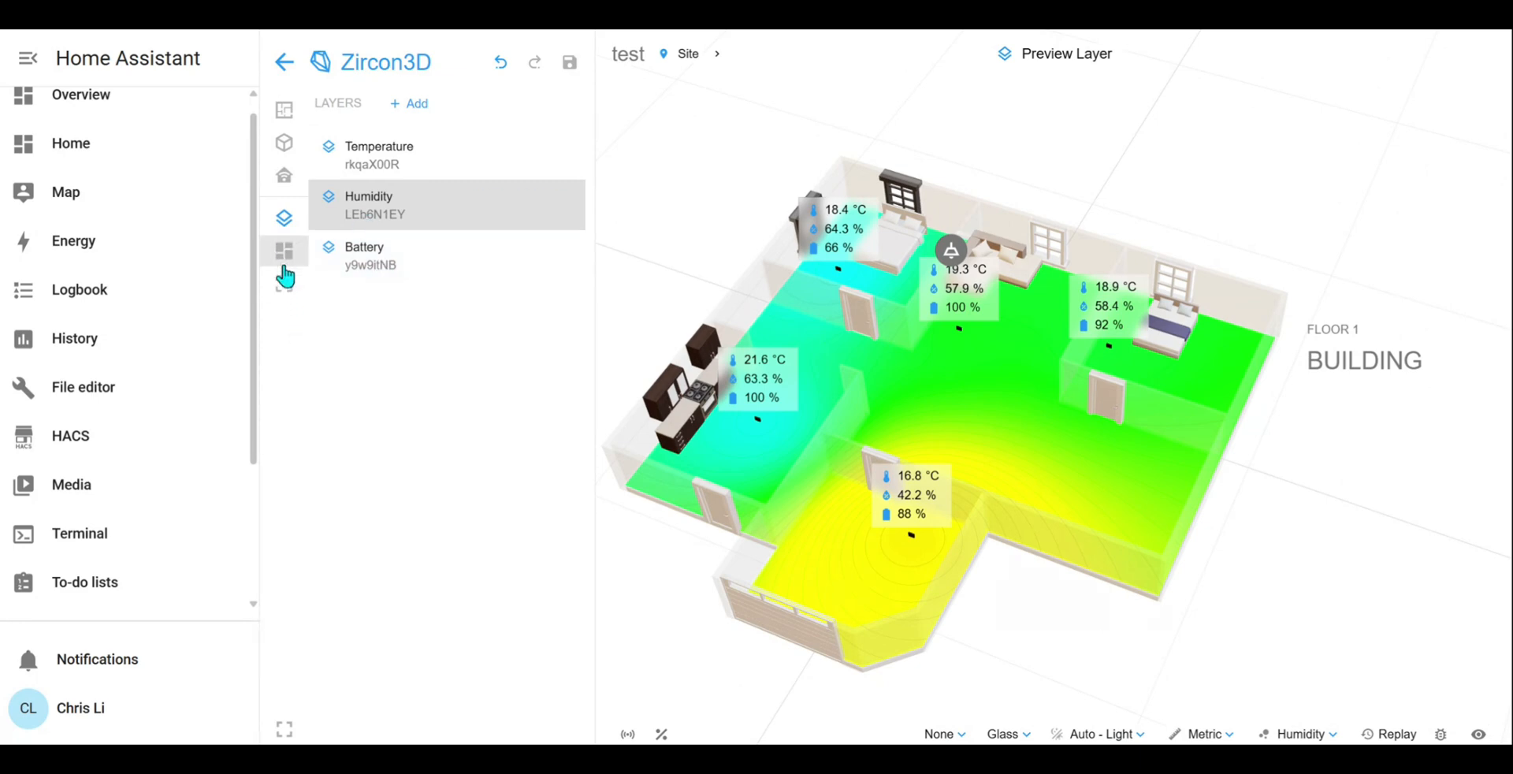
# - Open the dashboards section, start a new dashboard, then close its editor
pyautogui.click(284, 252)
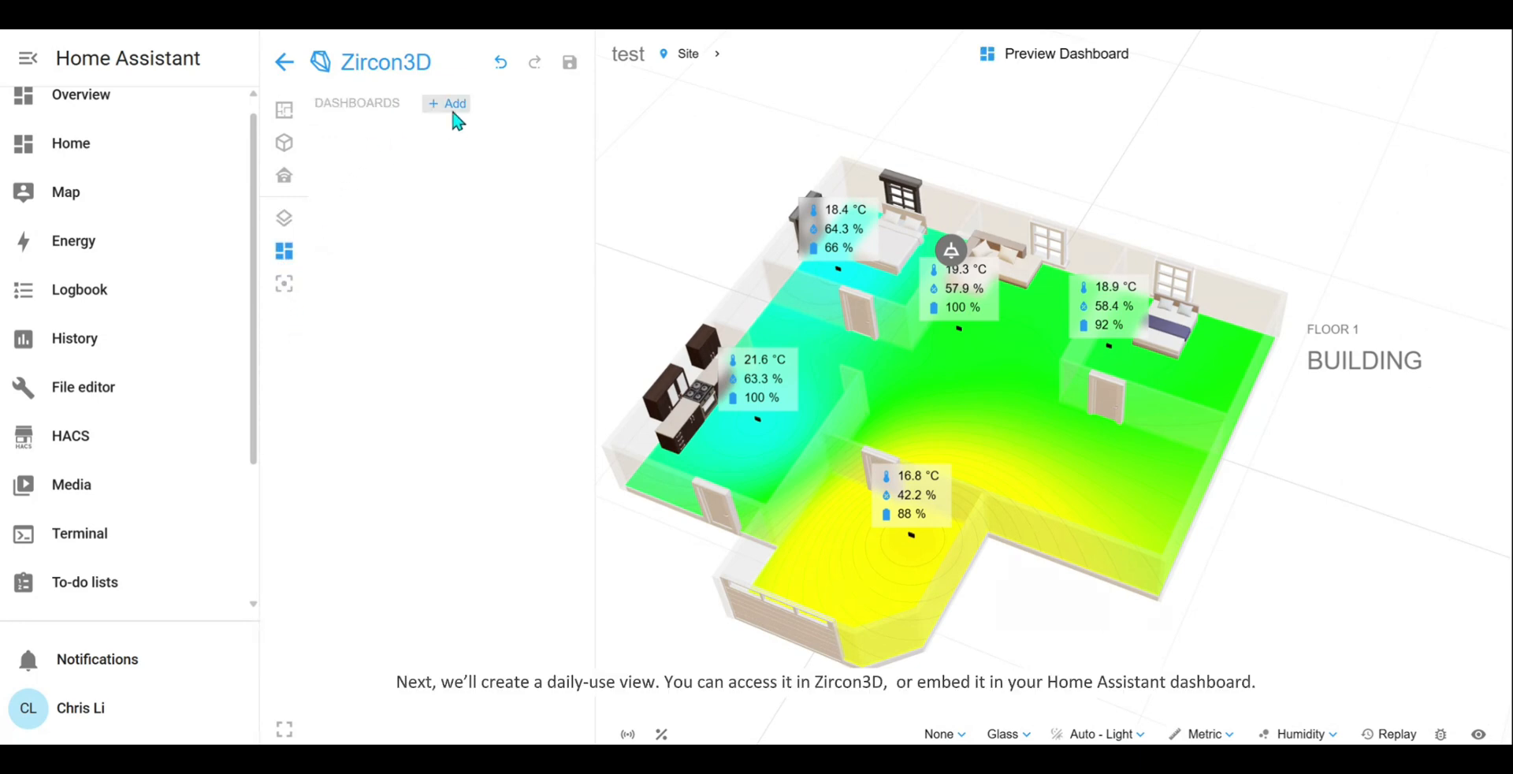
pyautogui.click(448, 104)
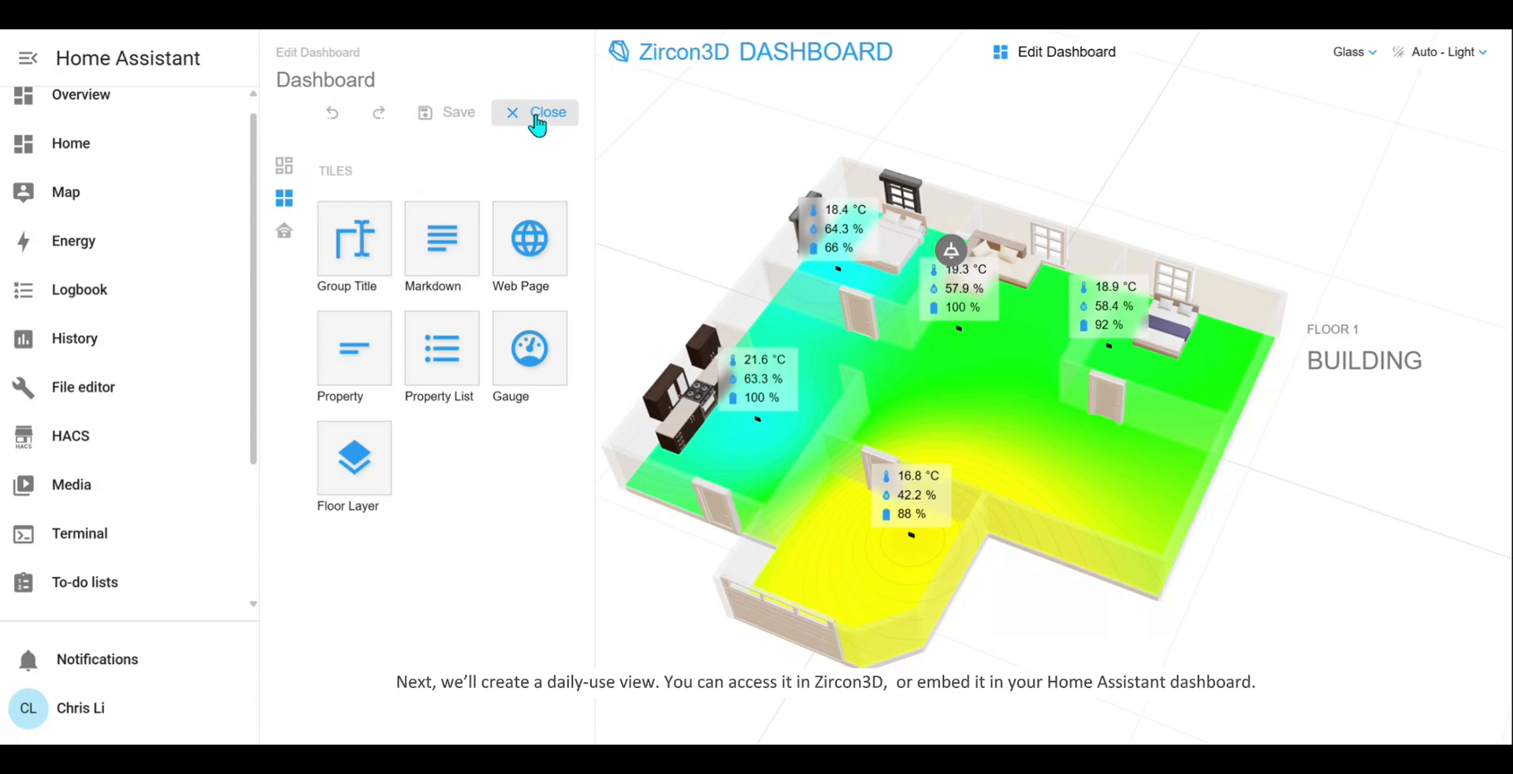
pyautogui.click(537, 112)
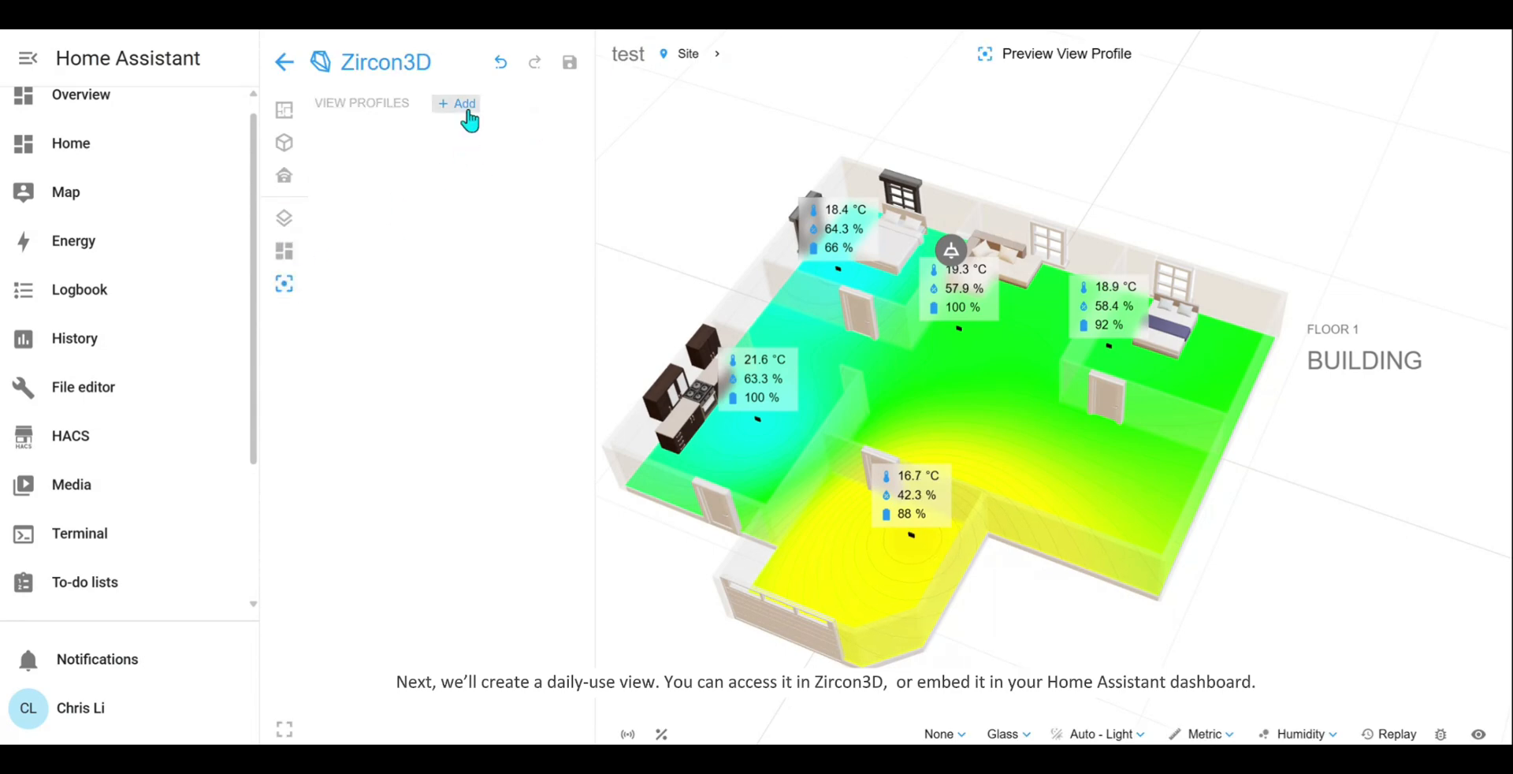
# - Create a view profile named Temperature with whiteout furniture and save it
pyautogui.click(460, 104)
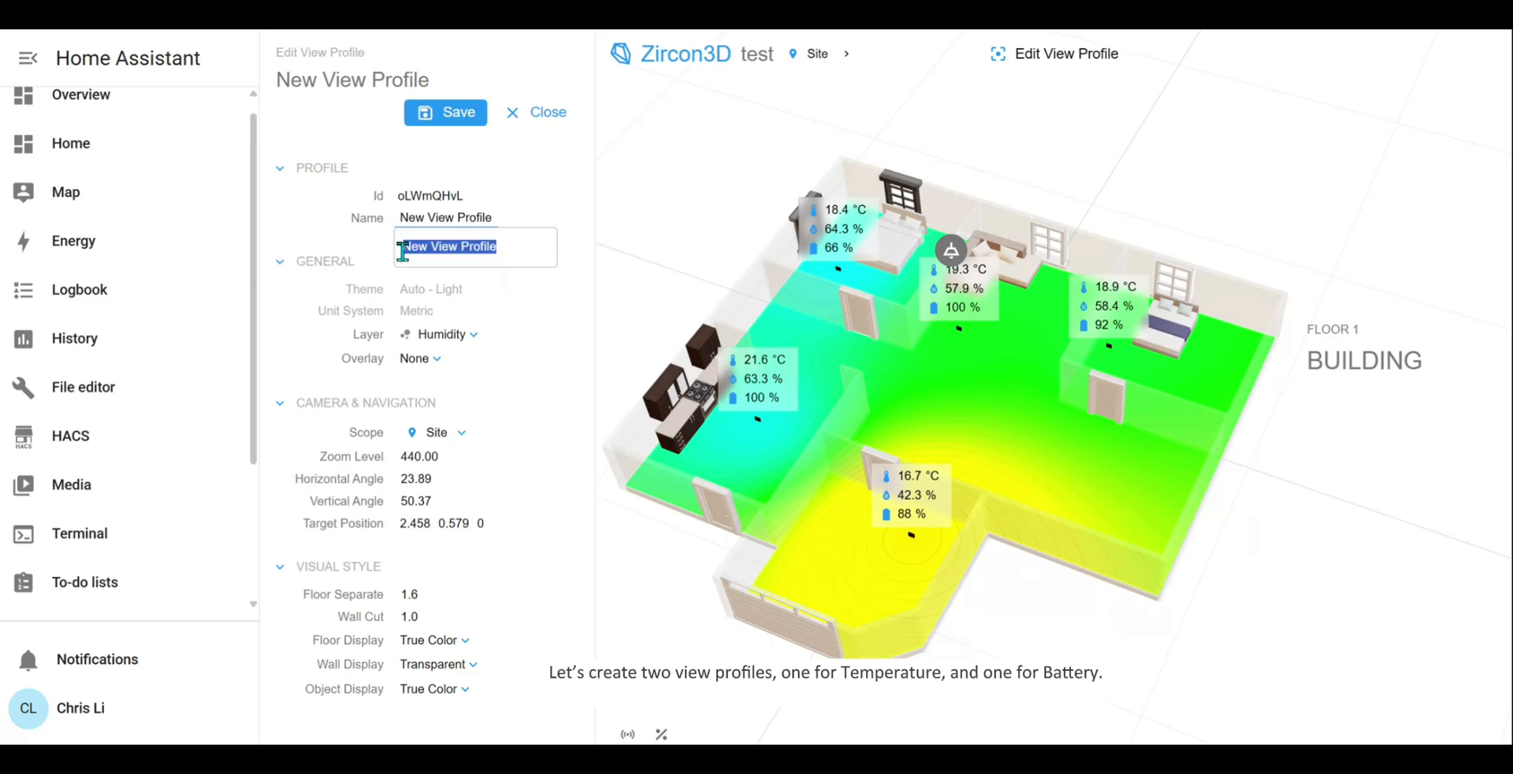
pyautogui.write('Temperature')
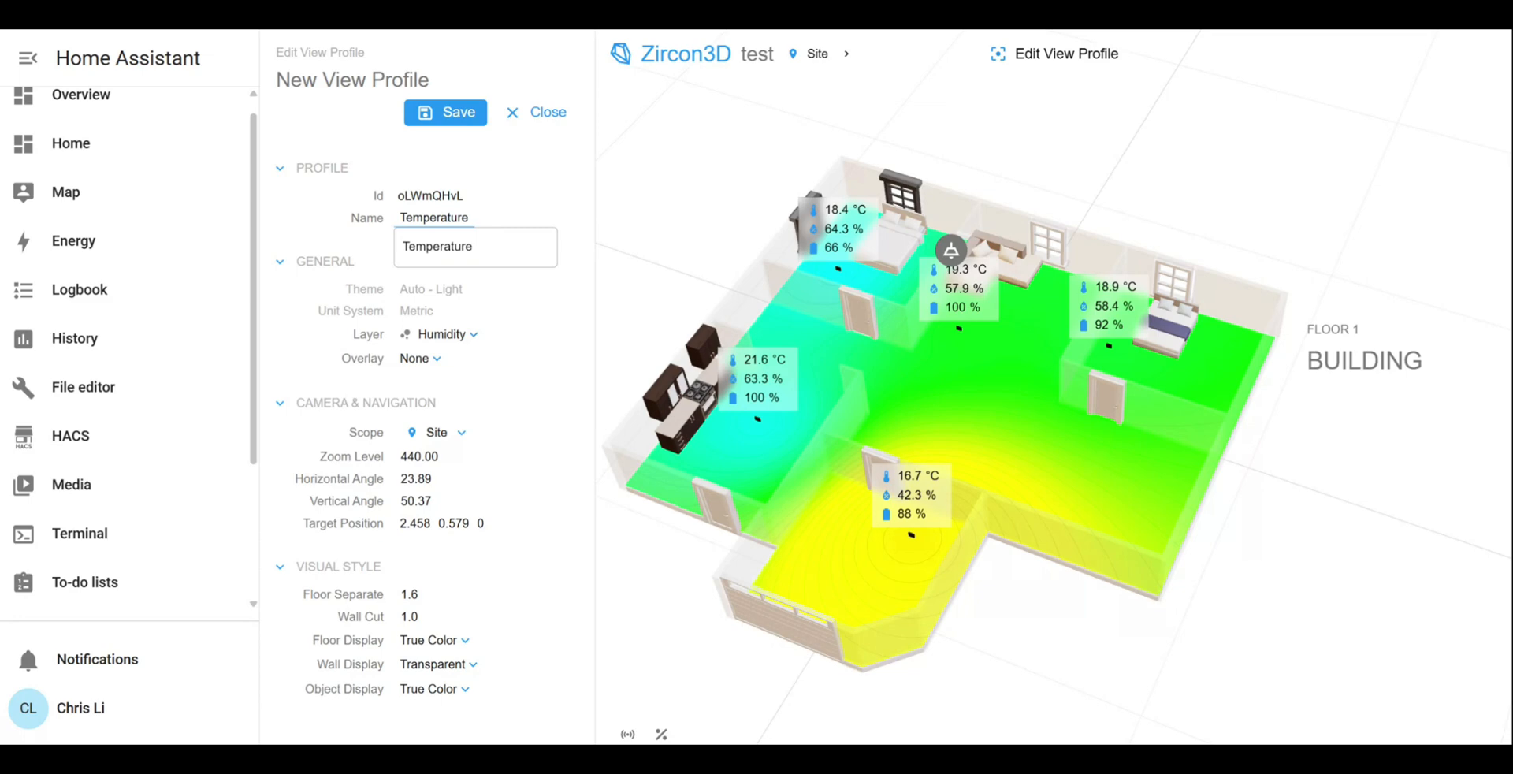
pyautogui.click(440, 334)
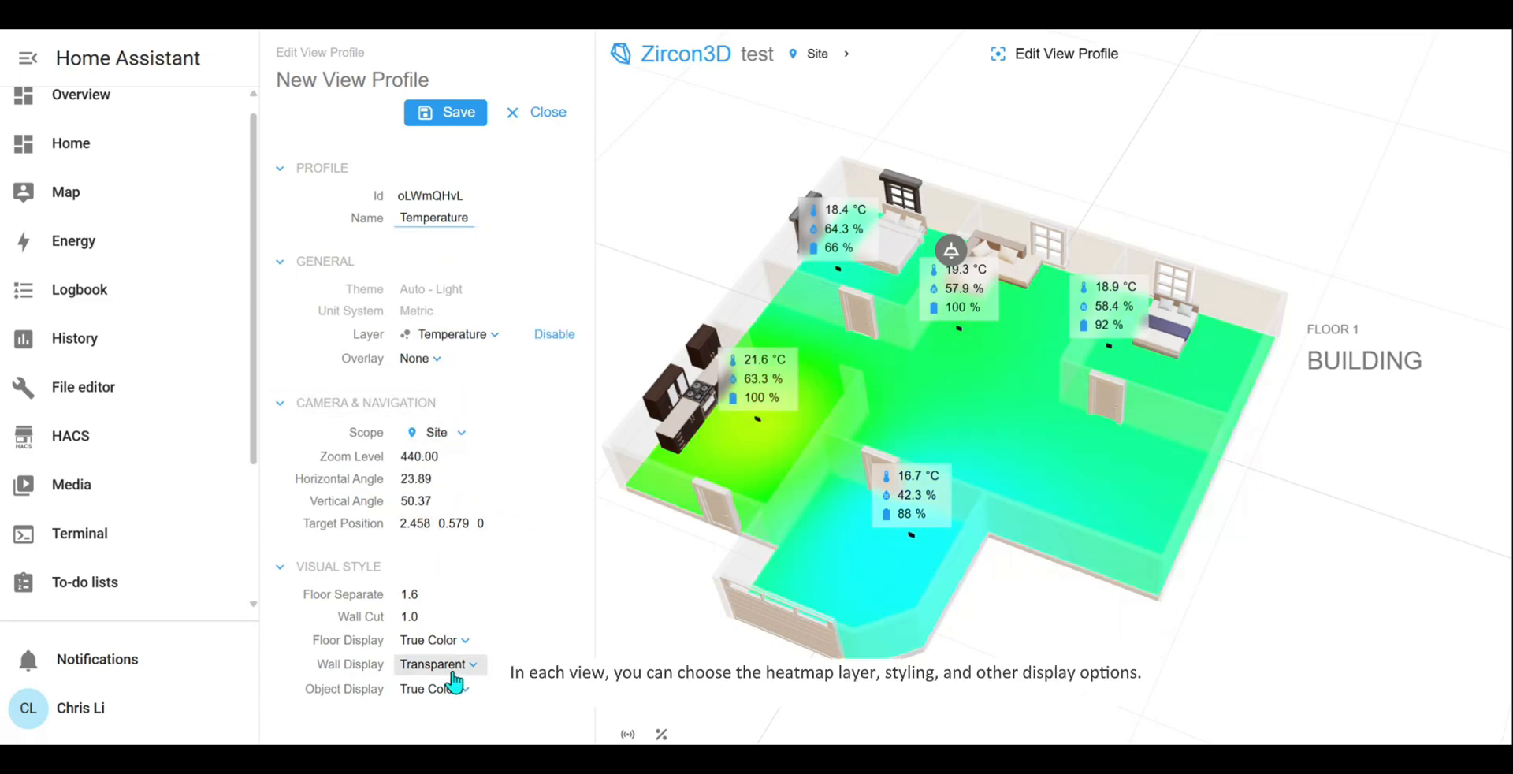
pyautogui.click(435, 664)
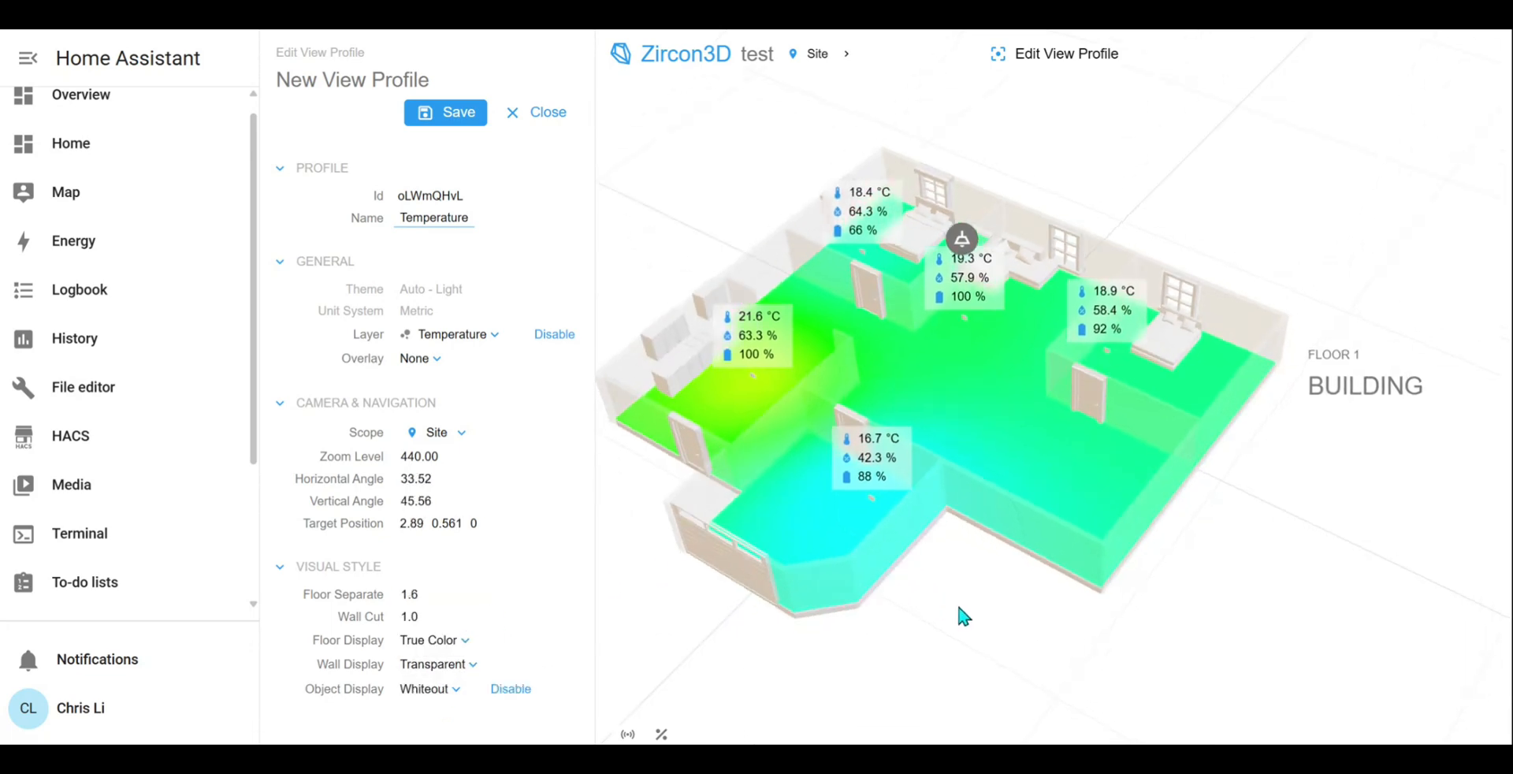
pyautogui.click(444, 112)
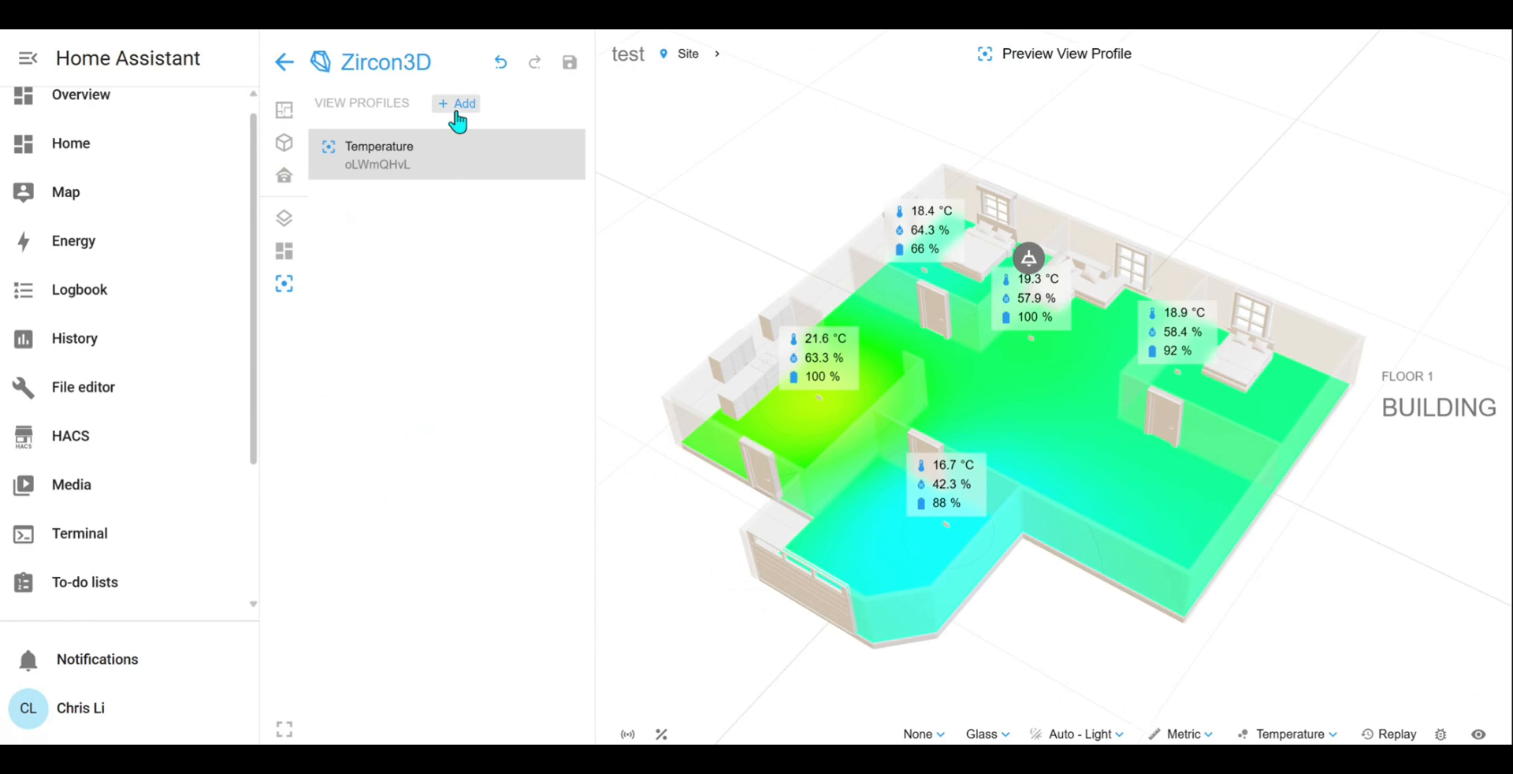
# - Name a new view profile 'View - Battery' and open its Layer dropdown
pyautogui.click(456, 104)
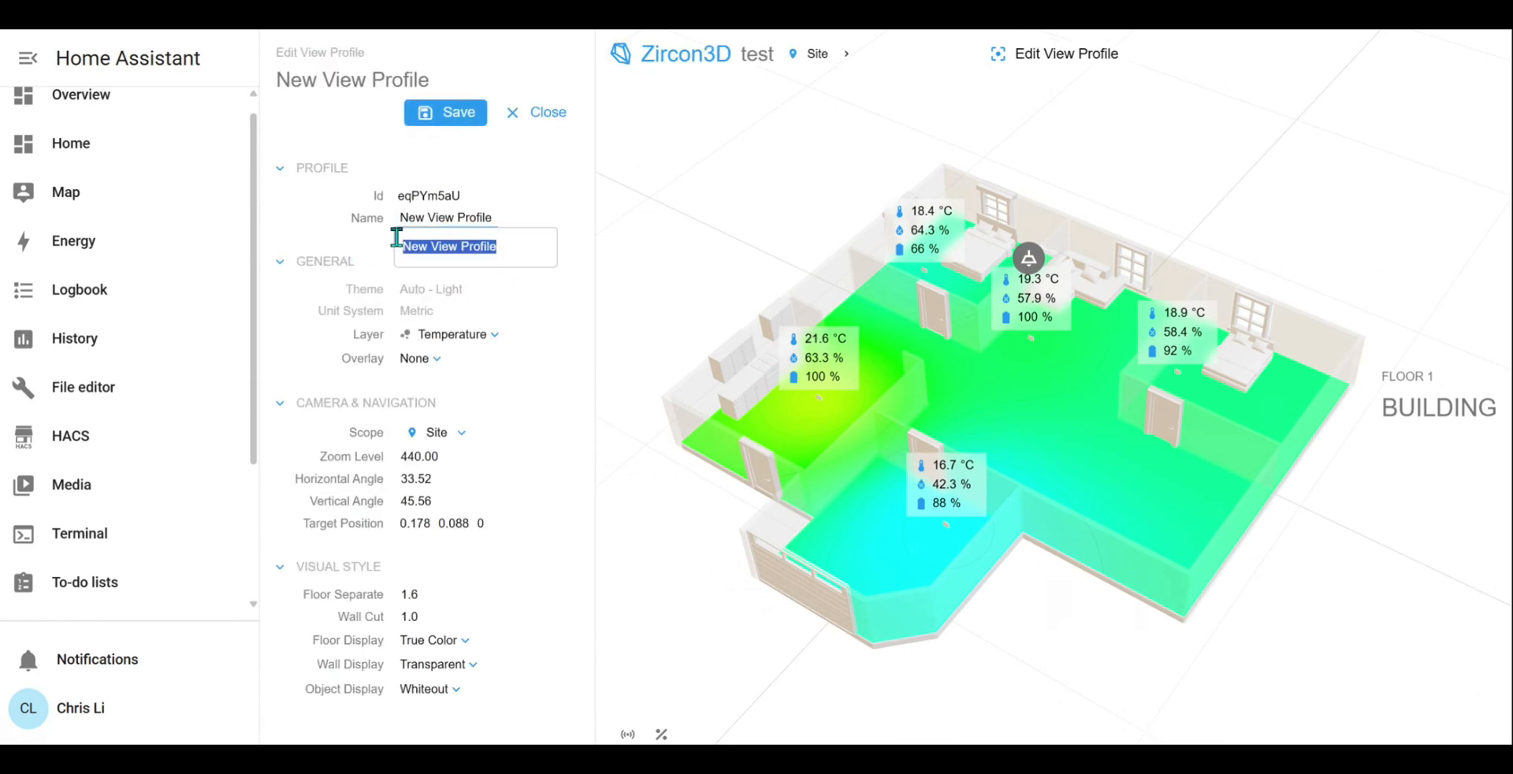
pyautogui.write('View - Battery')
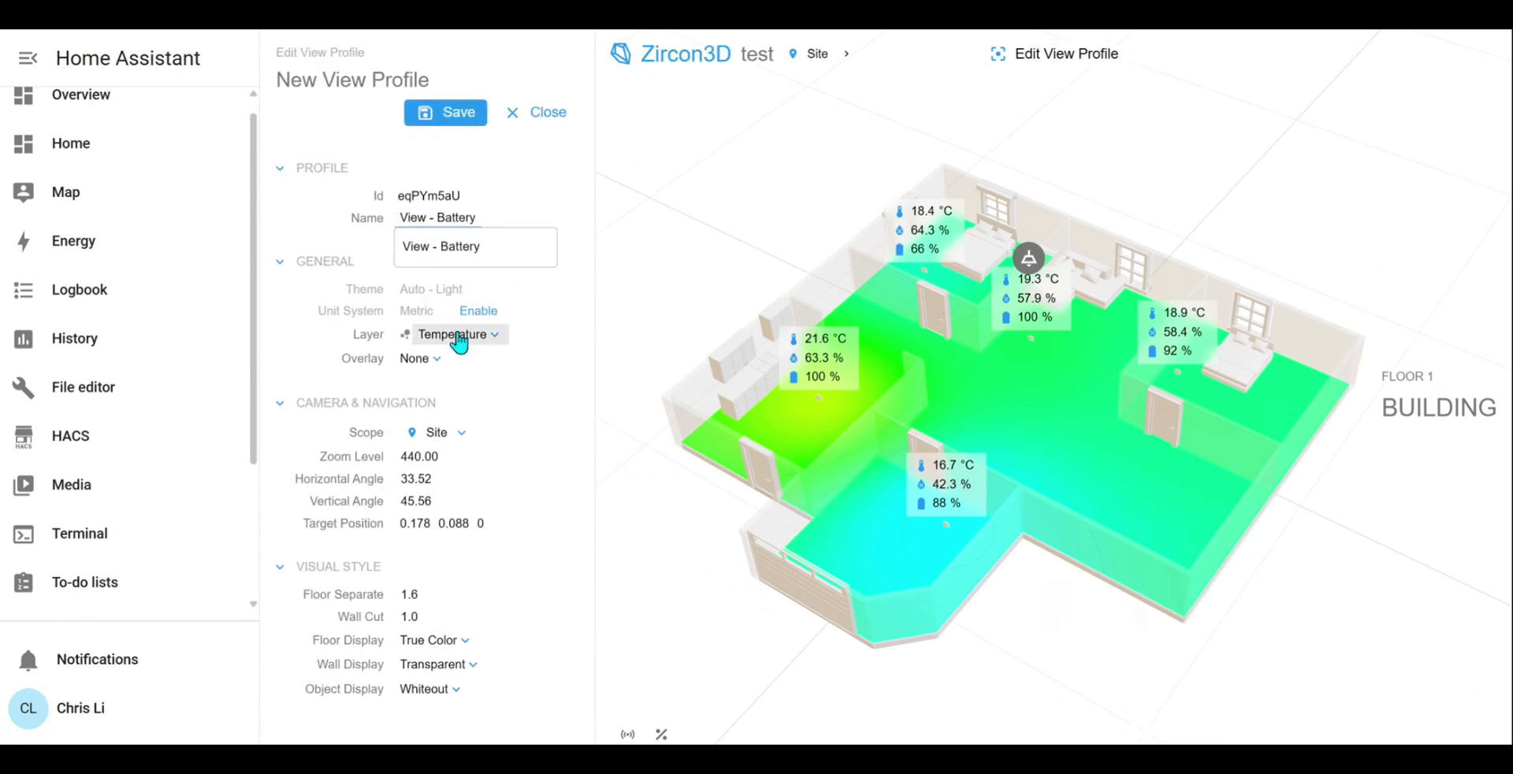
pyautogui.click(454, 334)
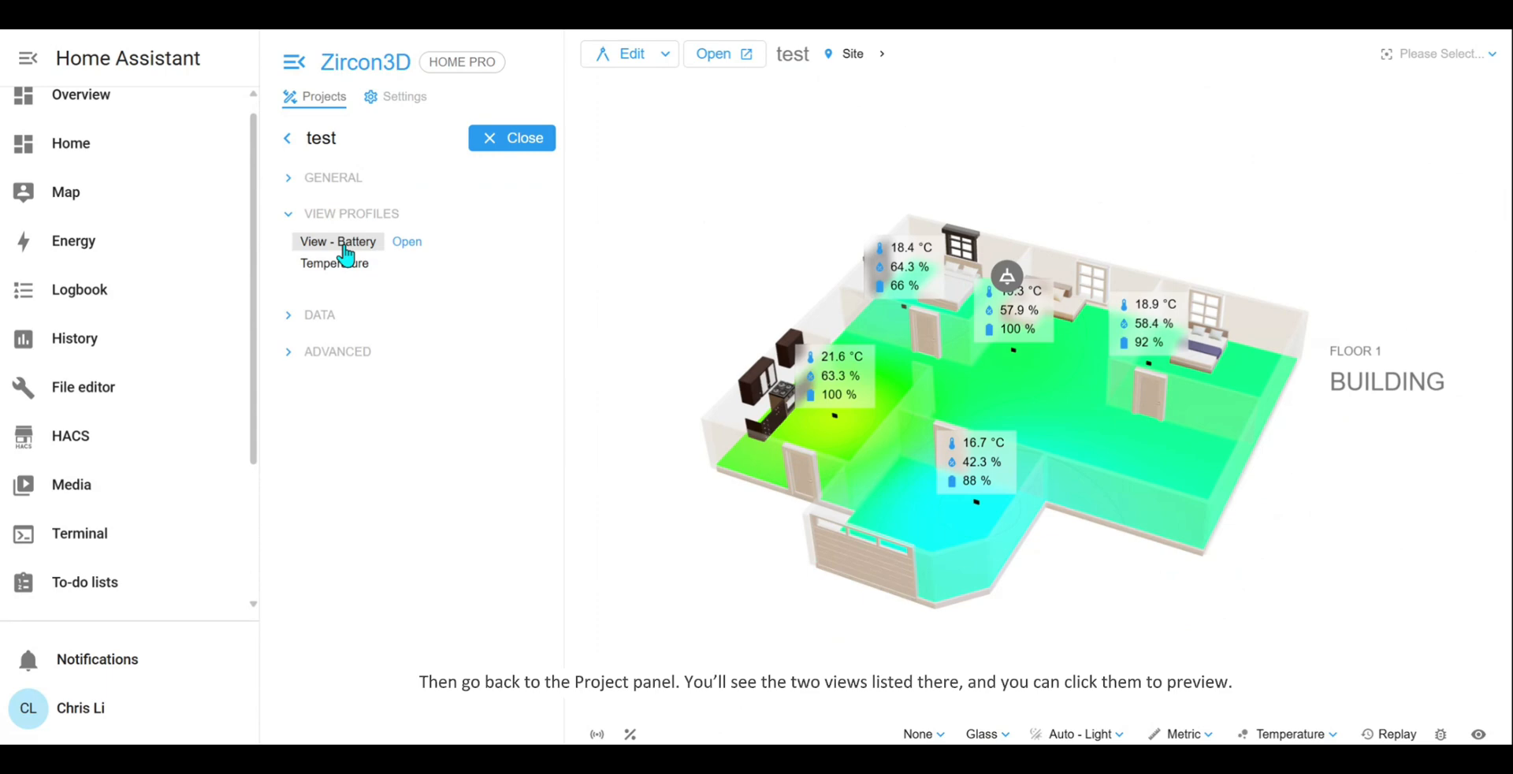
# - Preview Temperature and View - Battery, then switch the standalone page to View - Battery
pyautogui.click(334, 263)
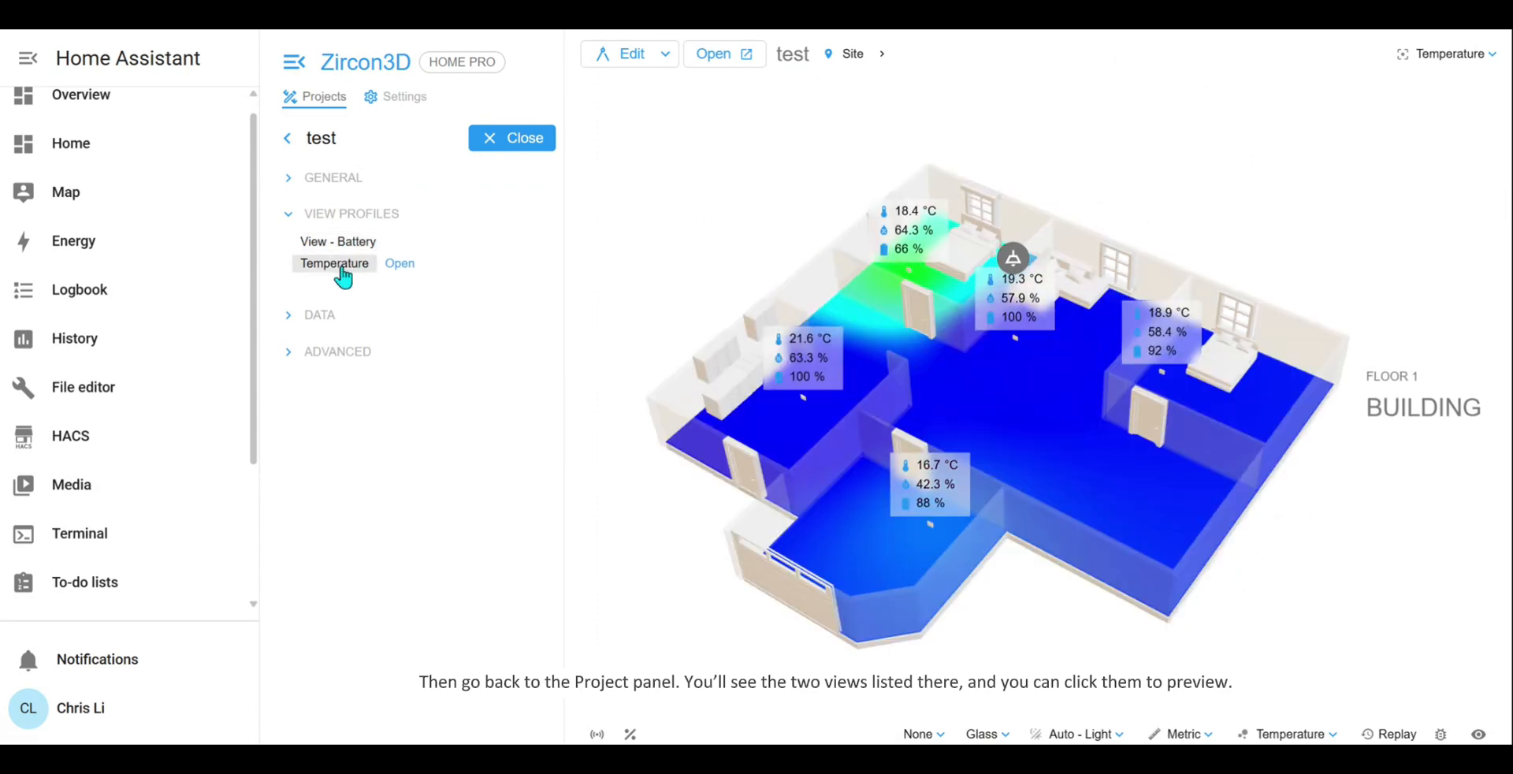
pyautogui.click(335, 263)
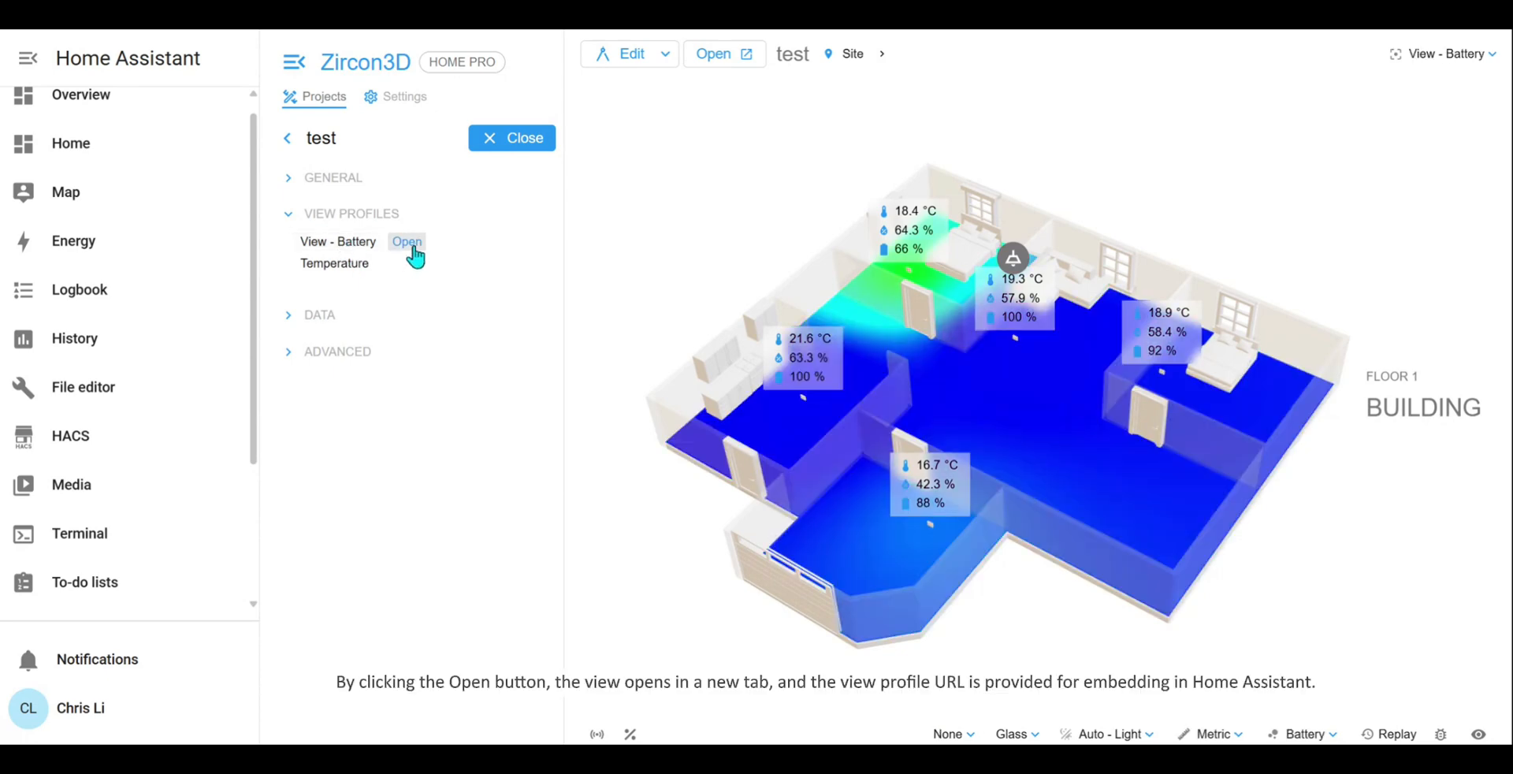
pyautogui.moveTo(407, 241)
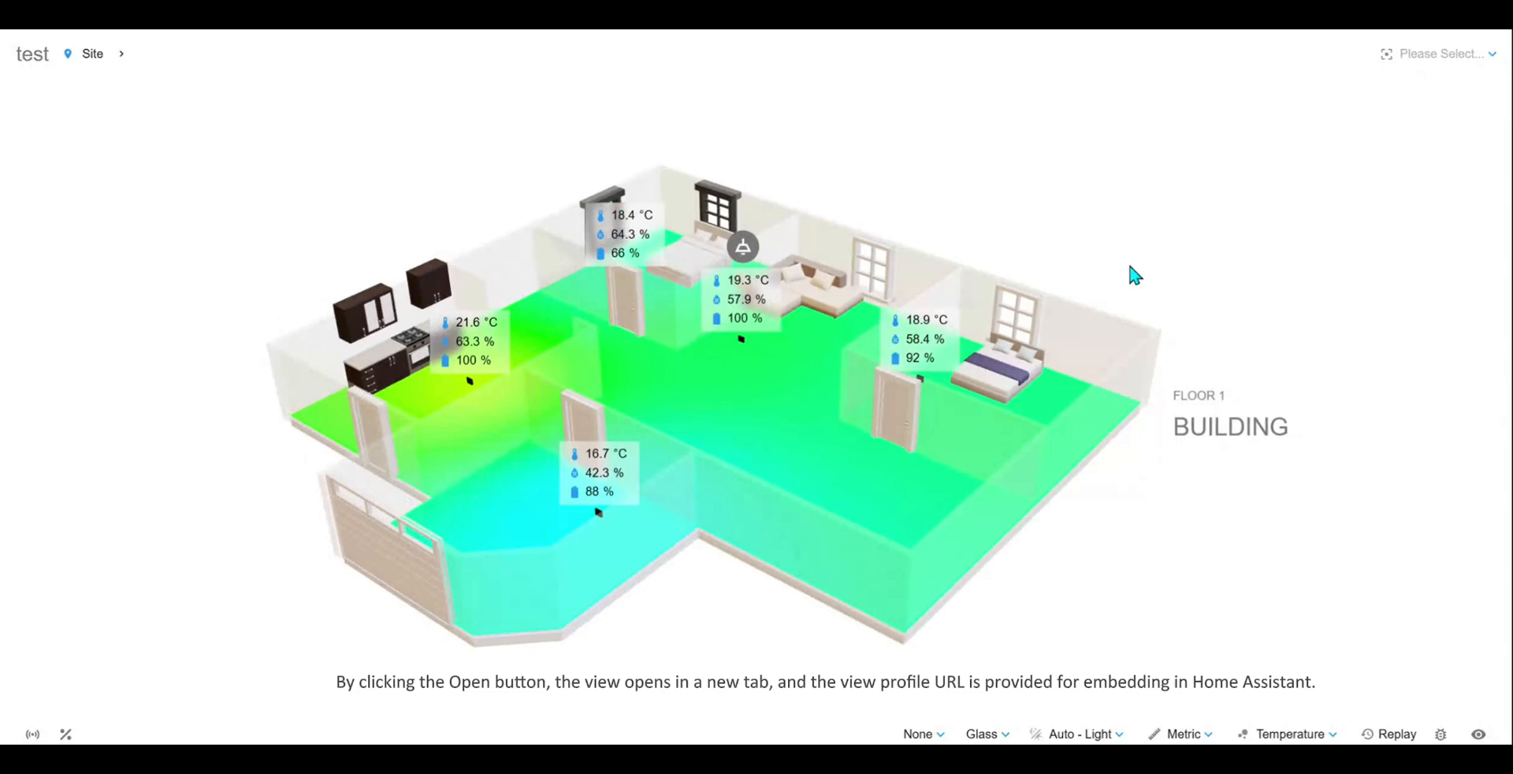
pyautogui.click(1444, 53)
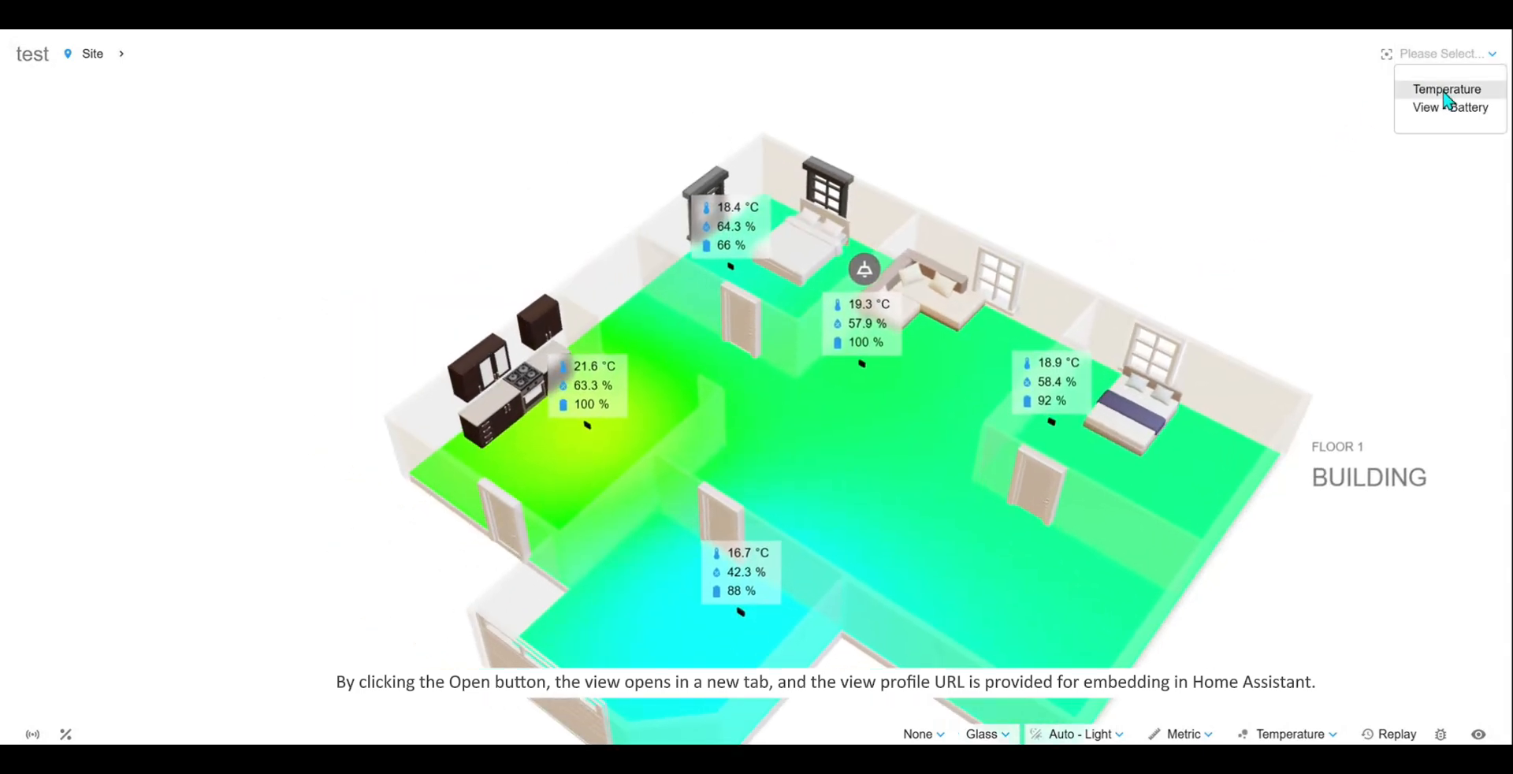
pyautogui.click(1446, 89)
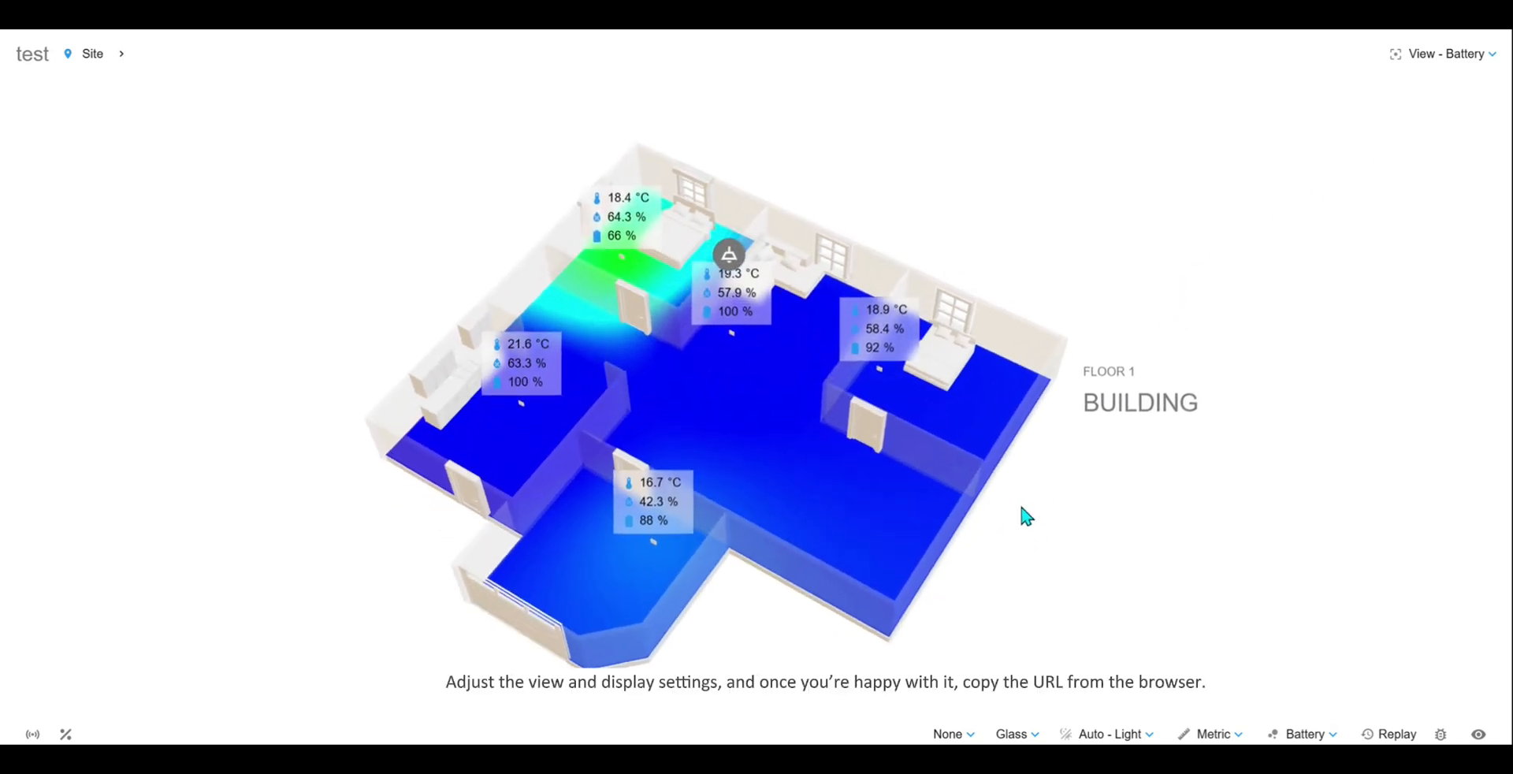
pyautogui.click(1441, 734)
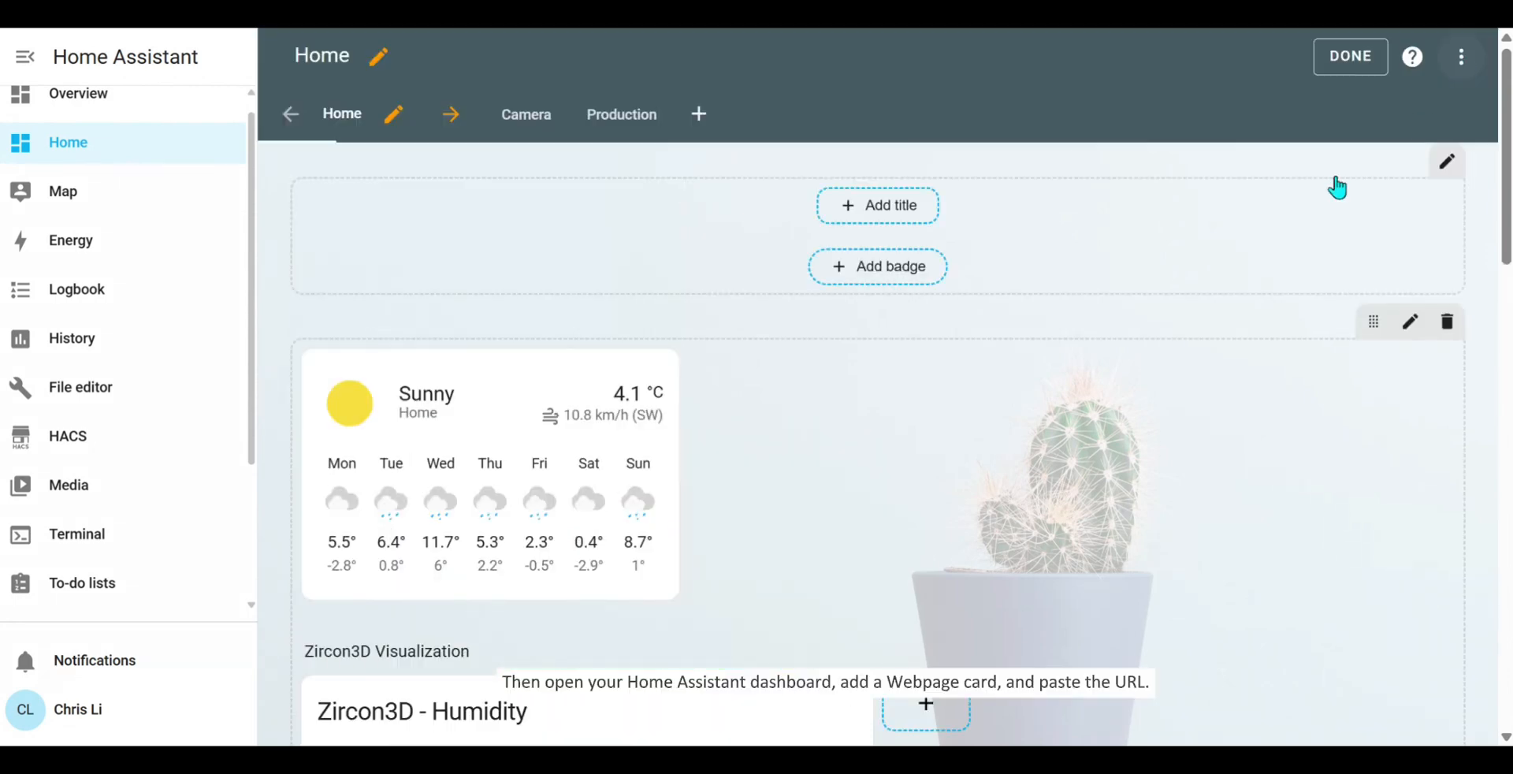
# - Add a Webpage card with the view profile URL, titled 'Battery - Zircon3D', and save it
pyautogui.scroll(-3)
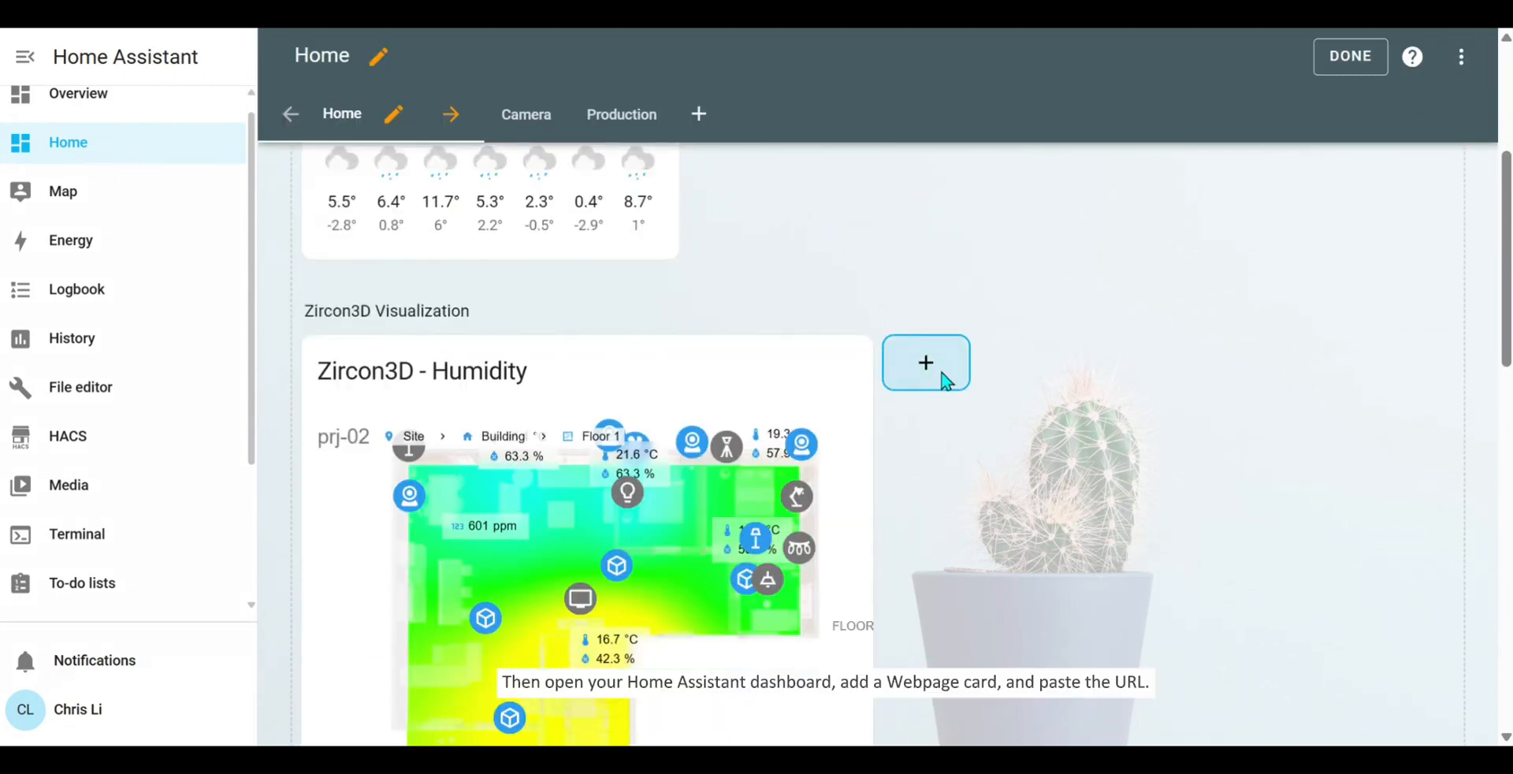
pyautogui.click(924, 362)
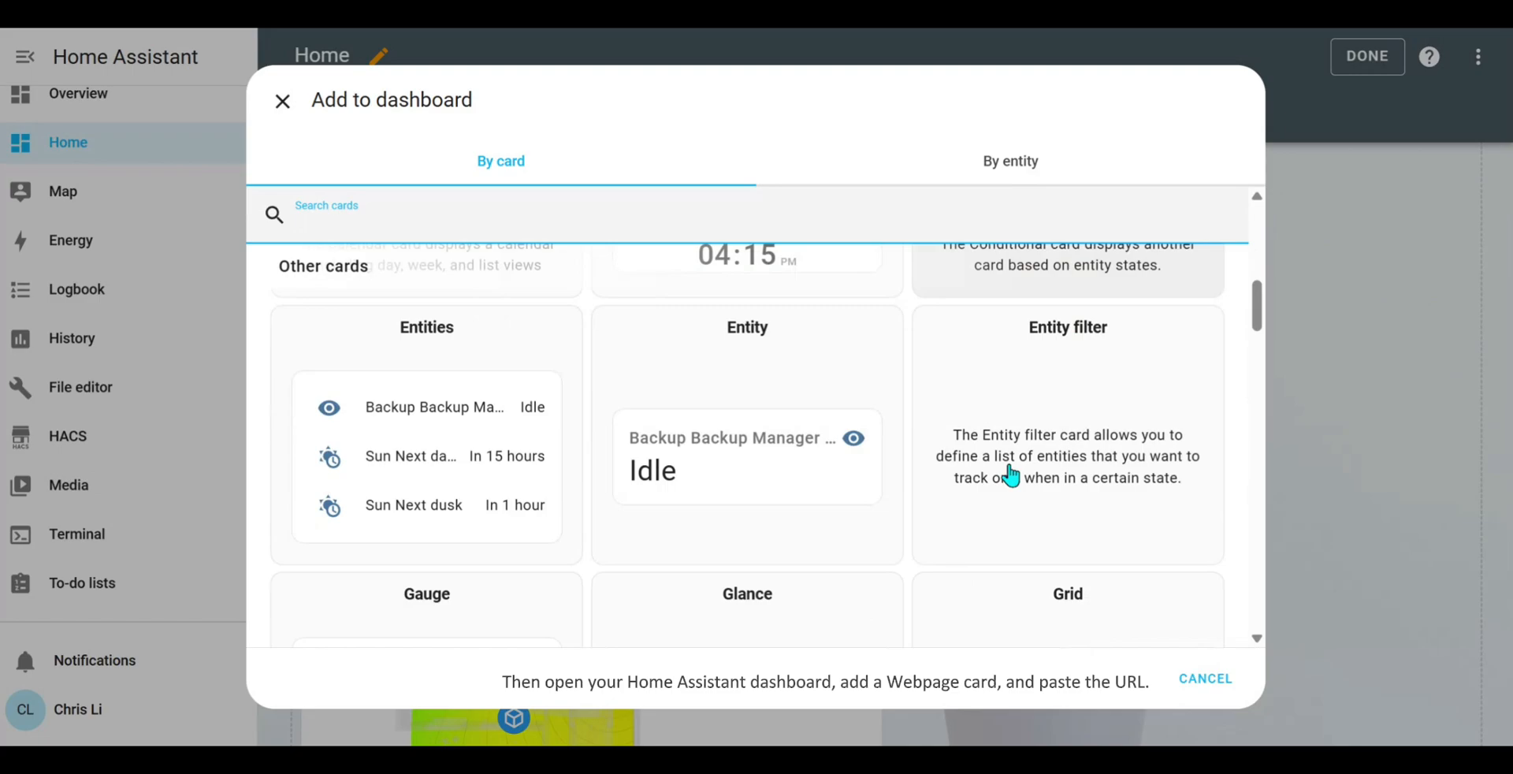
pyautogui.scroll(-3)
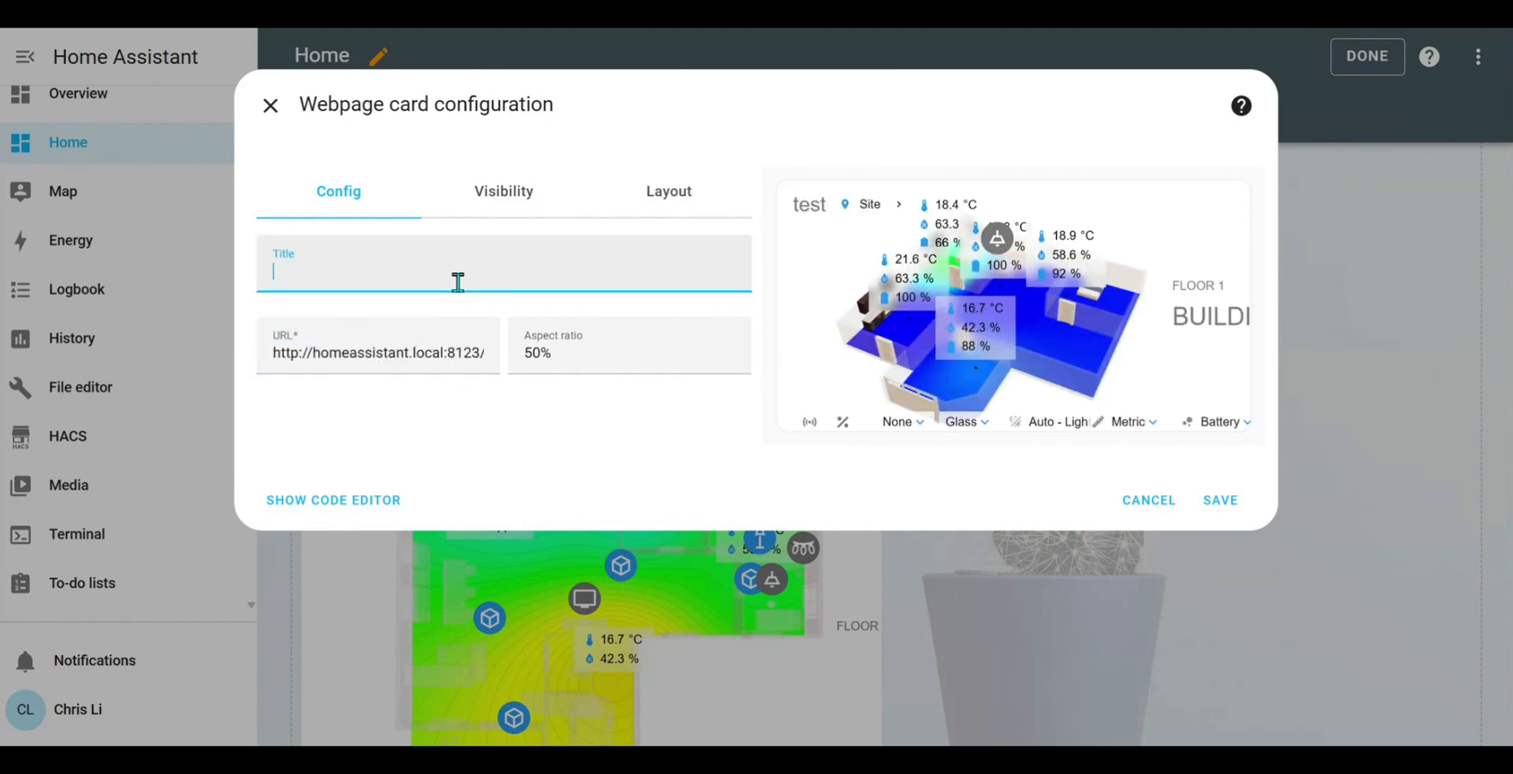
pyautogui.write('Battery')
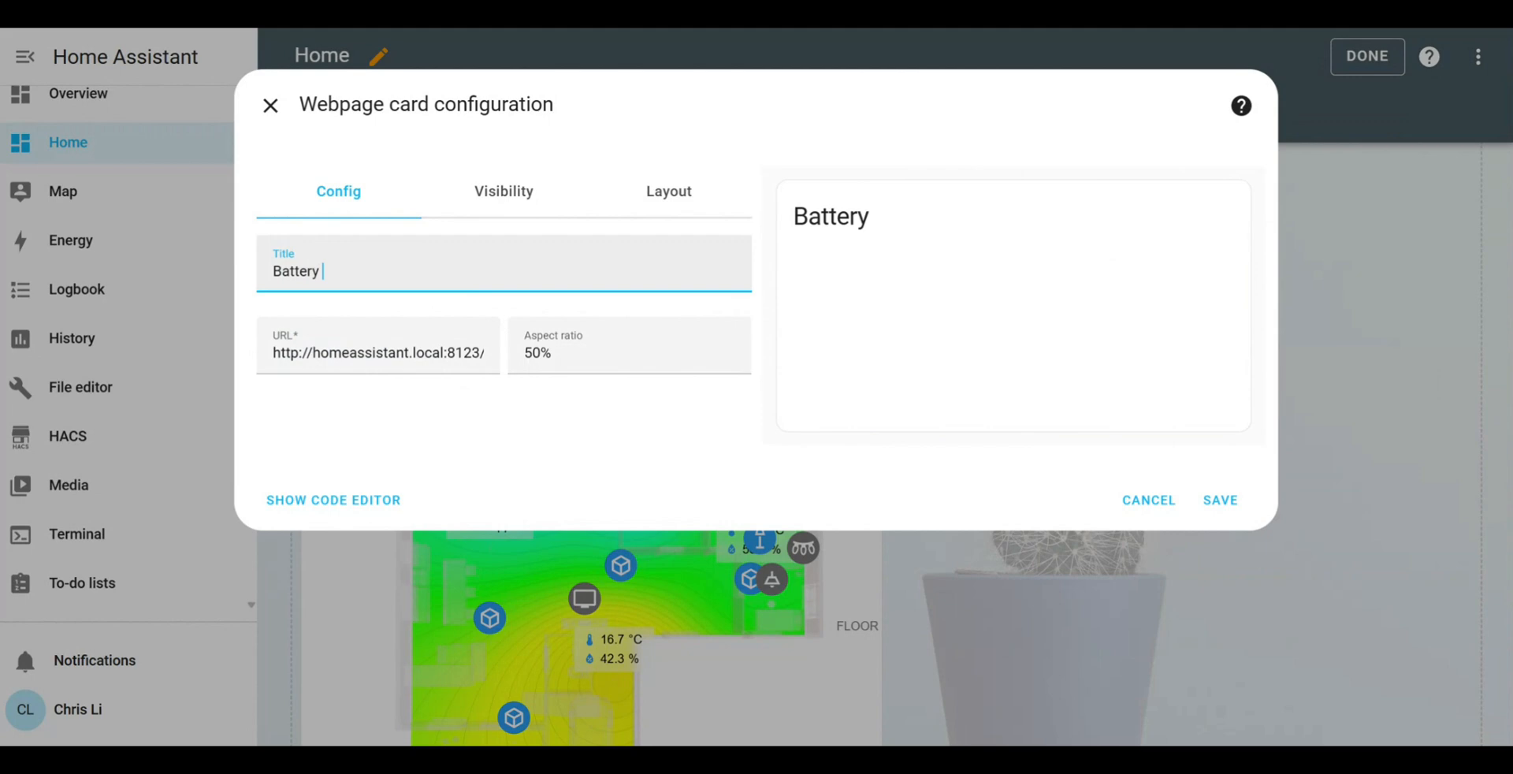
pyautogui.write('- Zircon3D')
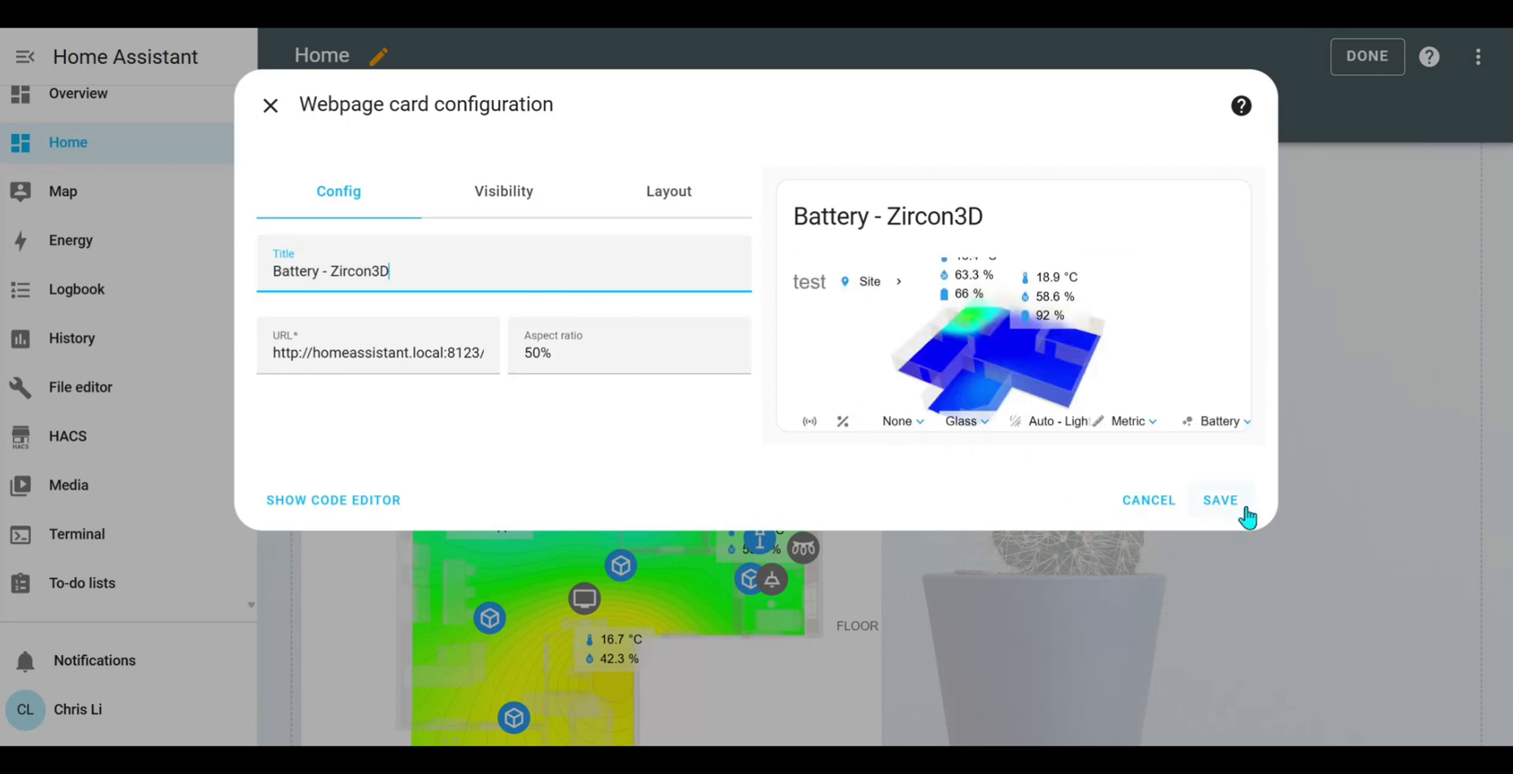
pyautogui.click(1220, 500)
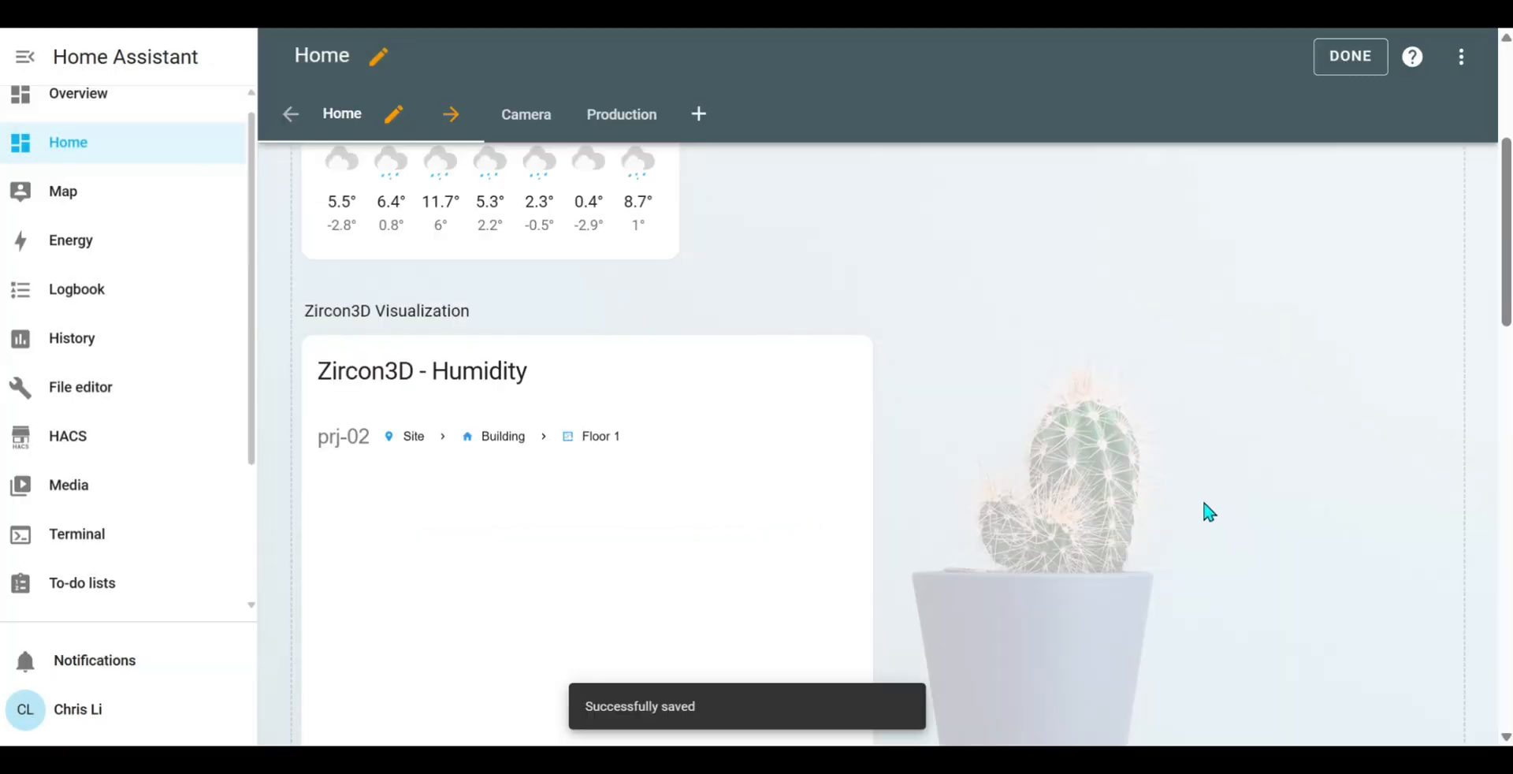
# - Narrow the Battery - Zircon3D card to half width, make it taller, and save
pyautogui.scroll(-3)
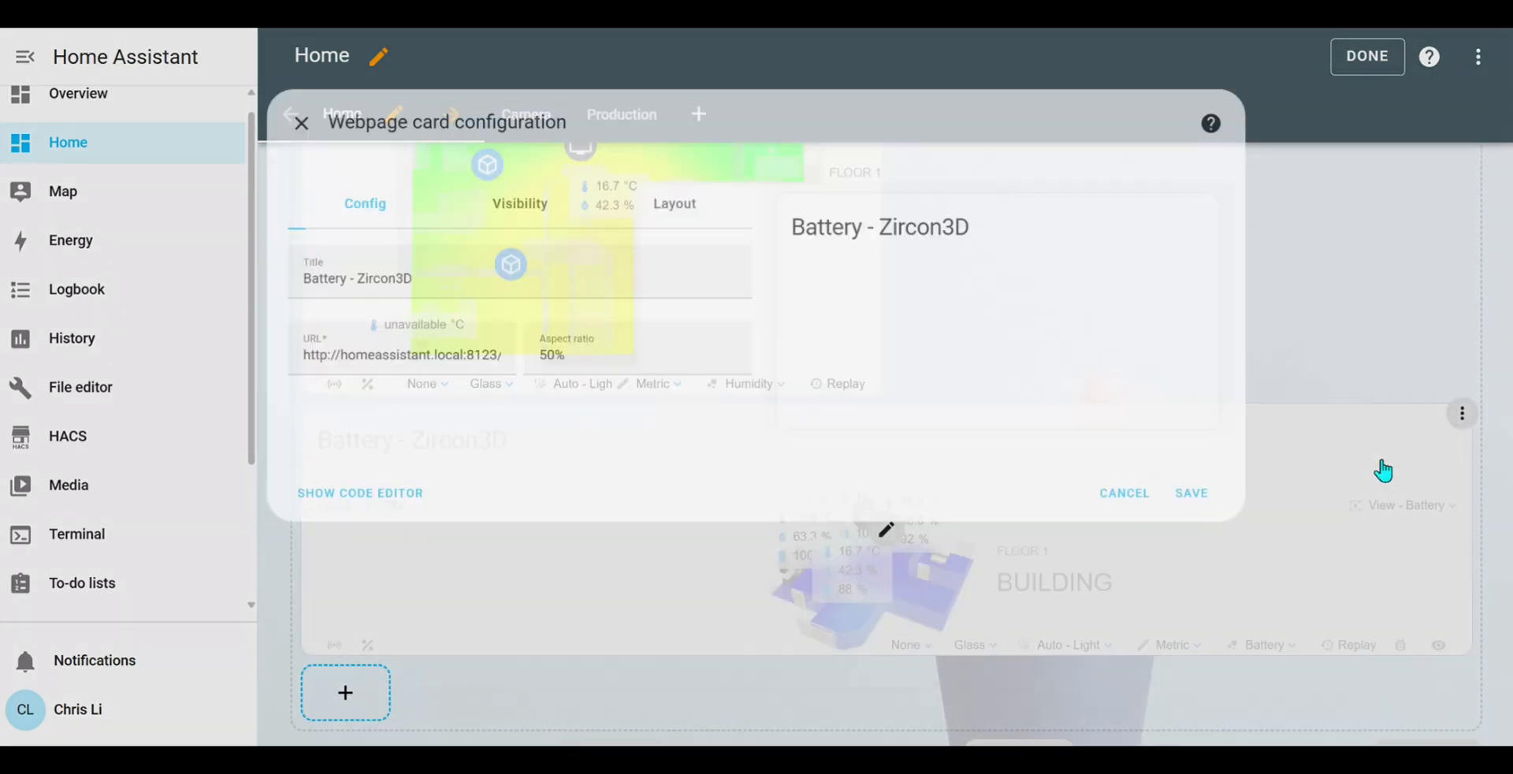
pyautogui.click(661, 191)
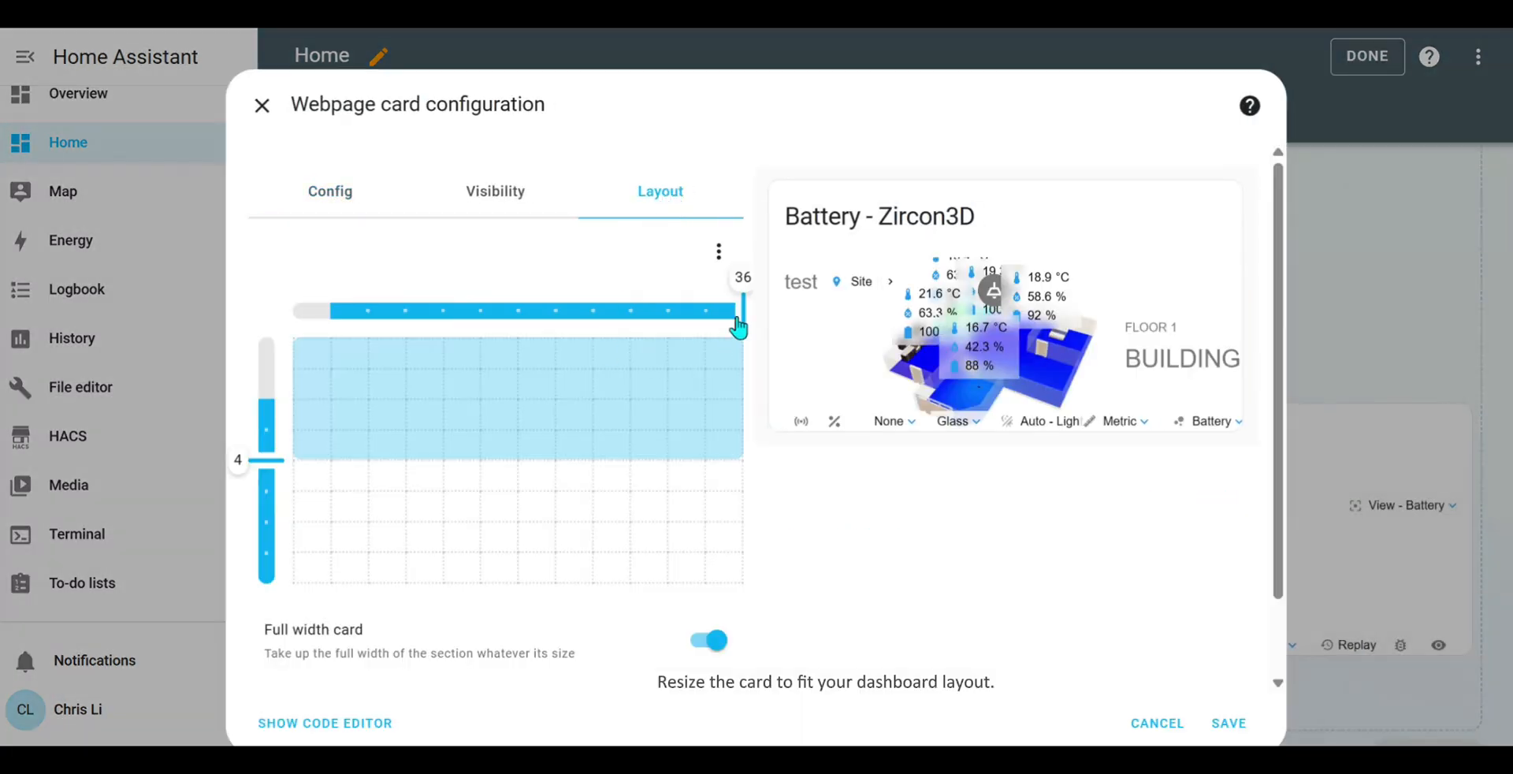
pyautogui.moveTo(738, 310); pyautogui.dragTo(519, 309)
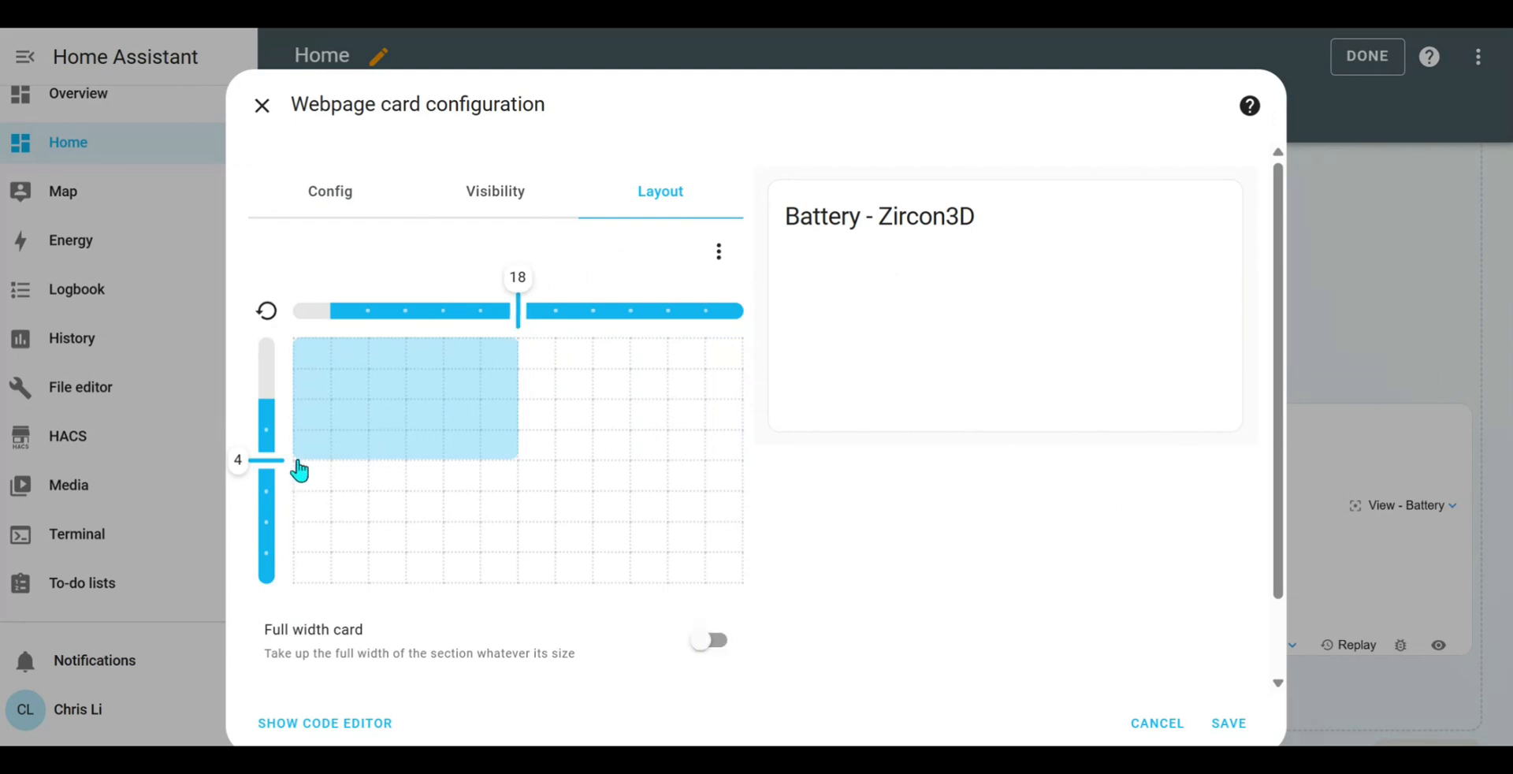
pyautogui.moveTo(266, 458); pyautogui.dragTo(266, 521)
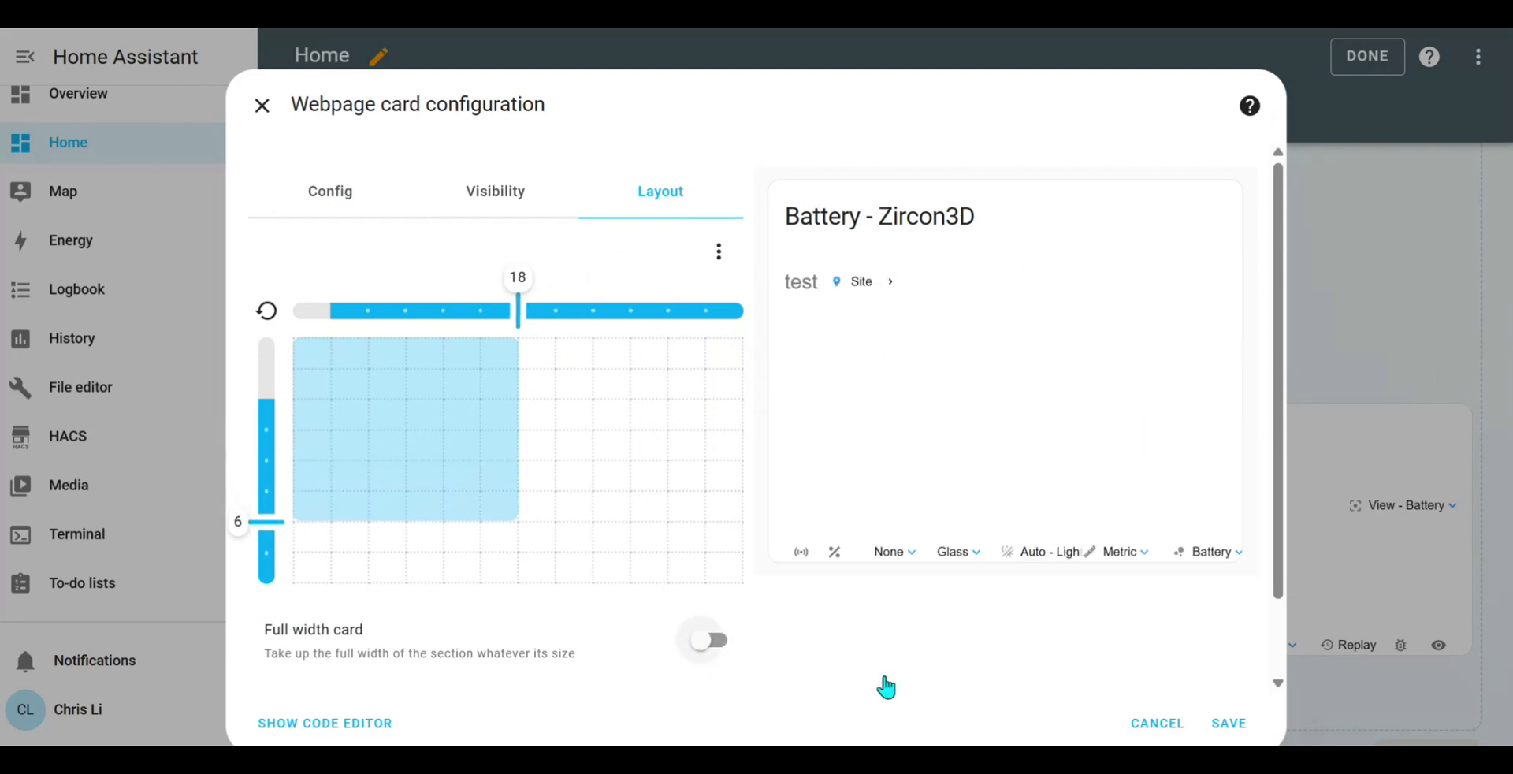
pyautogui.click(1229, 723)
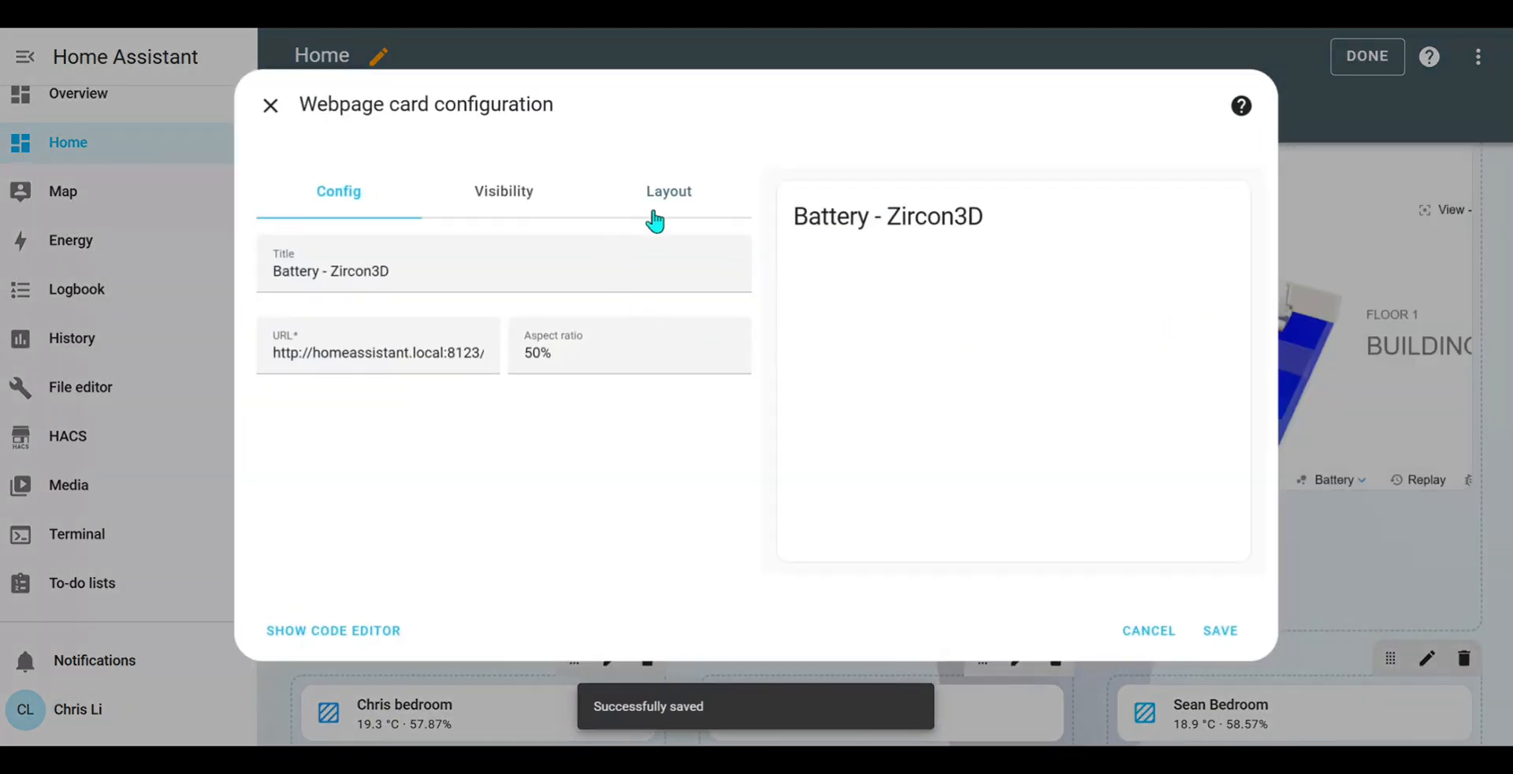
# - Reopen the card's layout, save it again, and finish editing the dashboard
pyautogui.click(661, 191)
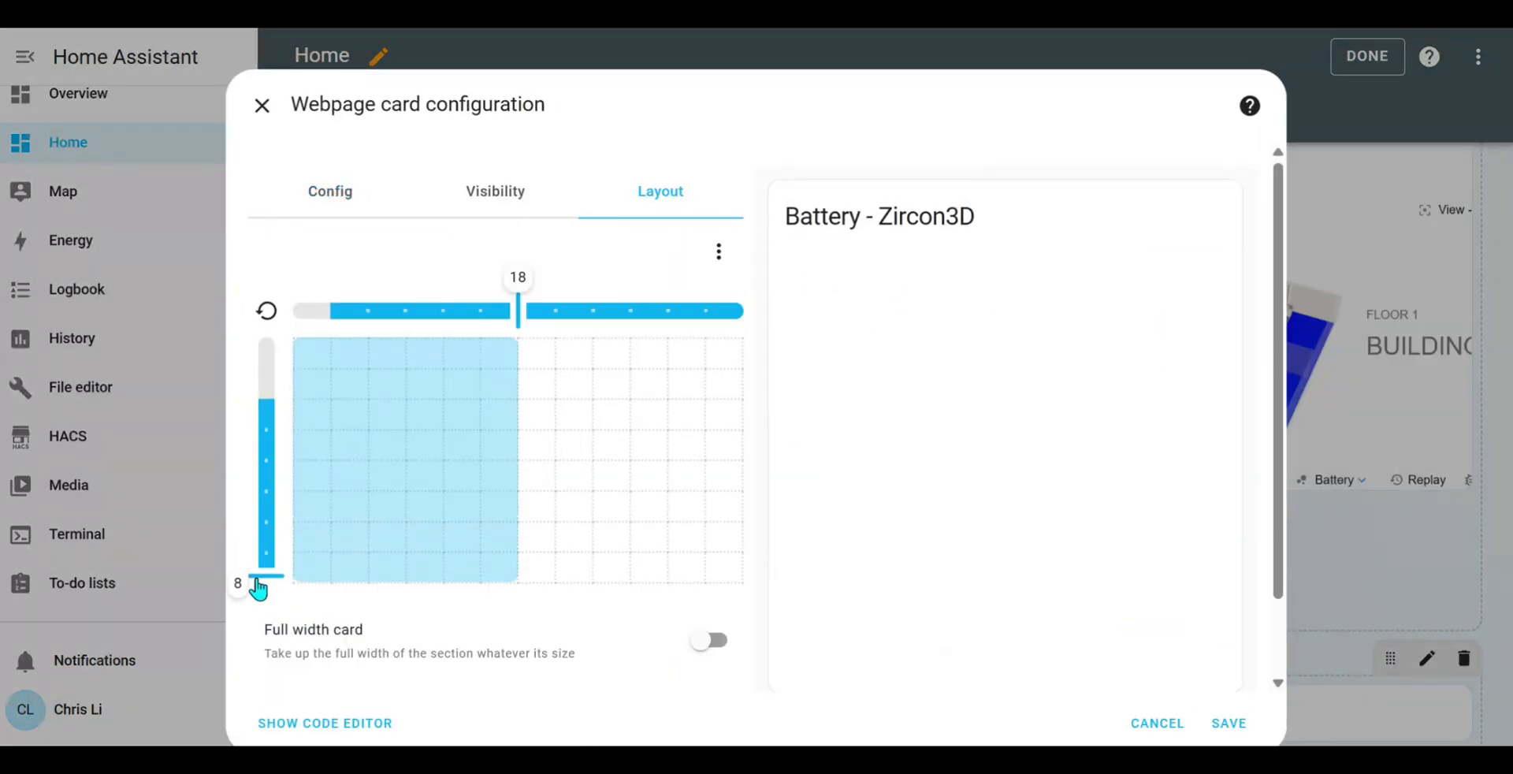
pyautogui.click(1228, 723)
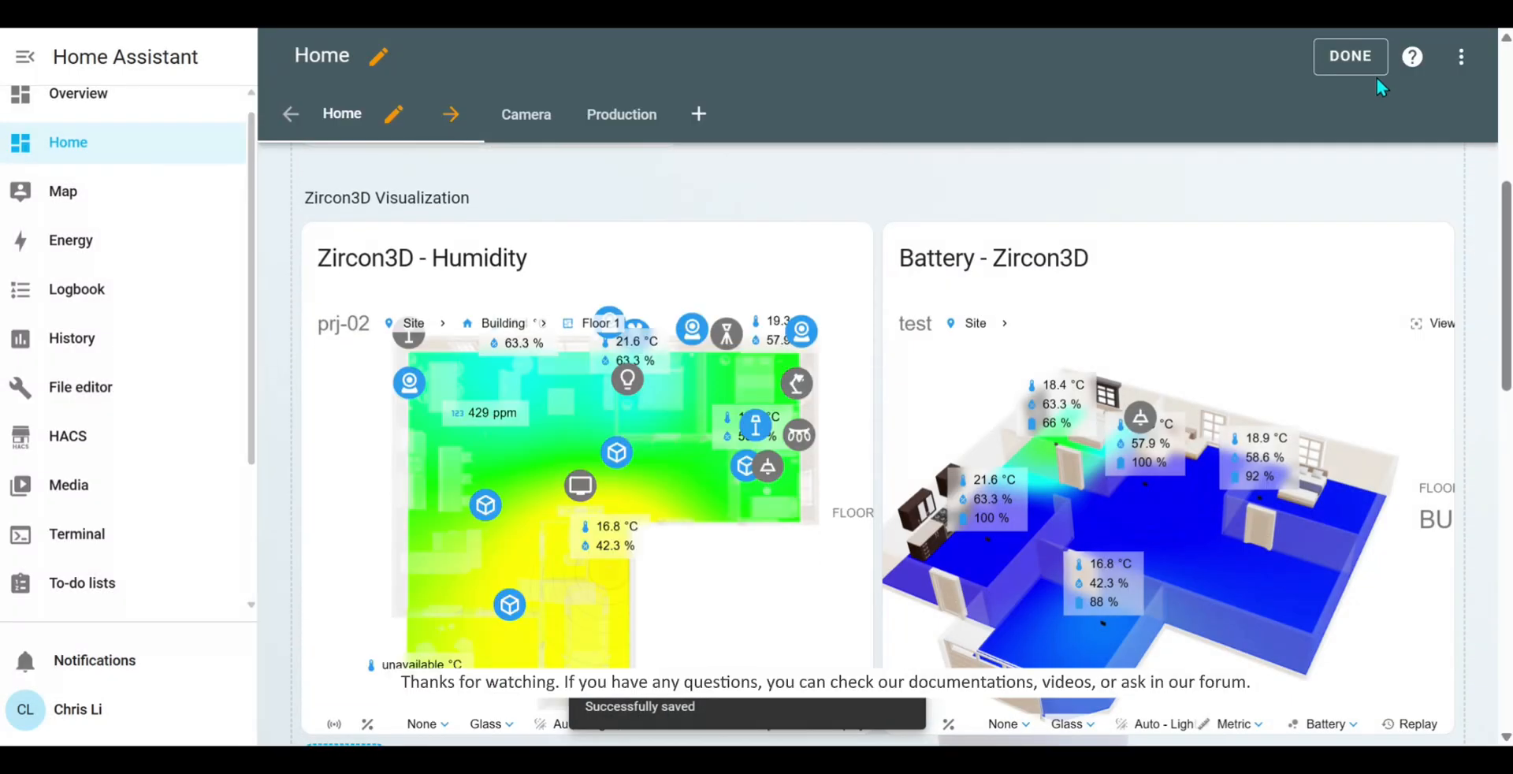
pyautogui.click(1350, 56)
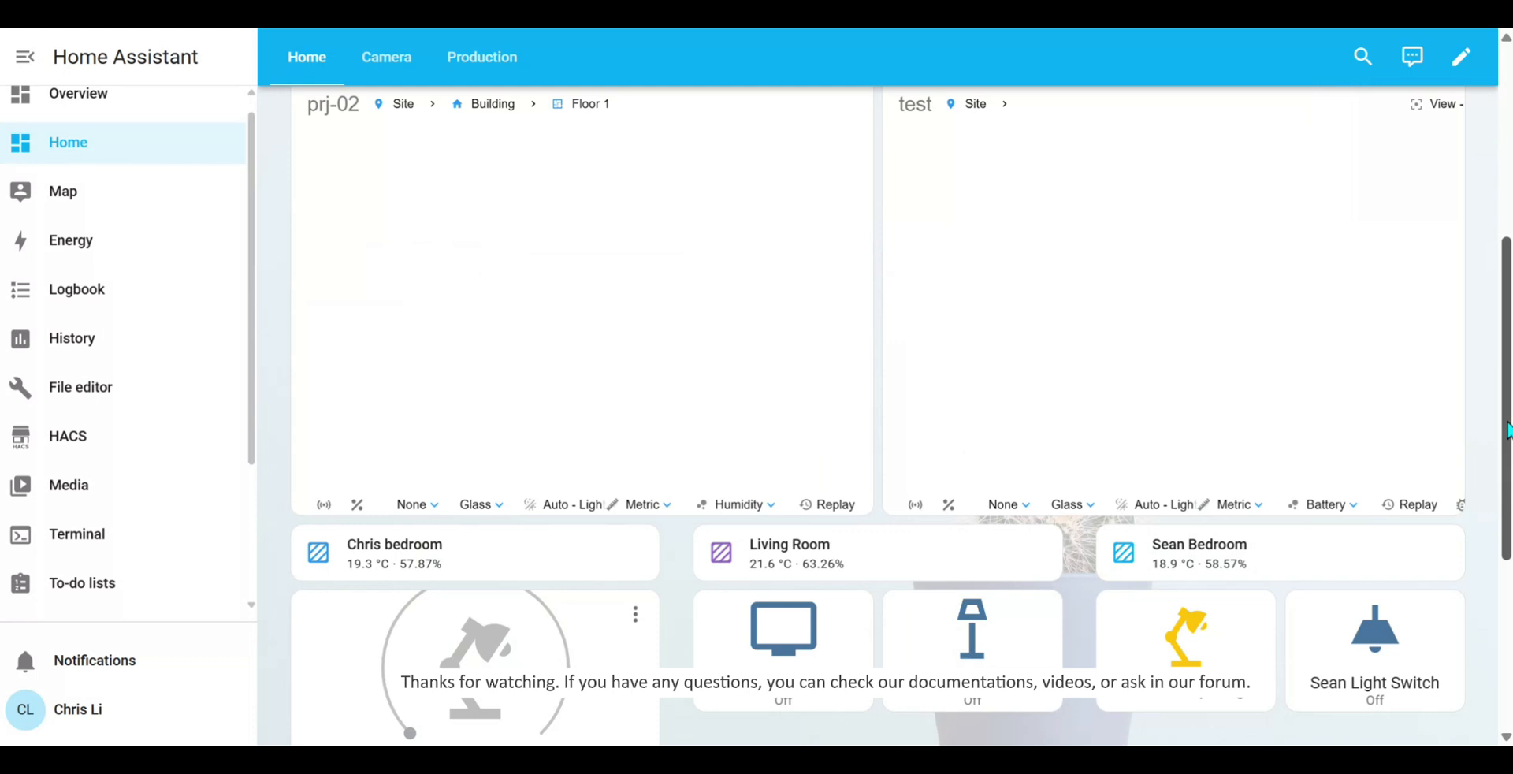